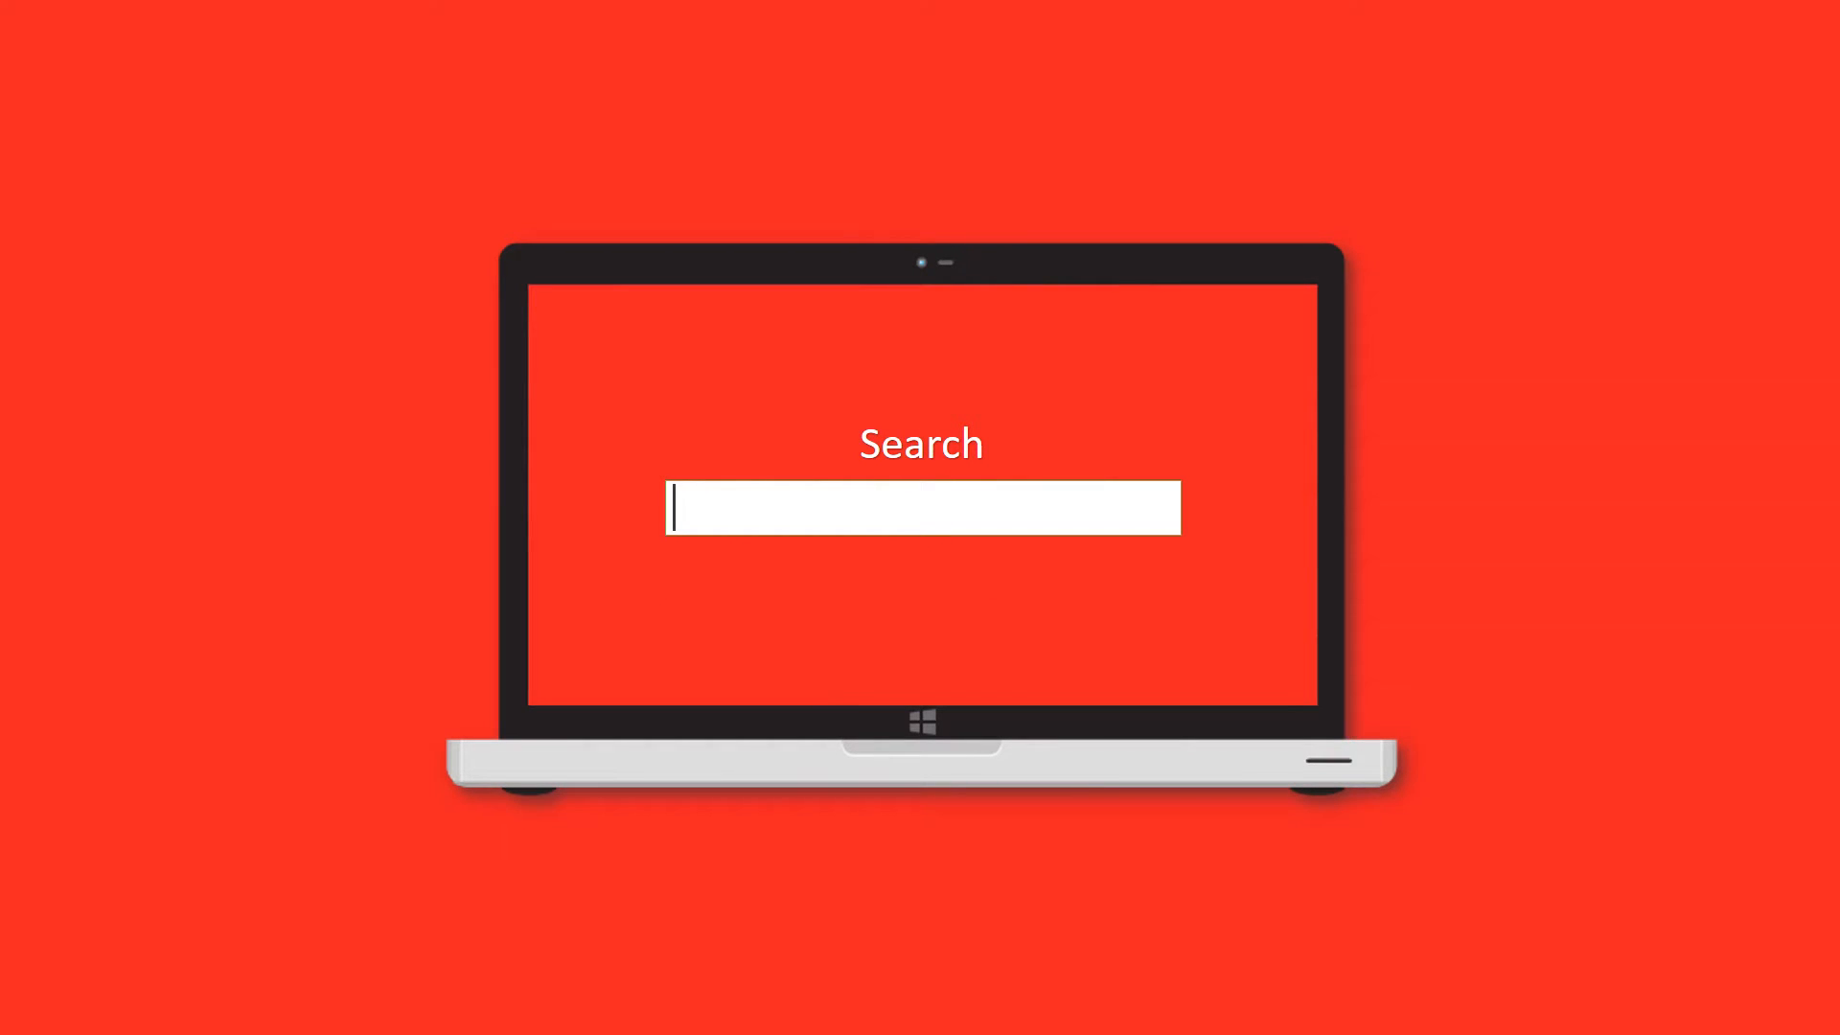
Search the web for 'datahelp dbx to pst wizard'
text(datahelp dbx)
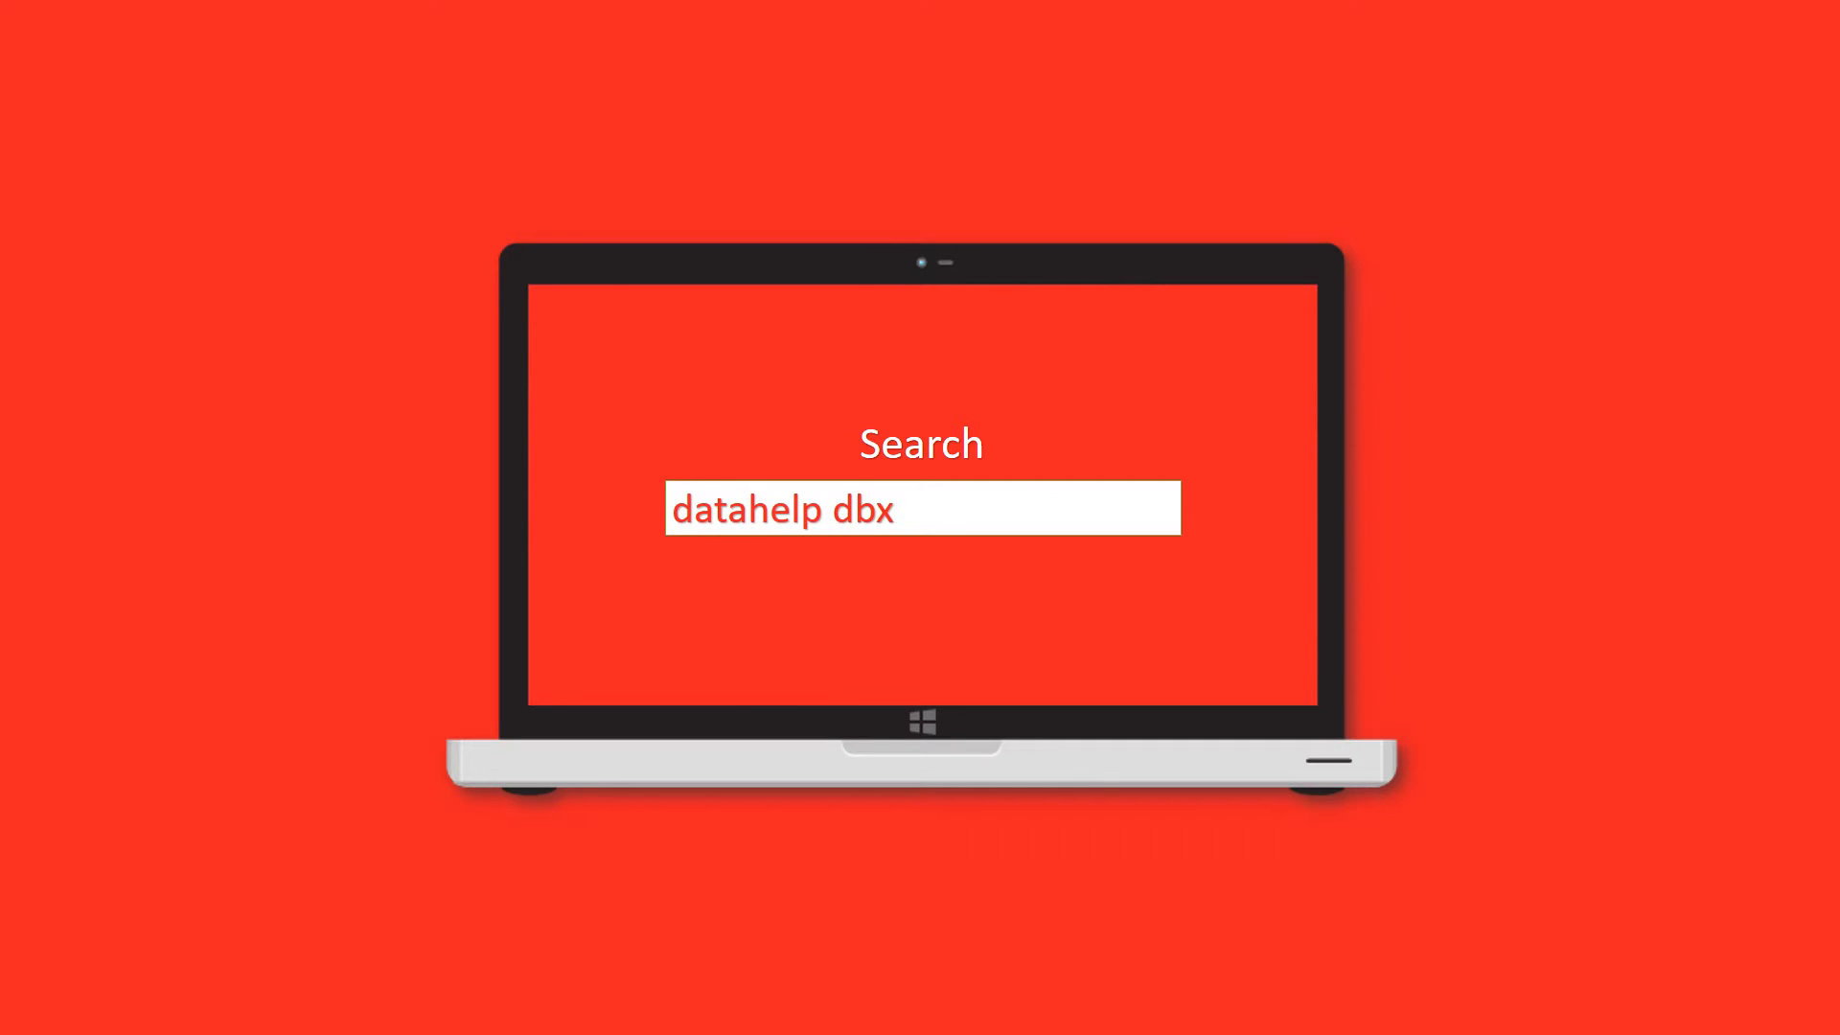
text(to pst wizard)
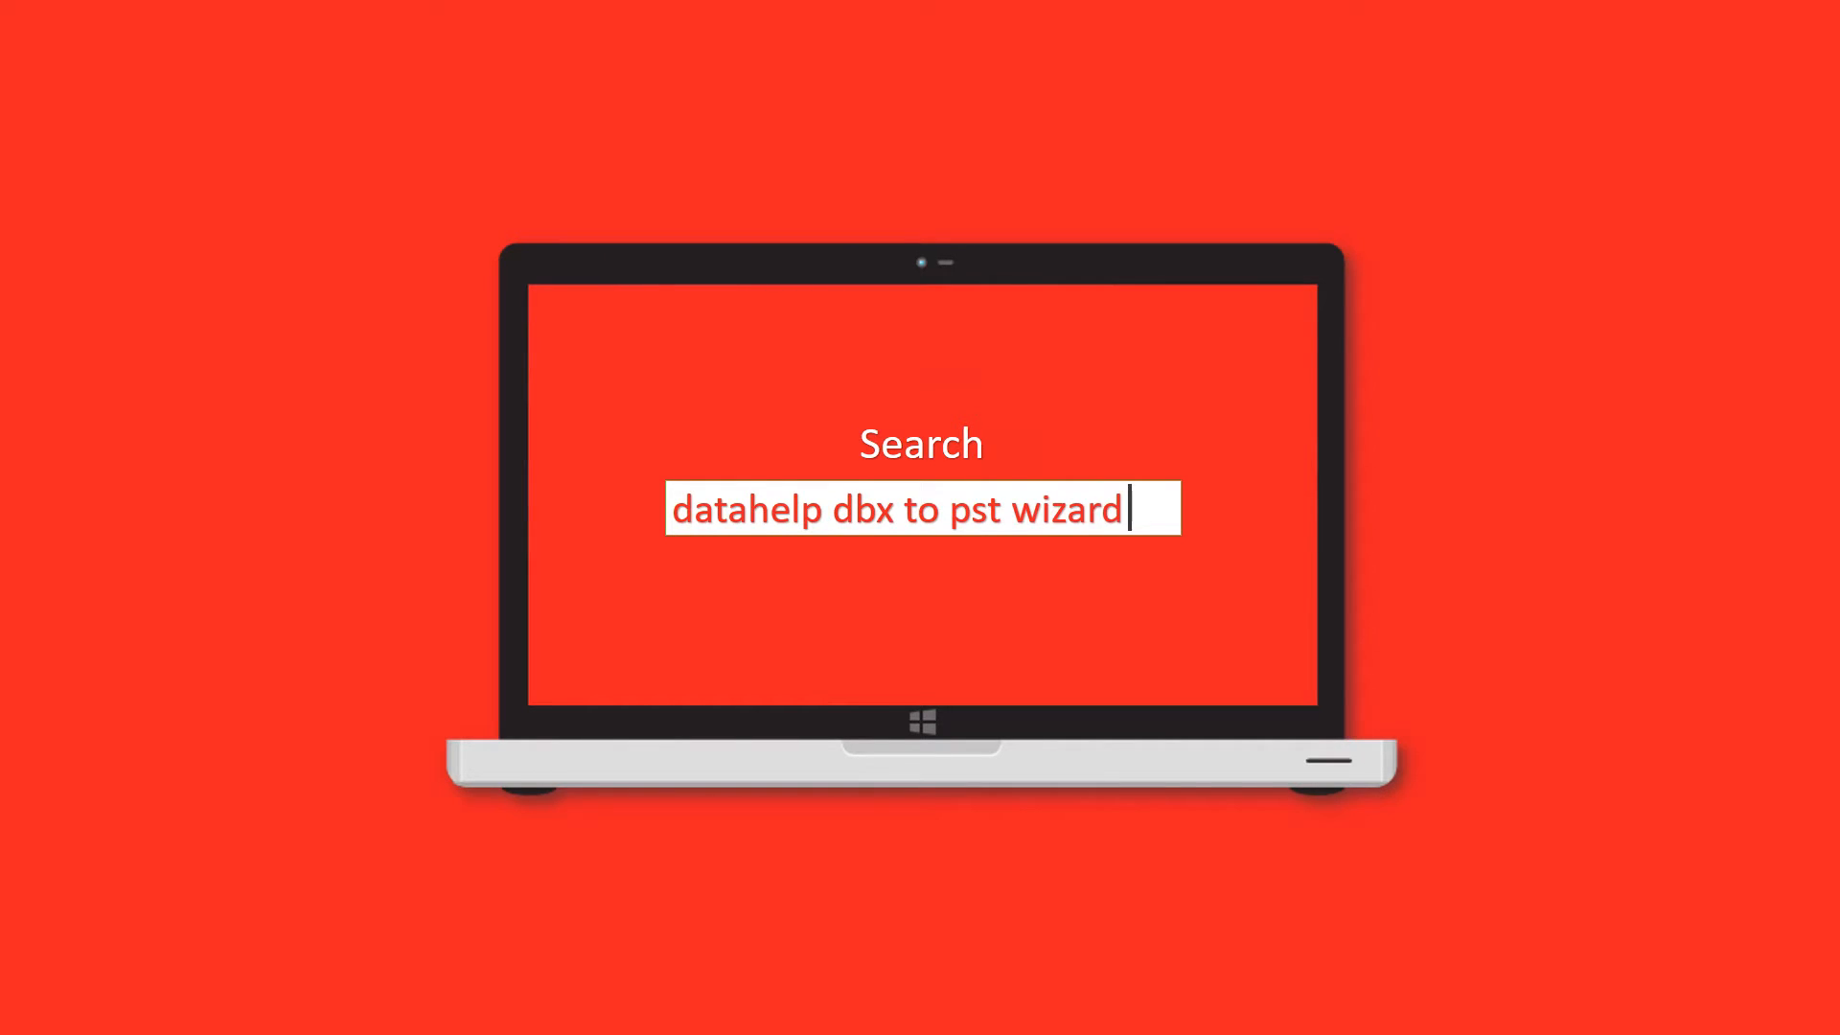
key(Return)
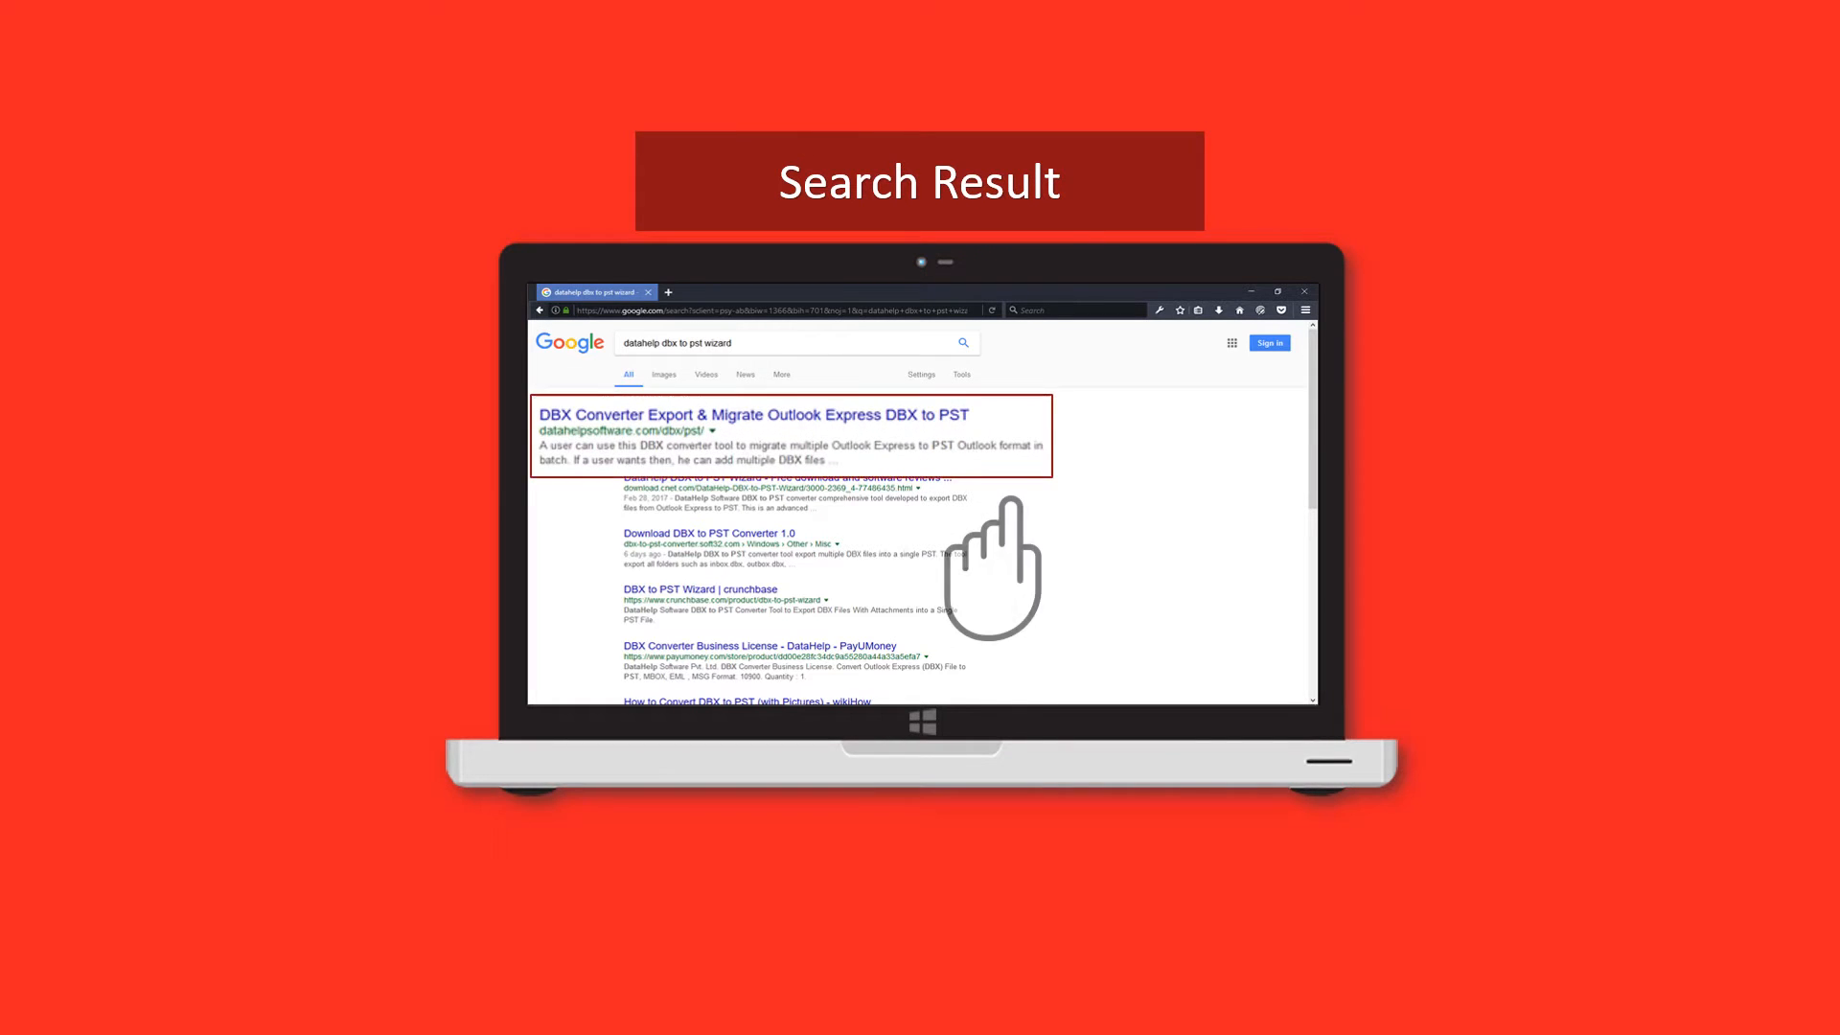
mouse_move(804, 493)
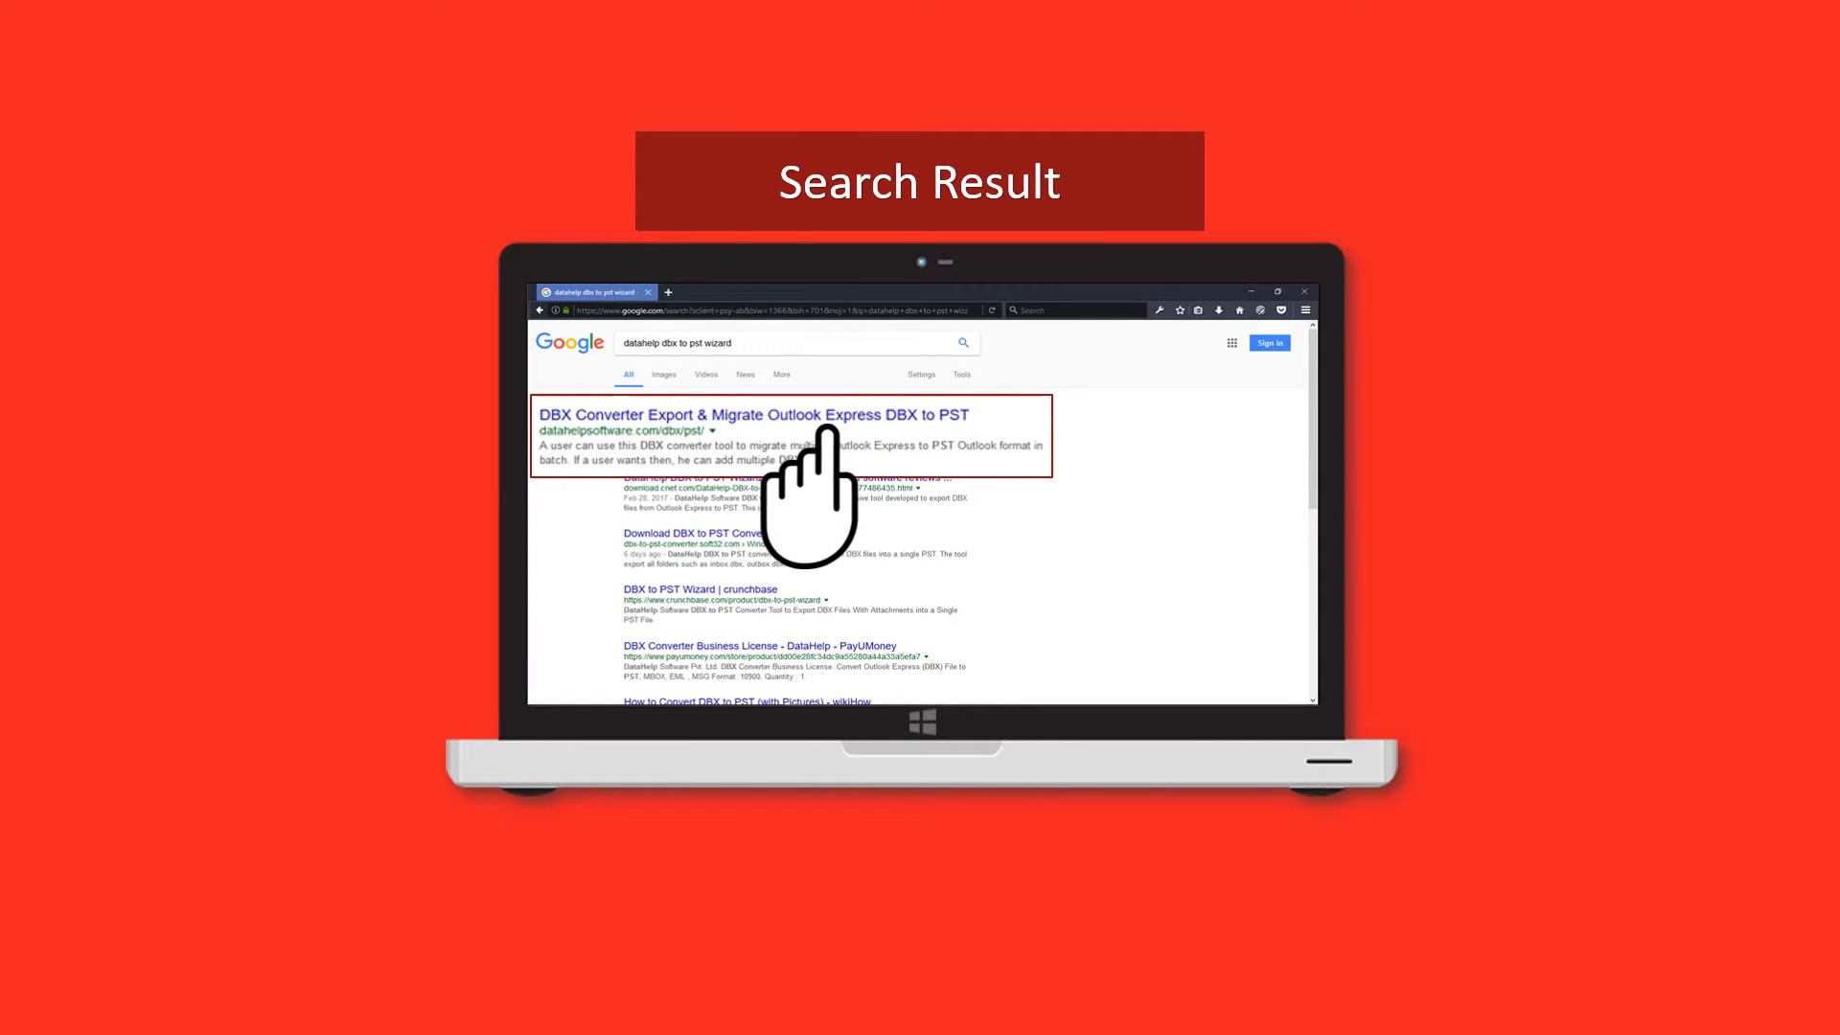
Open the top DBX Converter result and request the free download
click(756, 414)
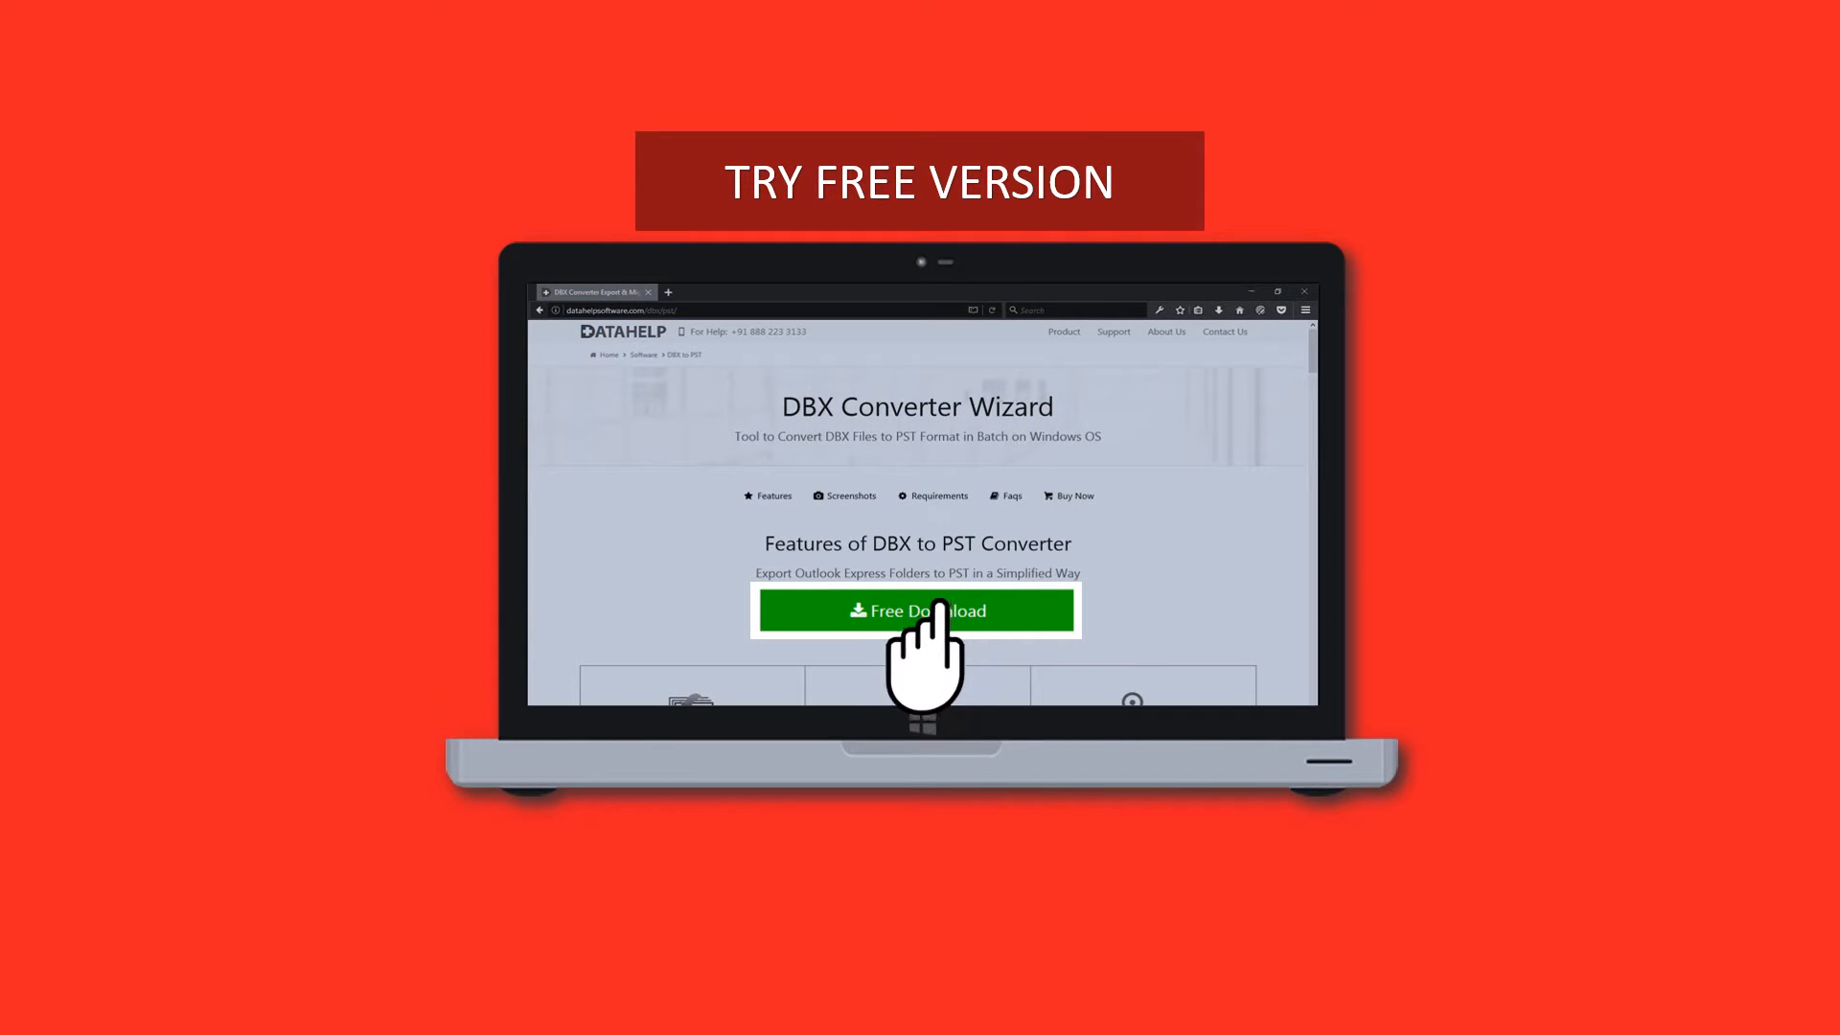
click(915, 610)
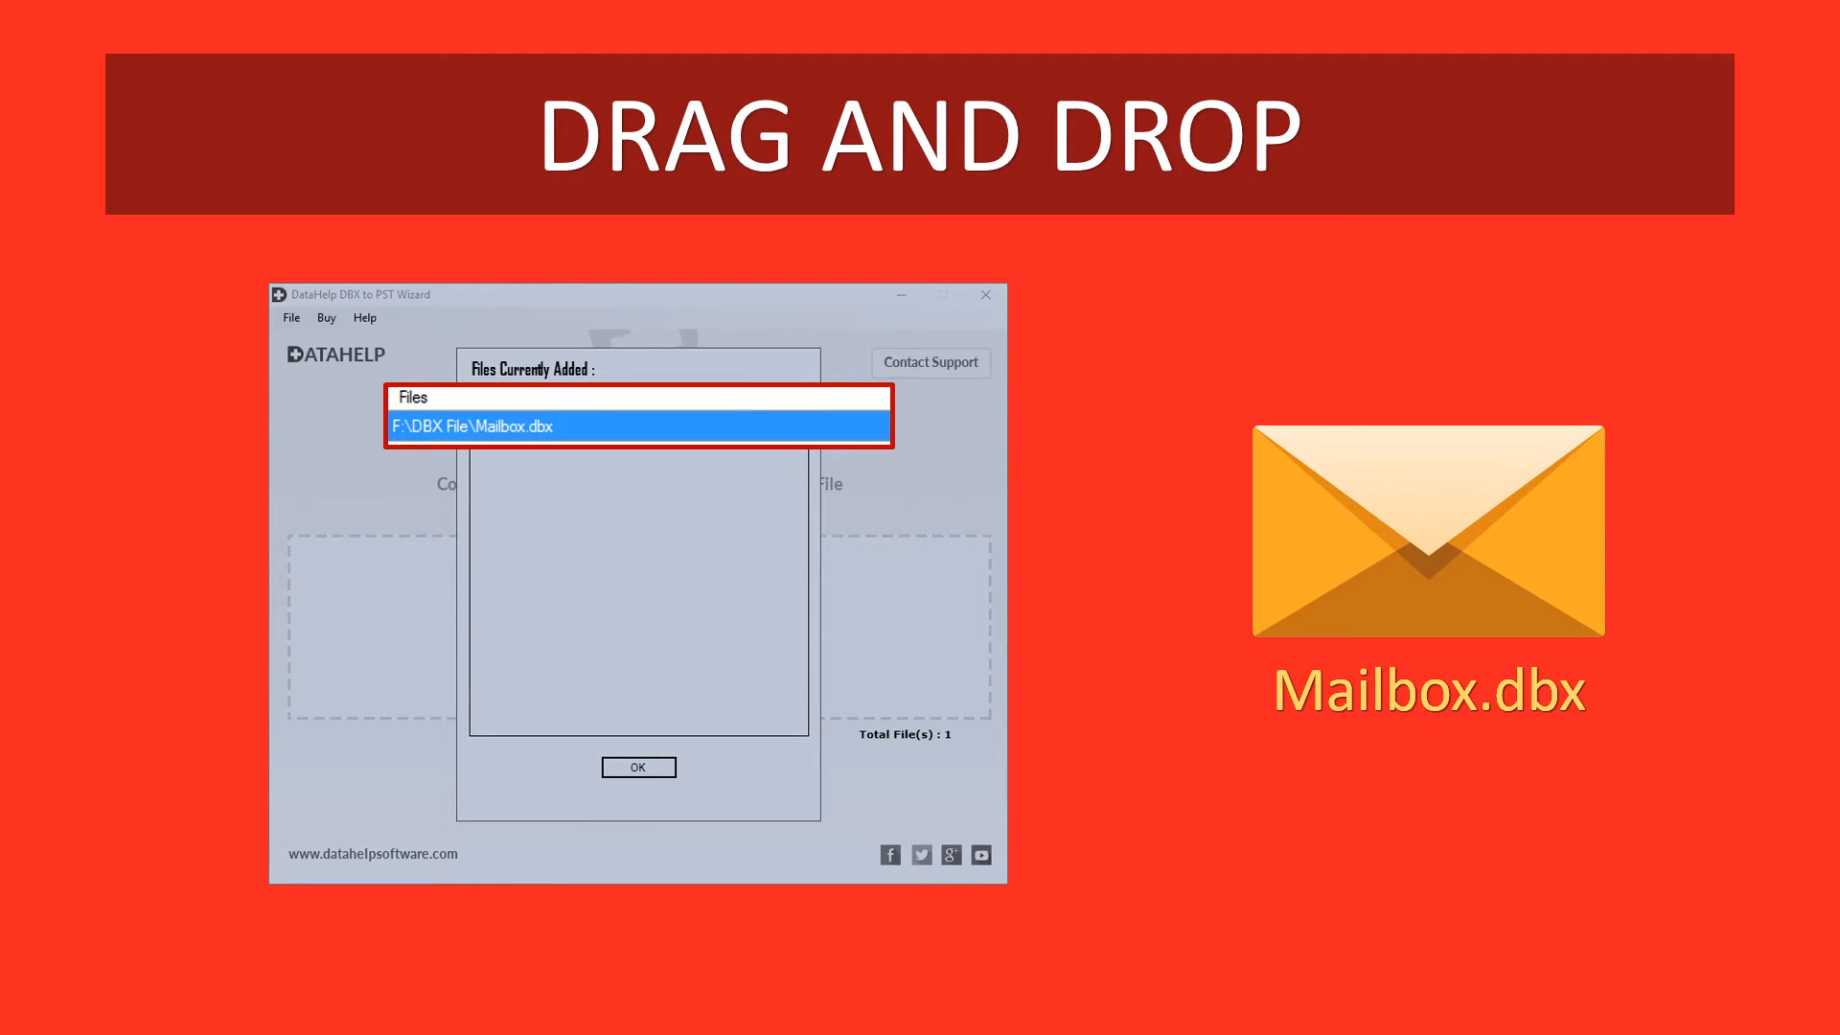
Advance through the Drag and Drop, Multiple File, Single PST and Split PST slides
click(638, 766)
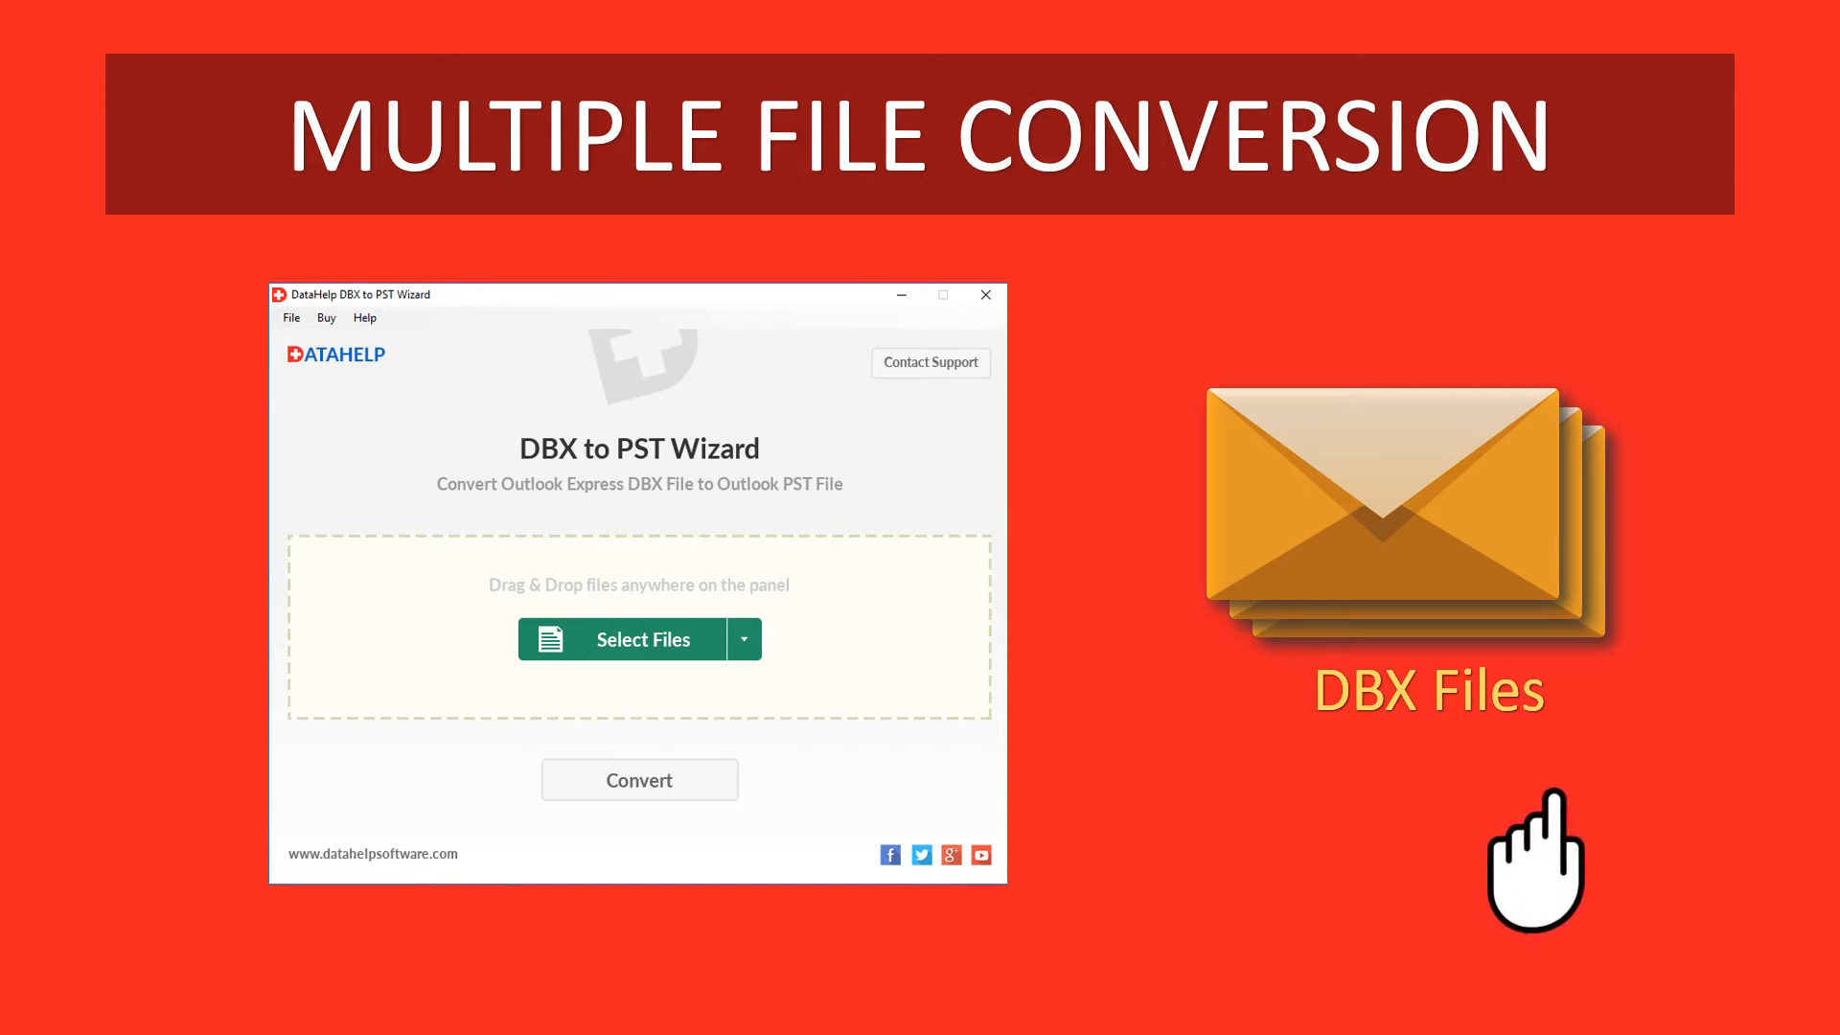
mouse_move(1420, 651)
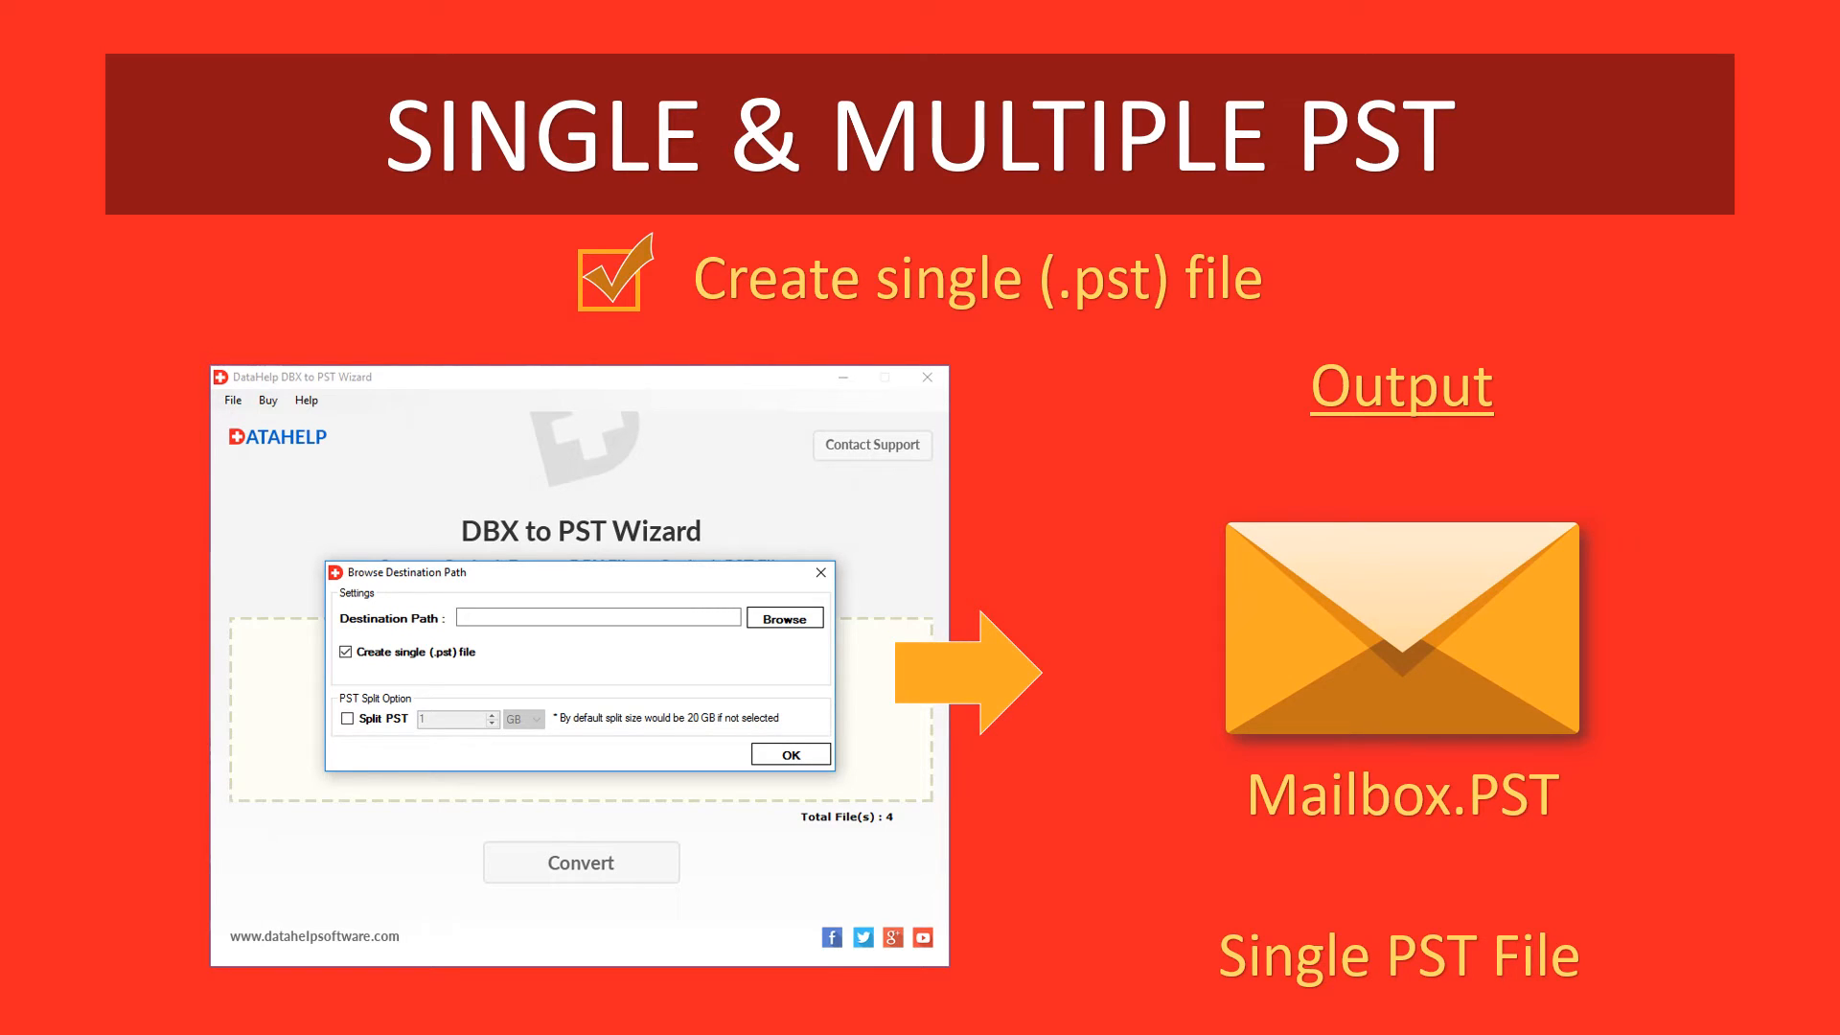
click(345, 652)
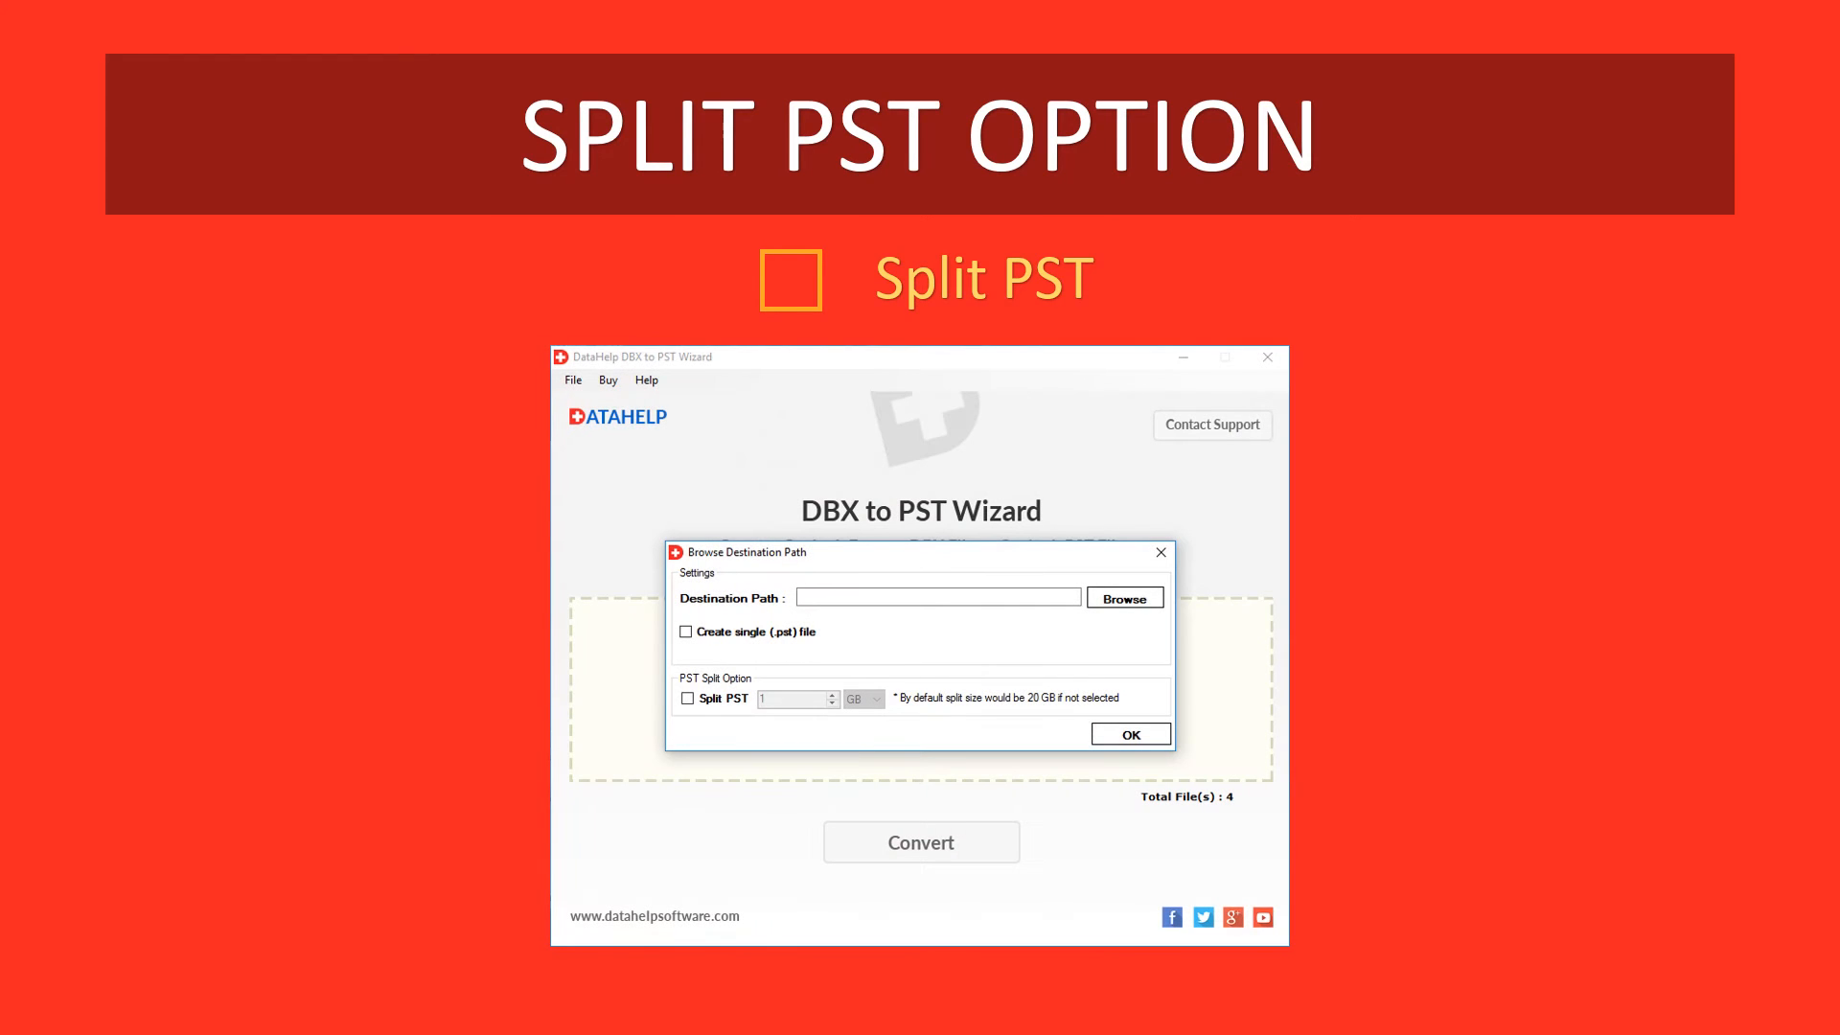
click(686, 700)
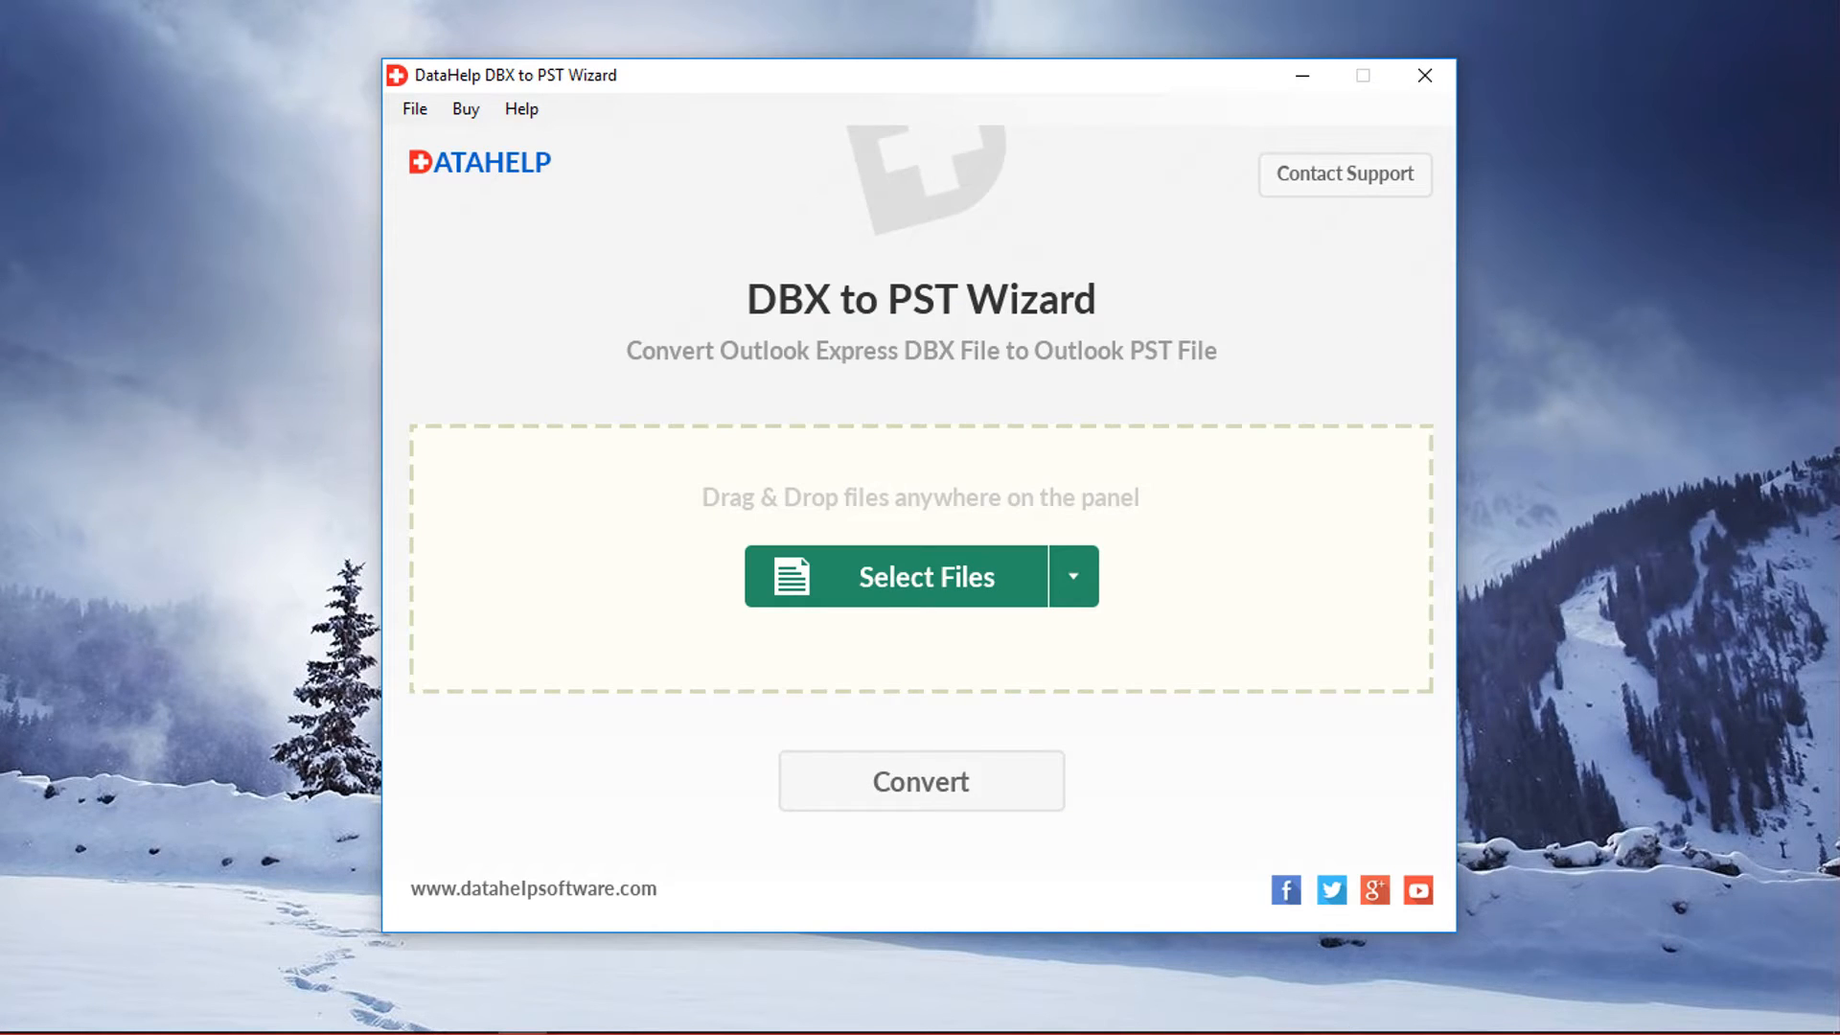
Add inbox, Inbox1, Shell Gas and Test .dbx from F:\DBX File via Select Files
click(922, 576)
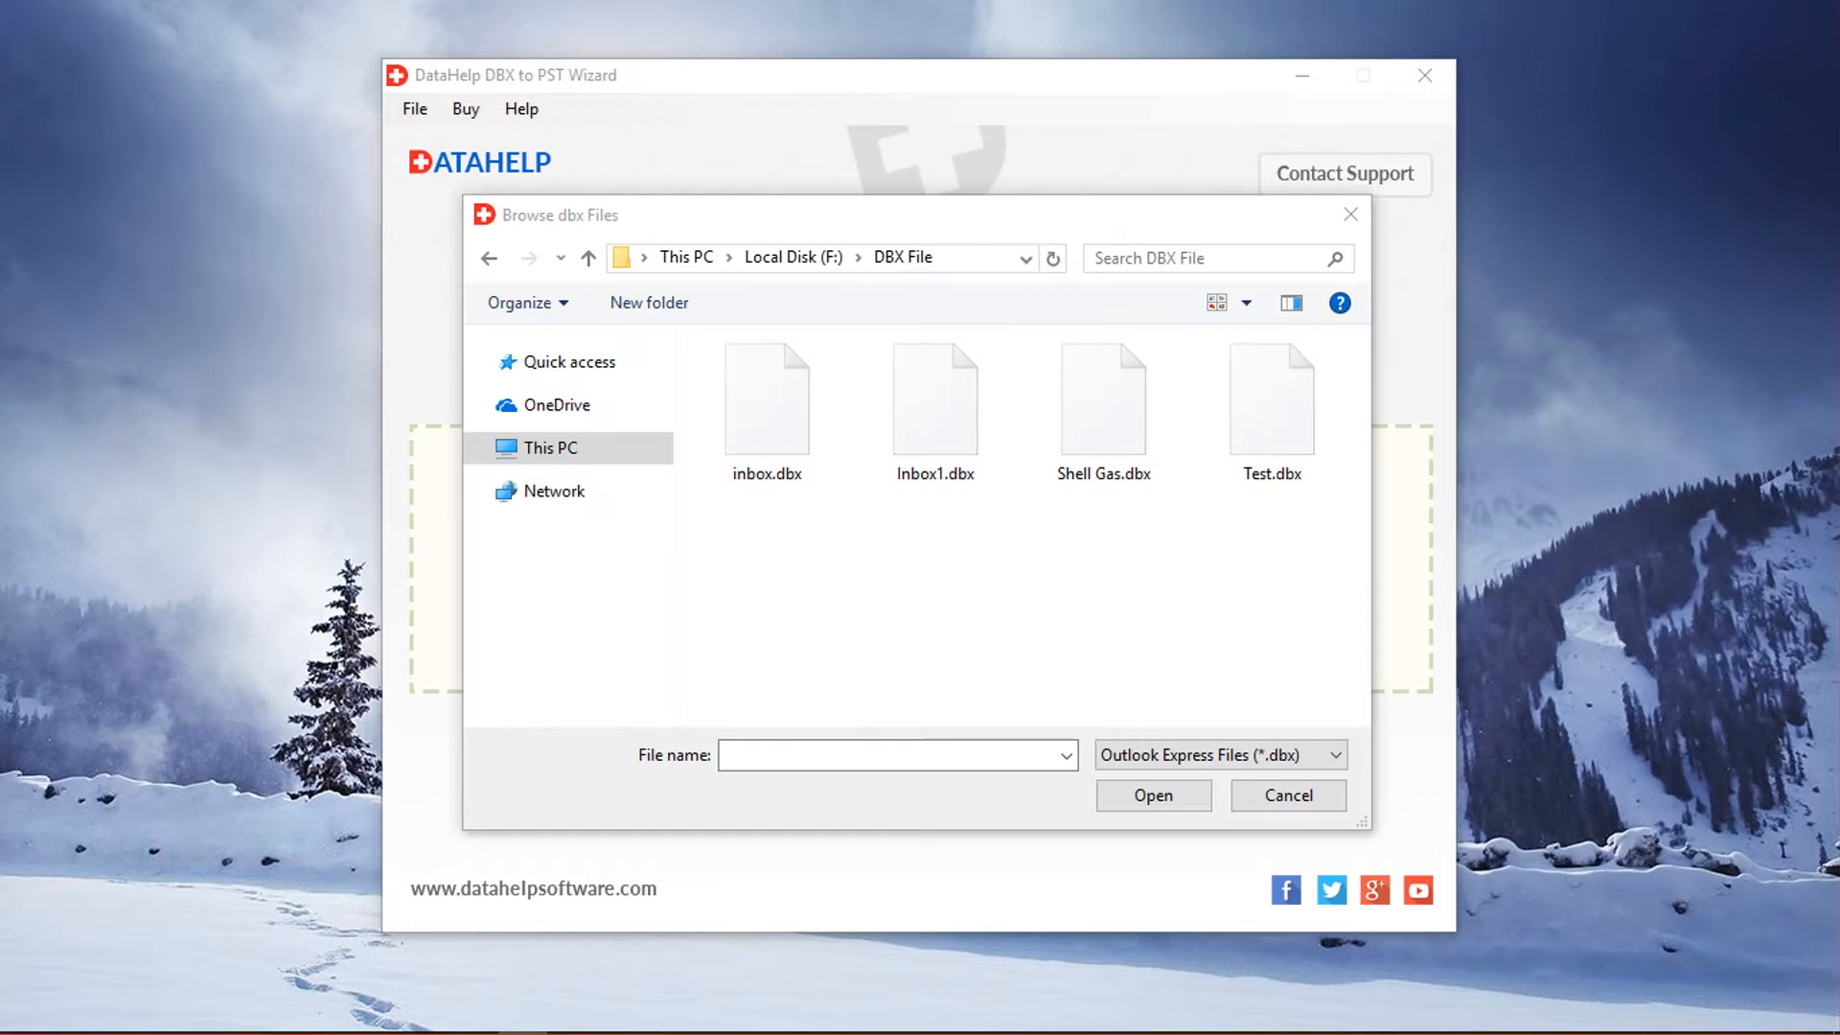
click(767, 399)
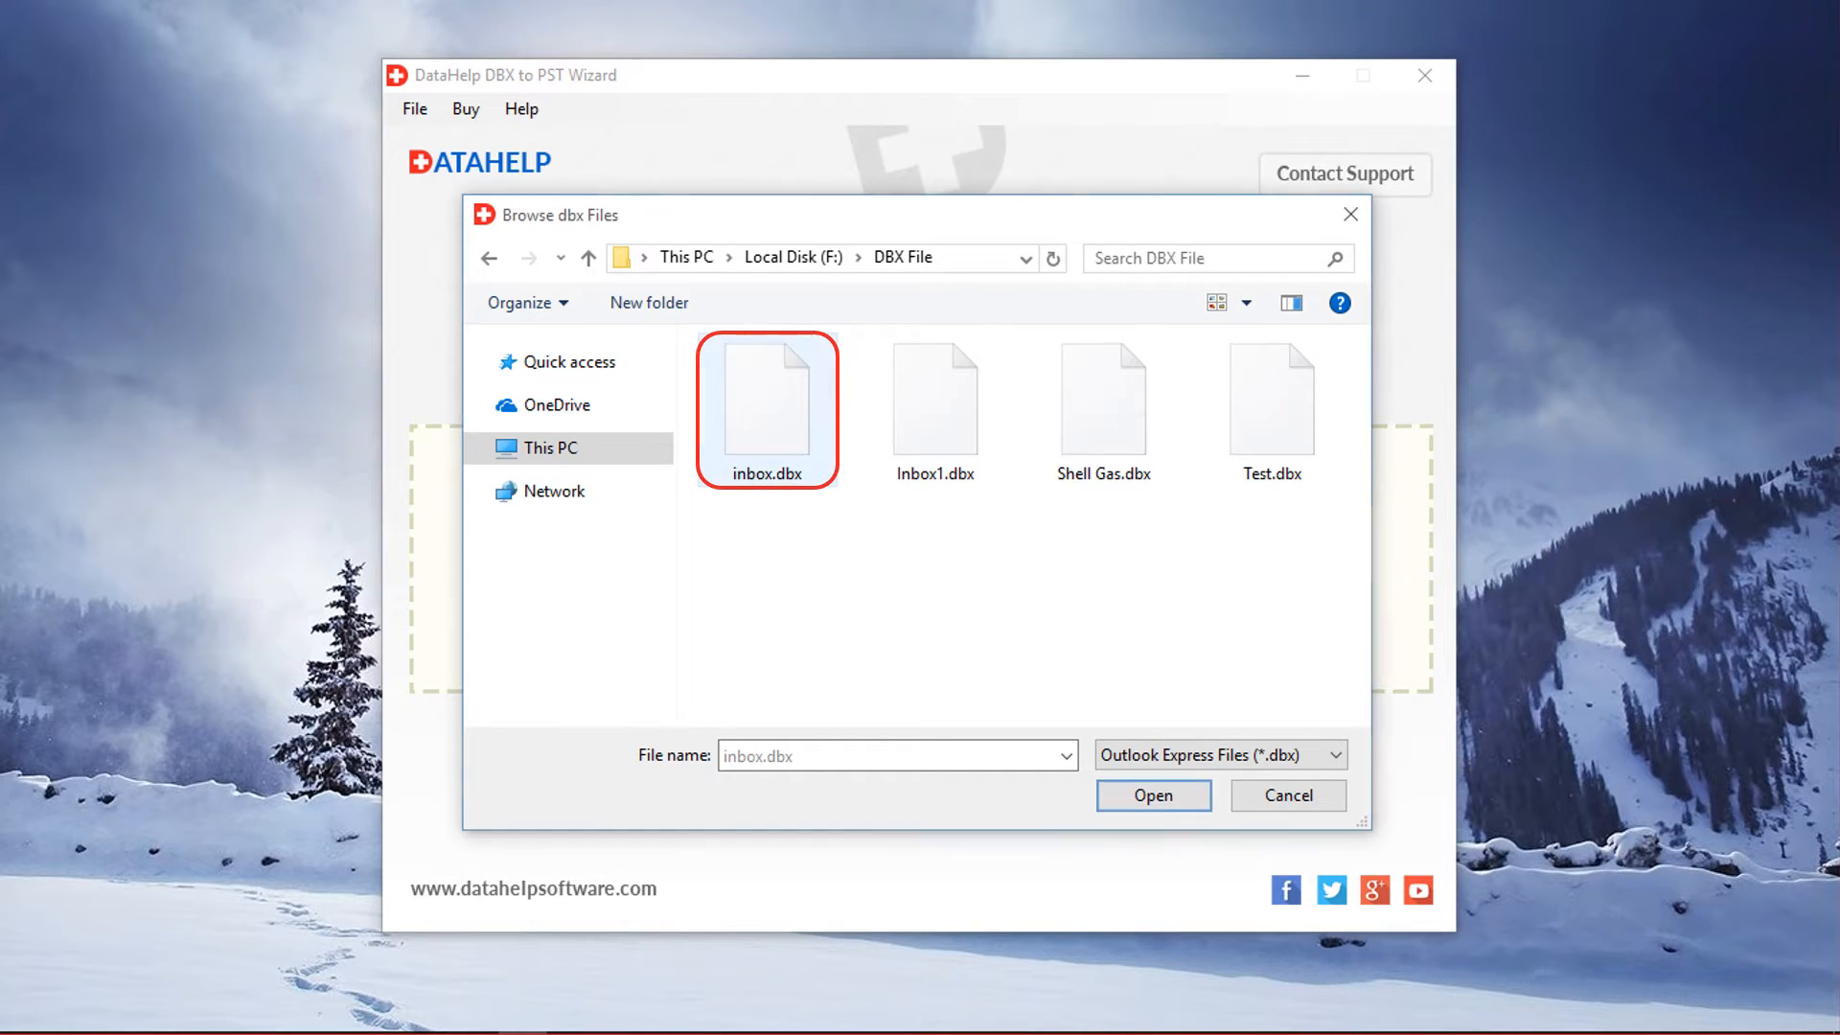
click(768, 399)
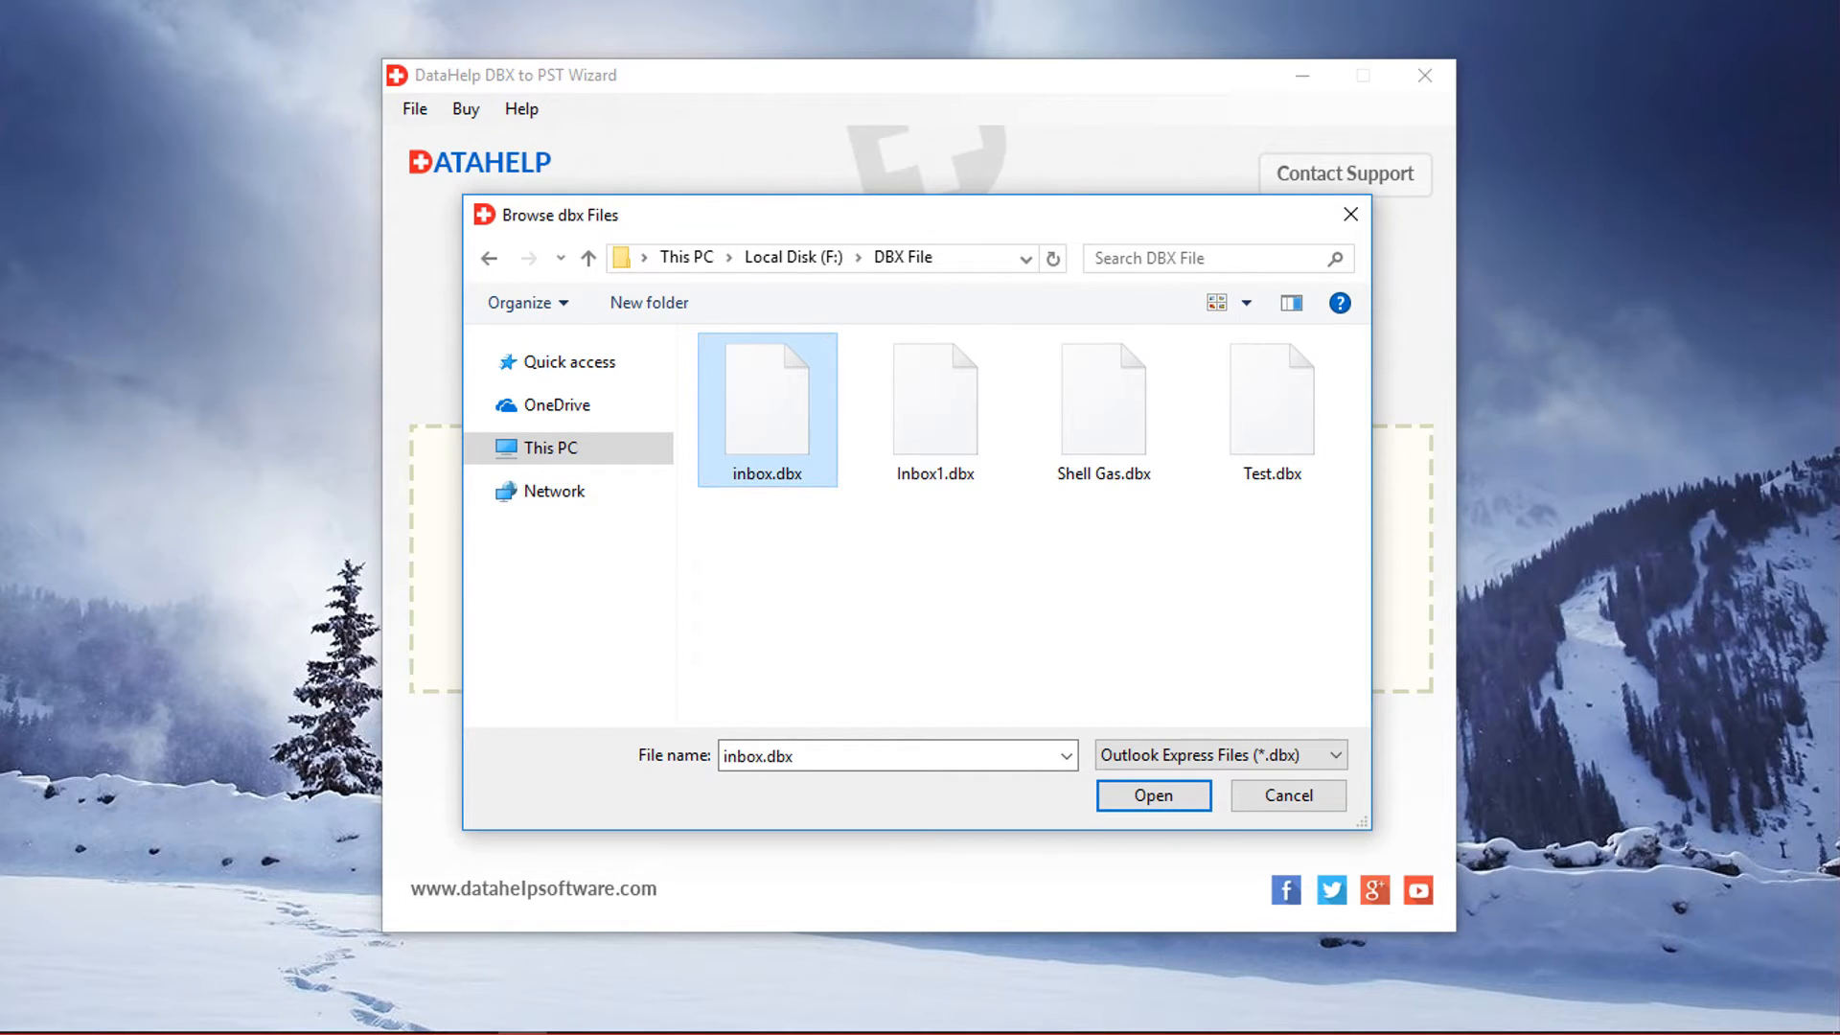
key(ctrl+a)
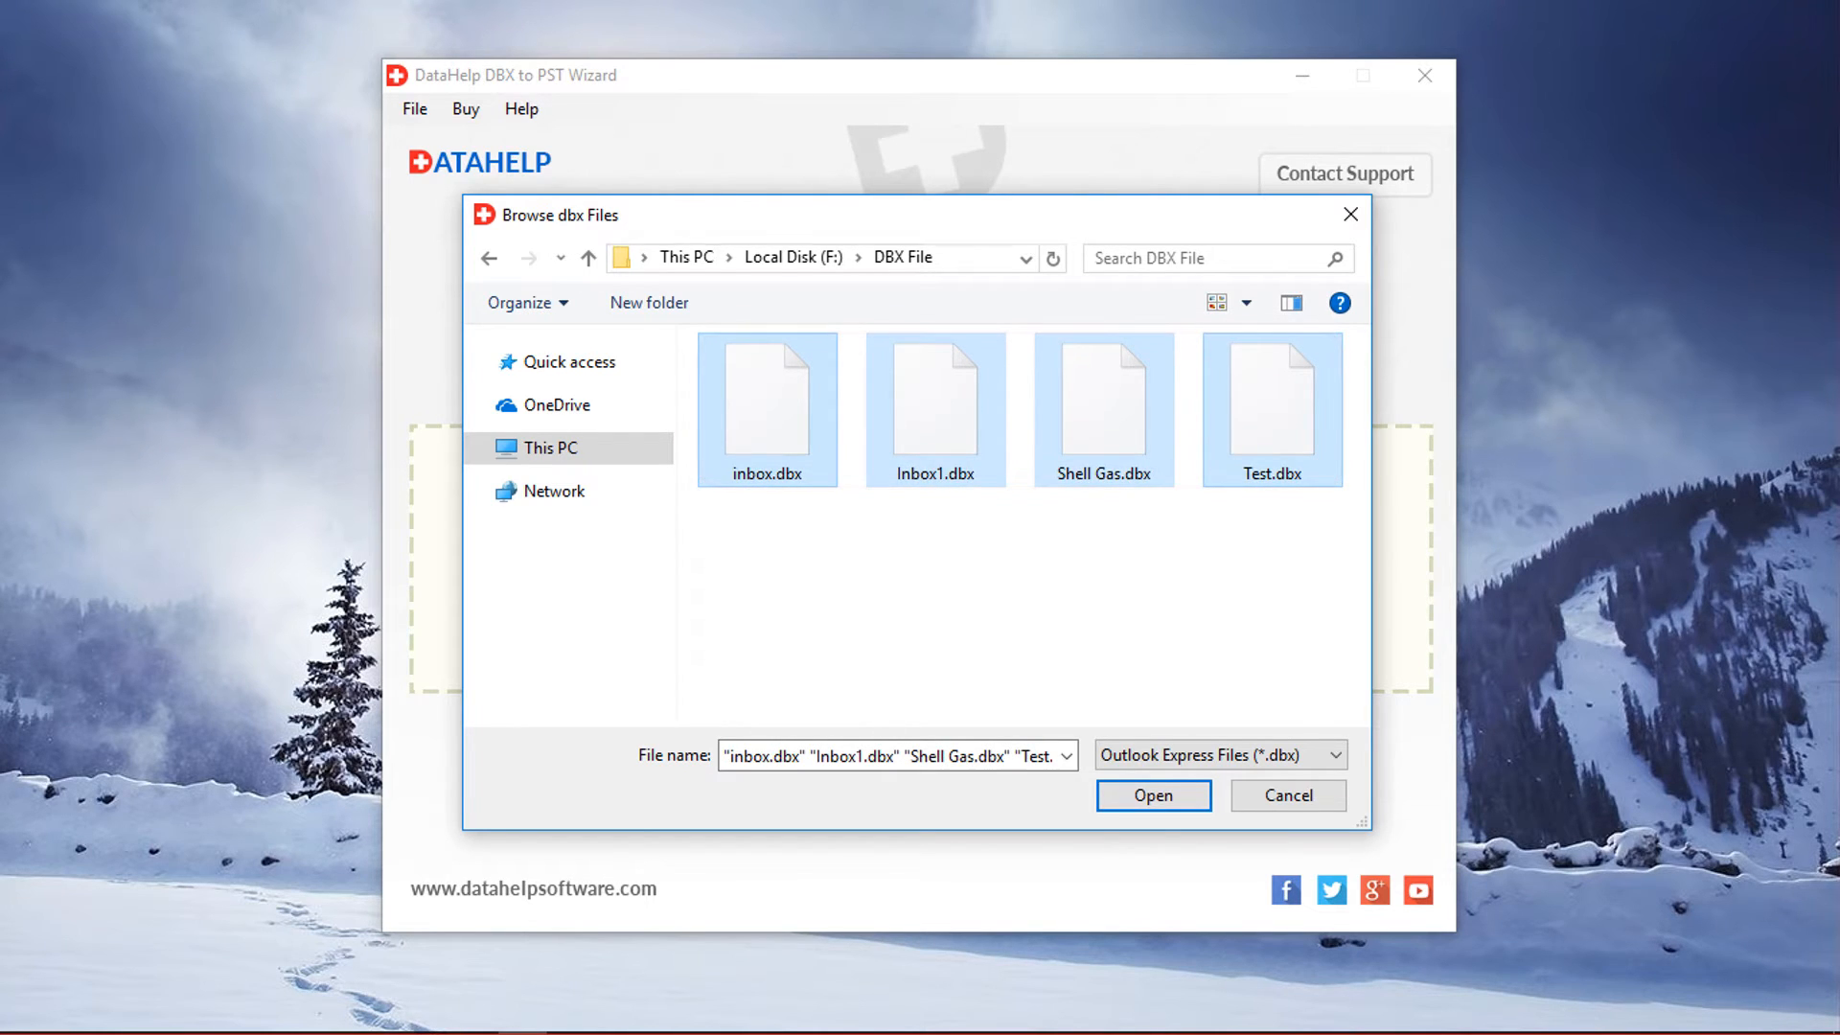
click(1151, 795)
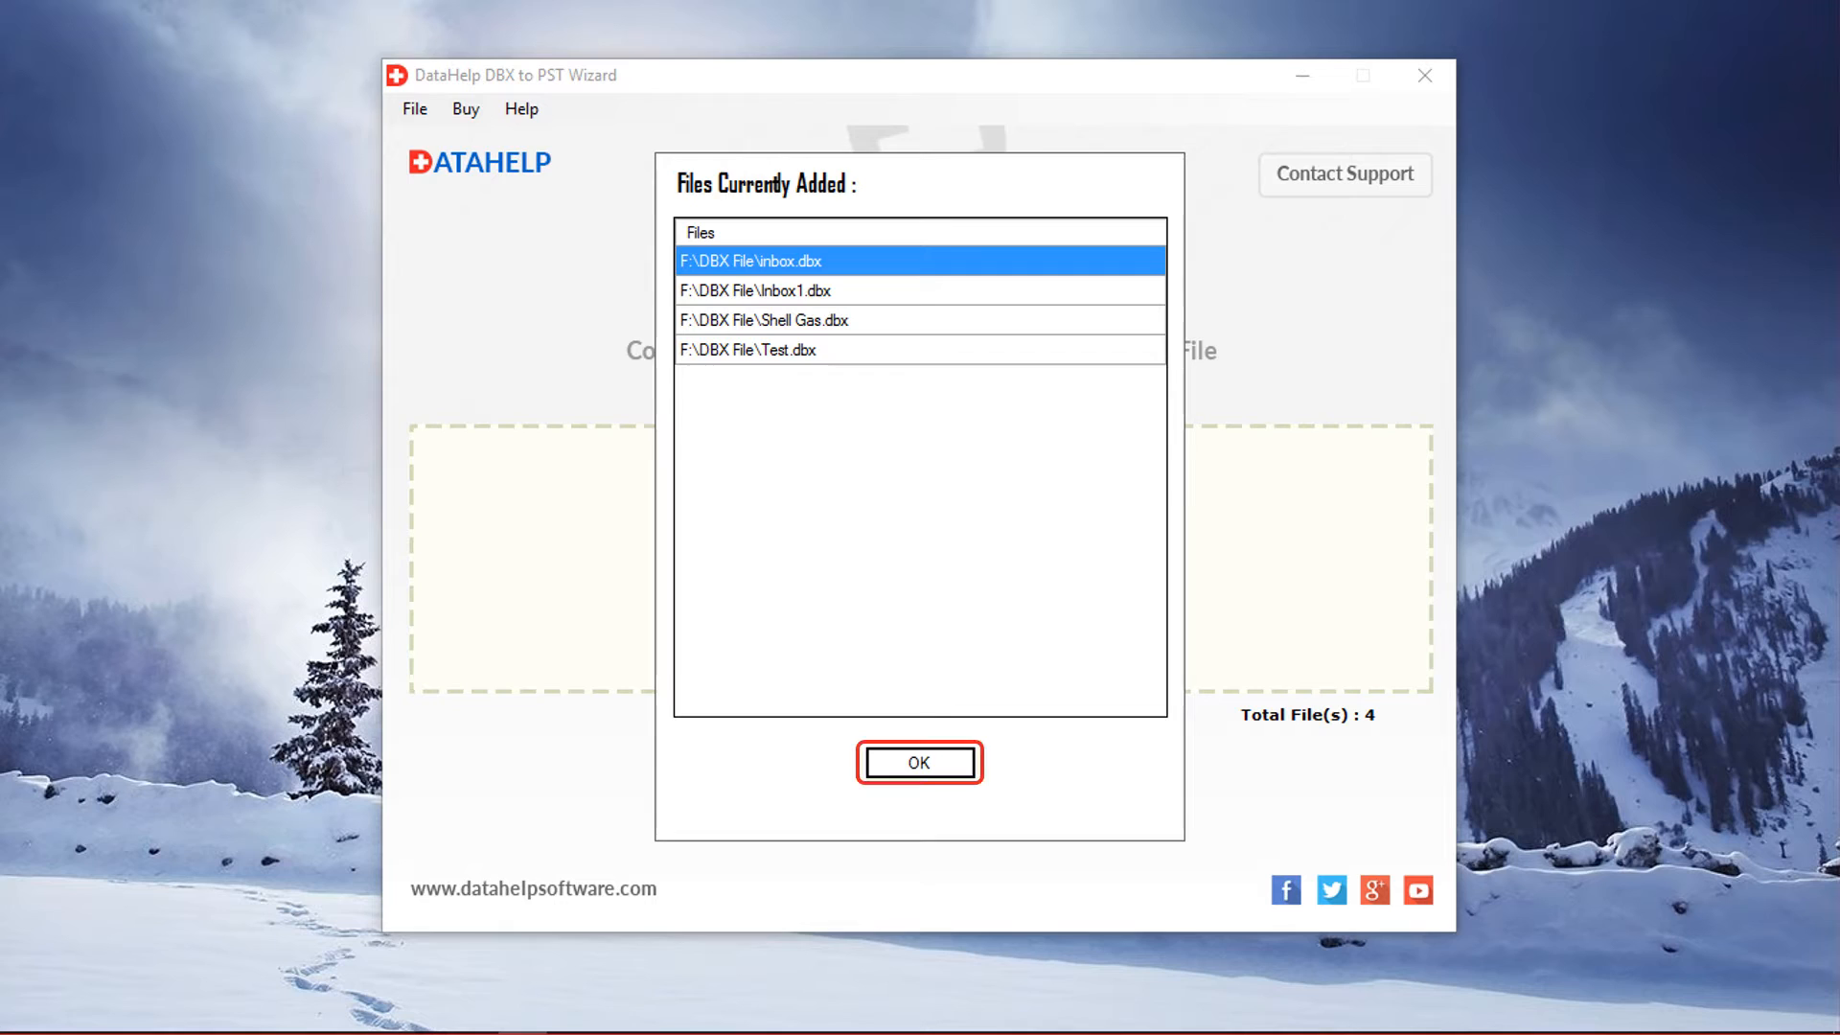
click(918, 763)
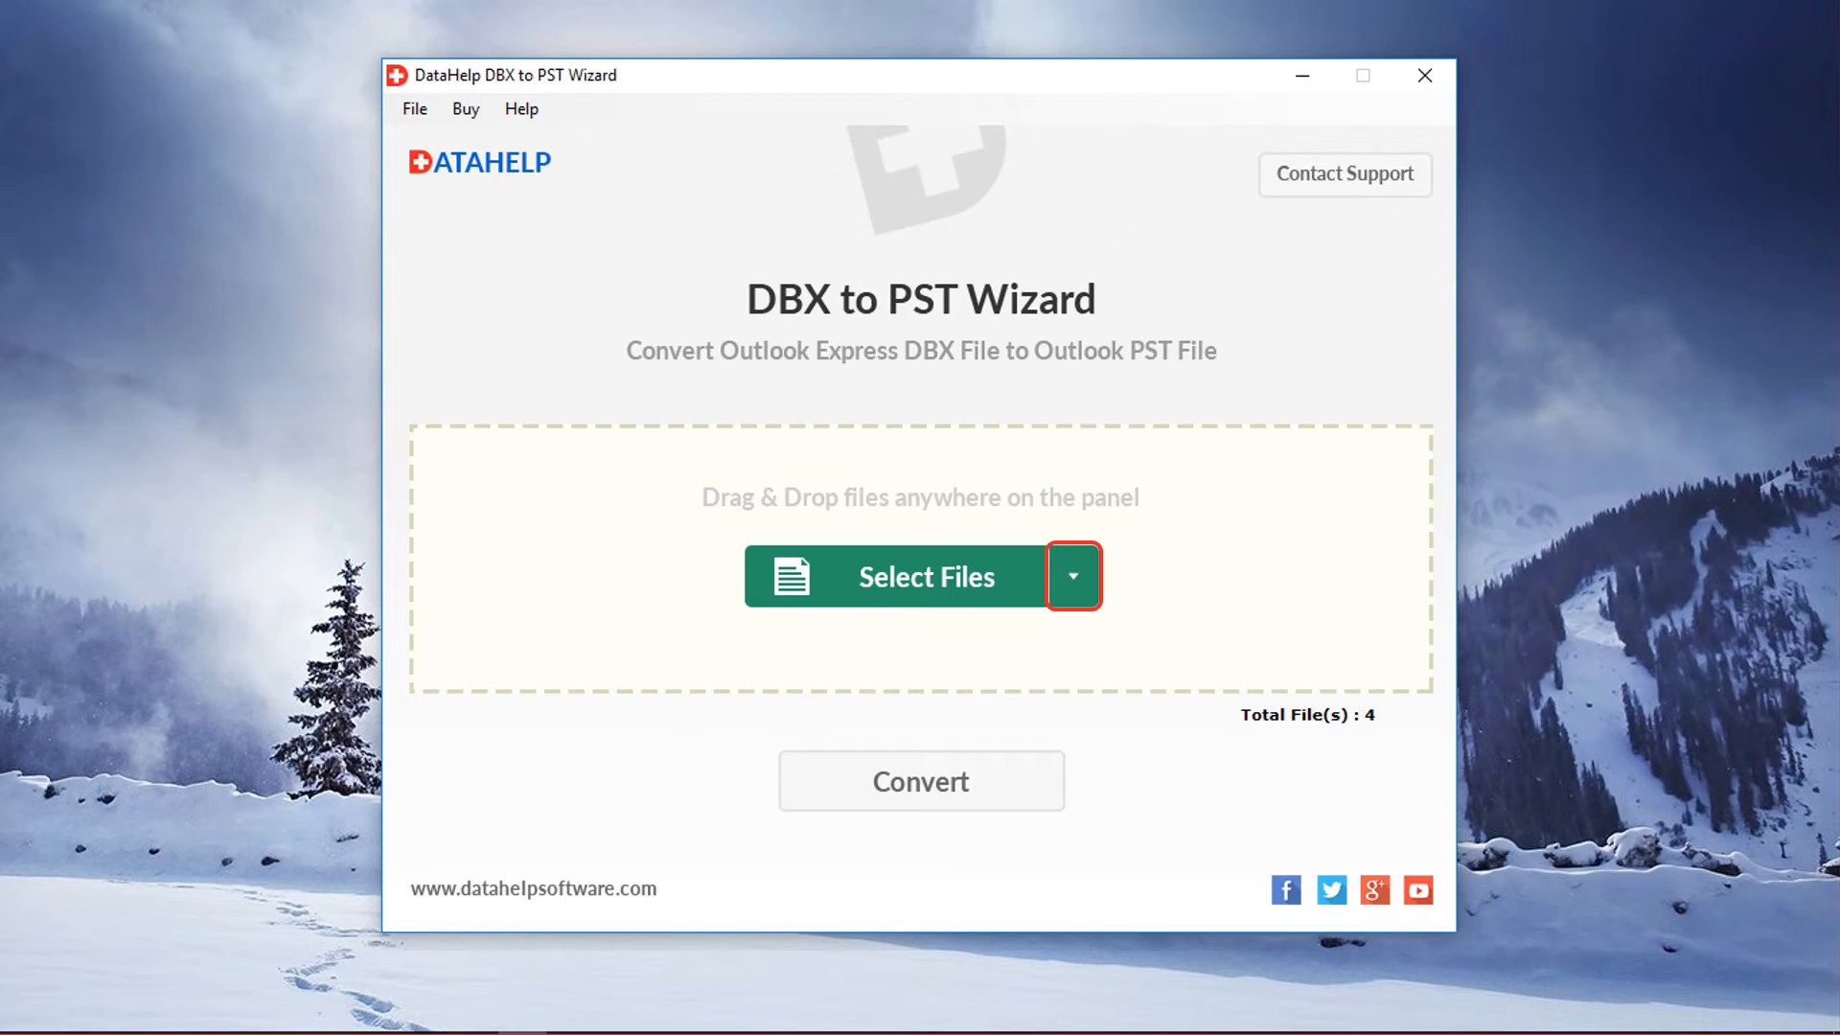
Add the F:\DBX File folder with the Select Folder option
click(1070, 576)
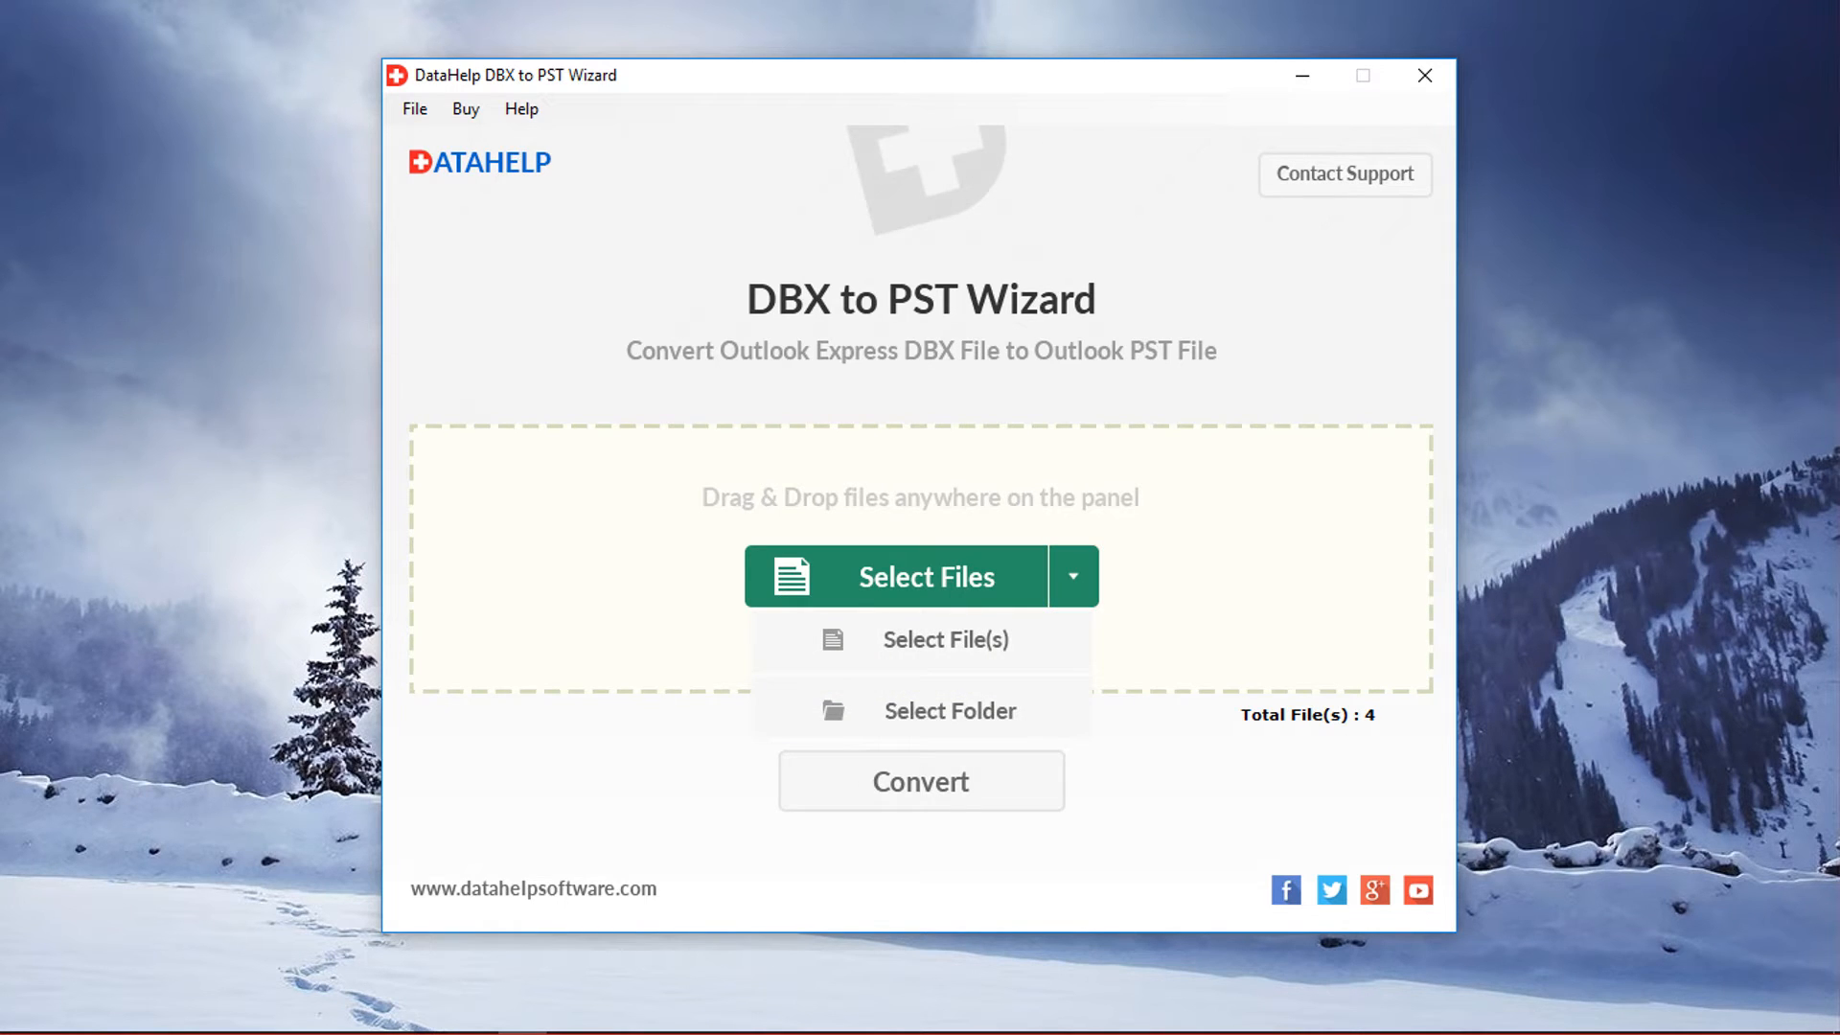
click(948, 710)
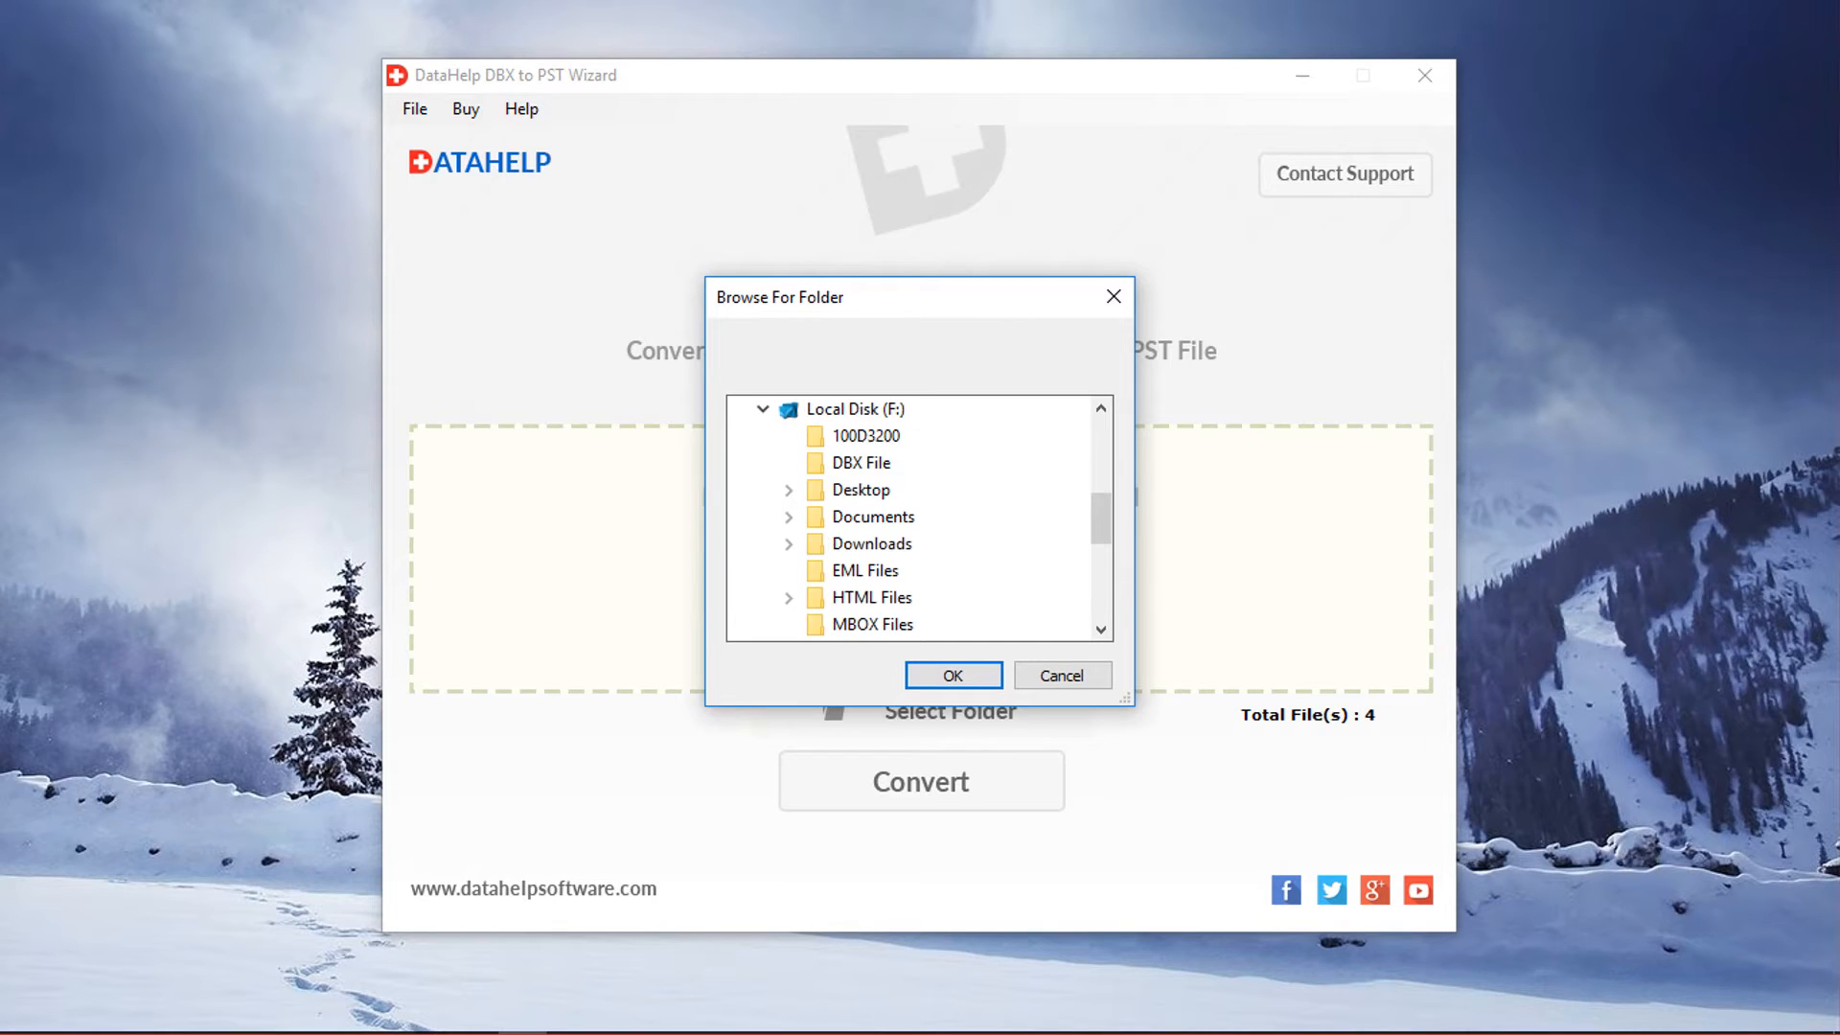
click(863, 462)
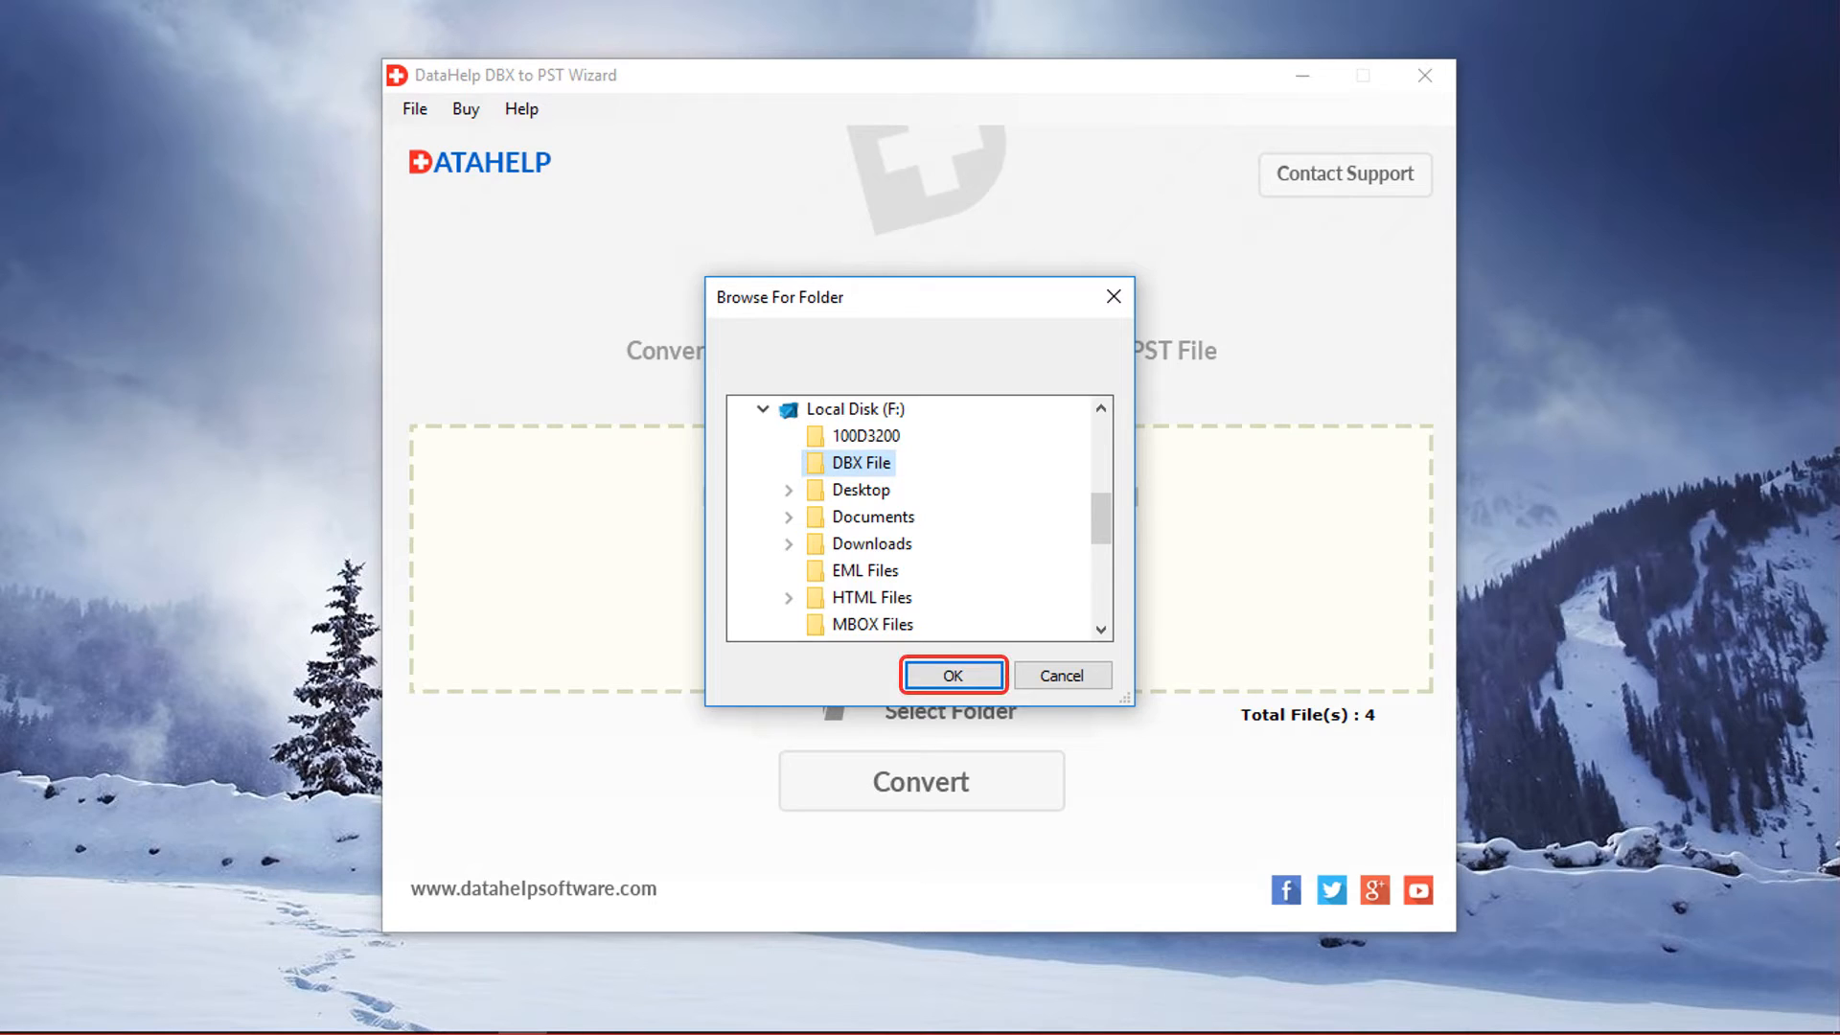
click(951, 674)
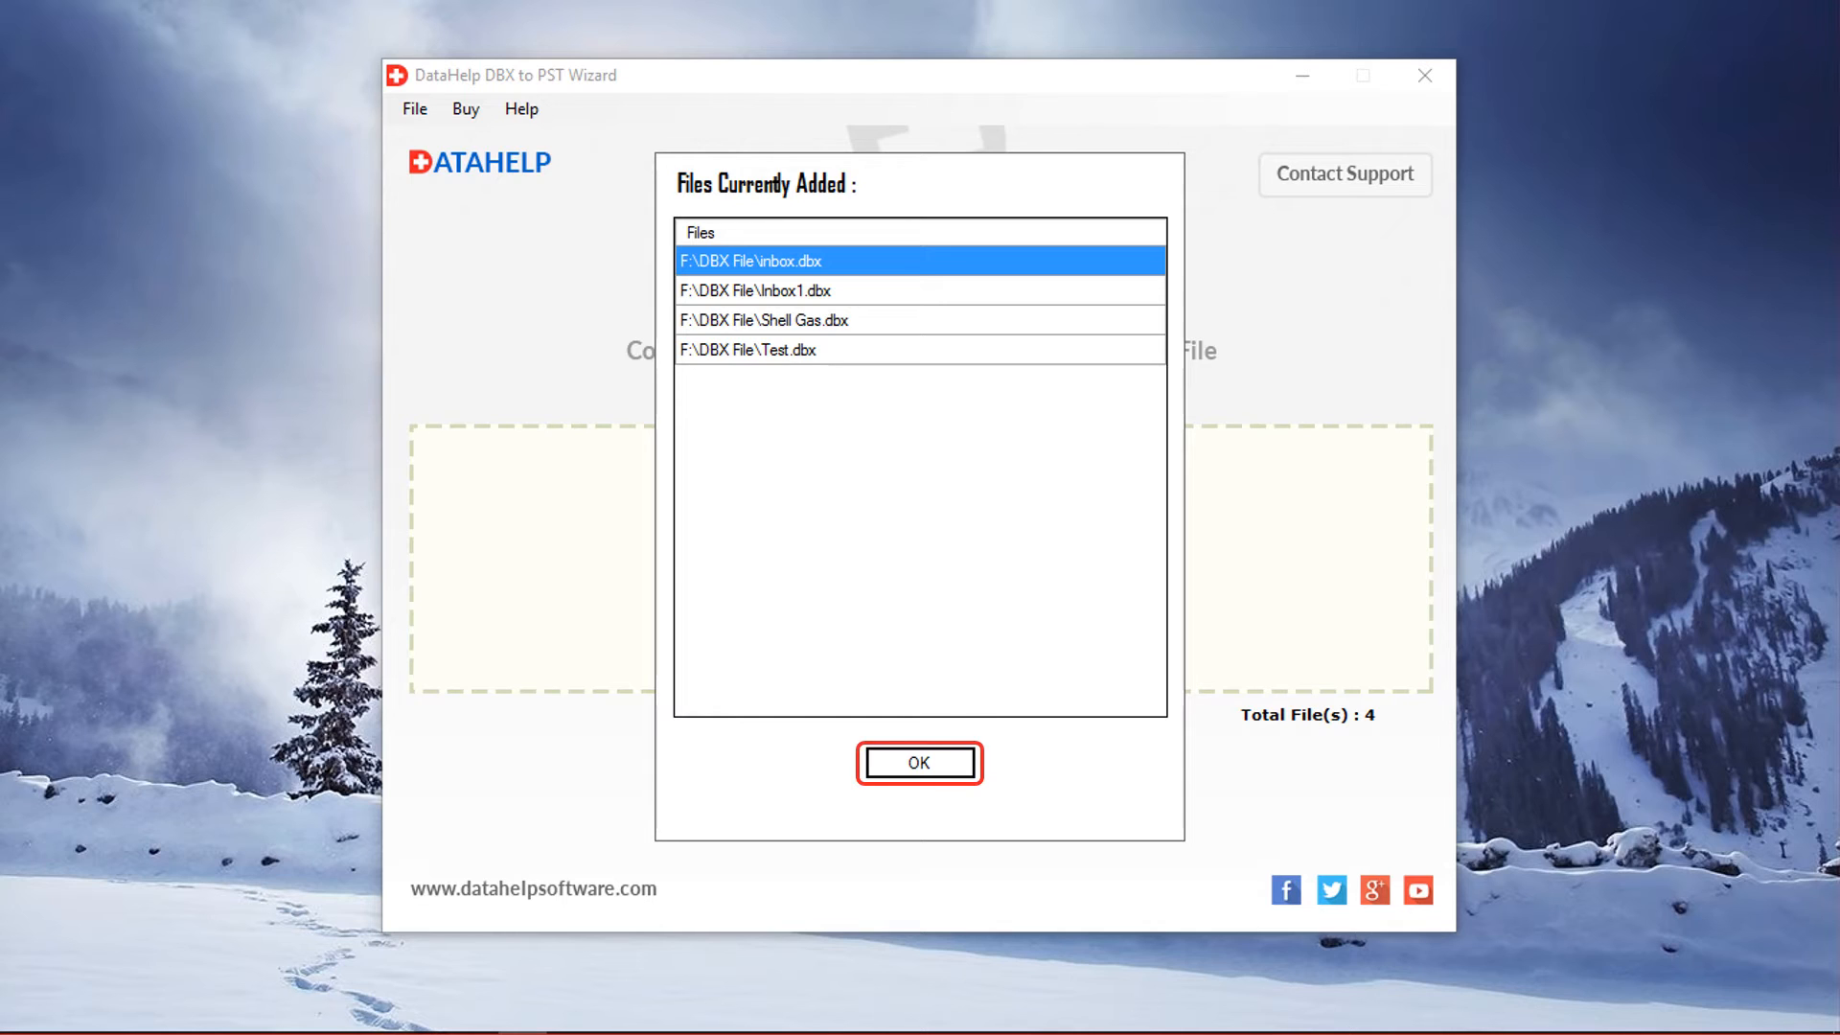
Drag all four DBX files from the folder into the Select Files panel and confirm
click(919, 763)
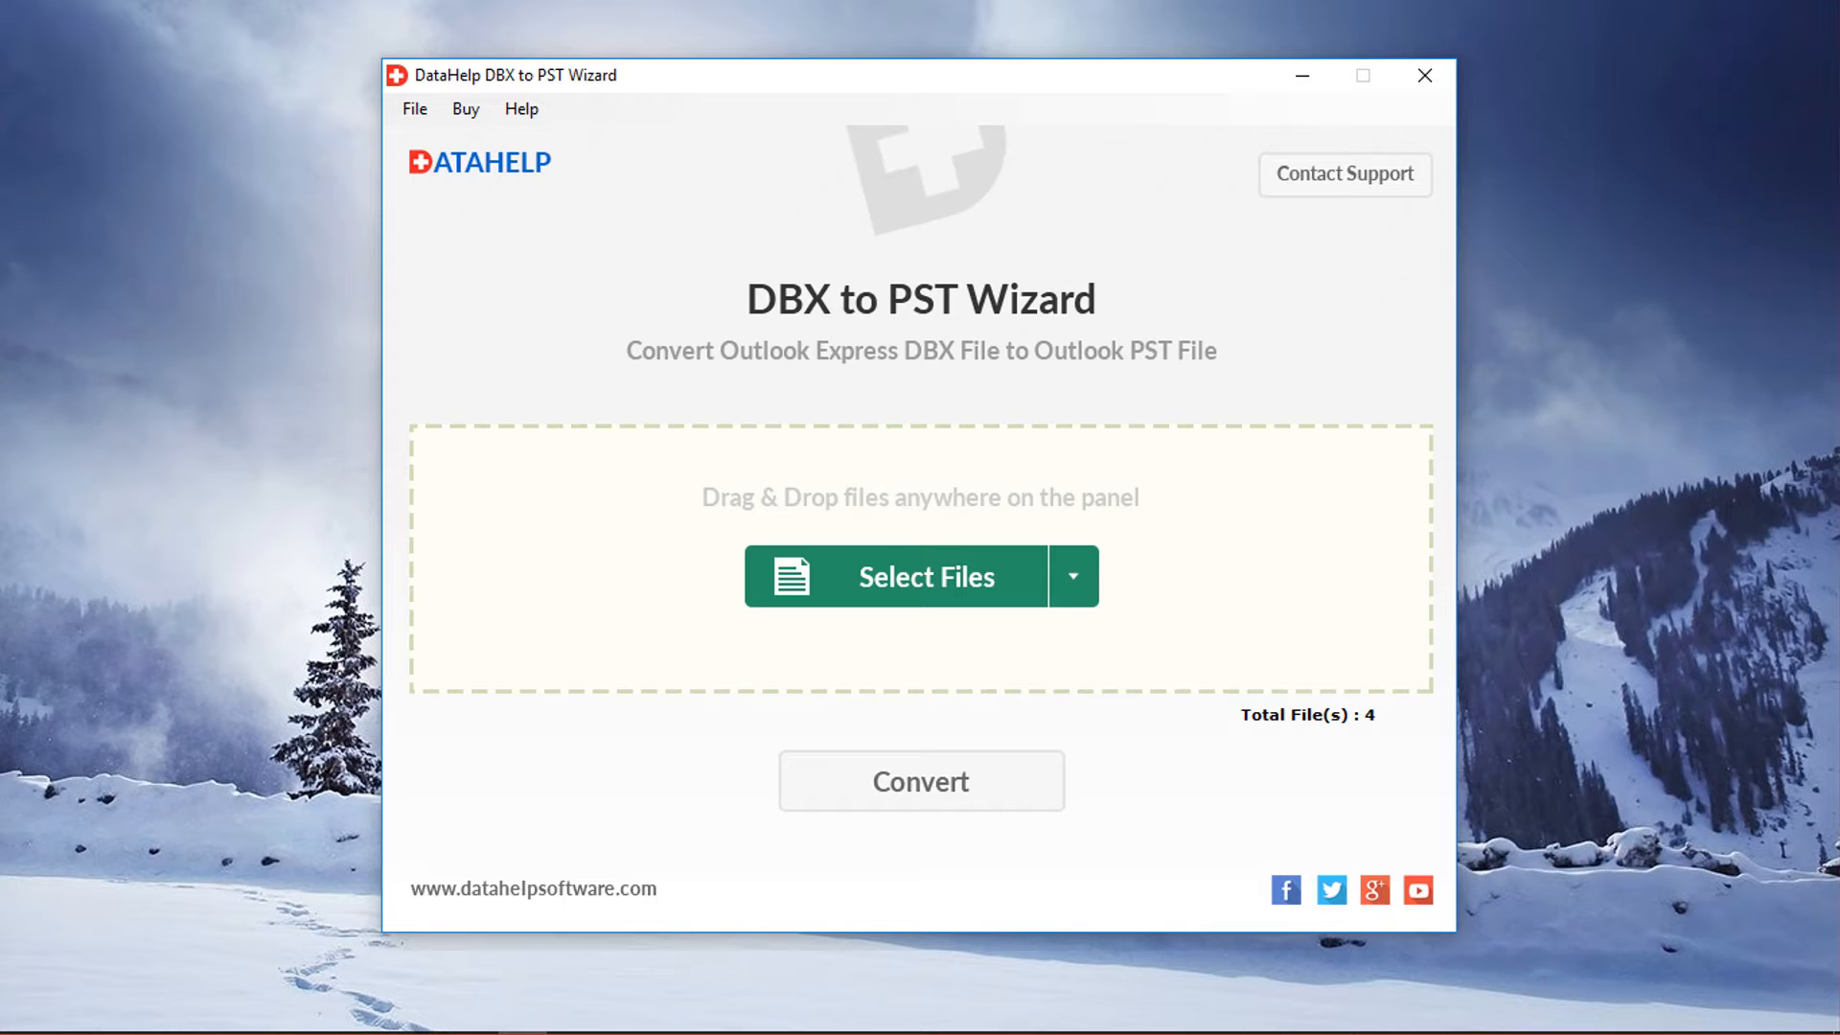
click(925, 576)
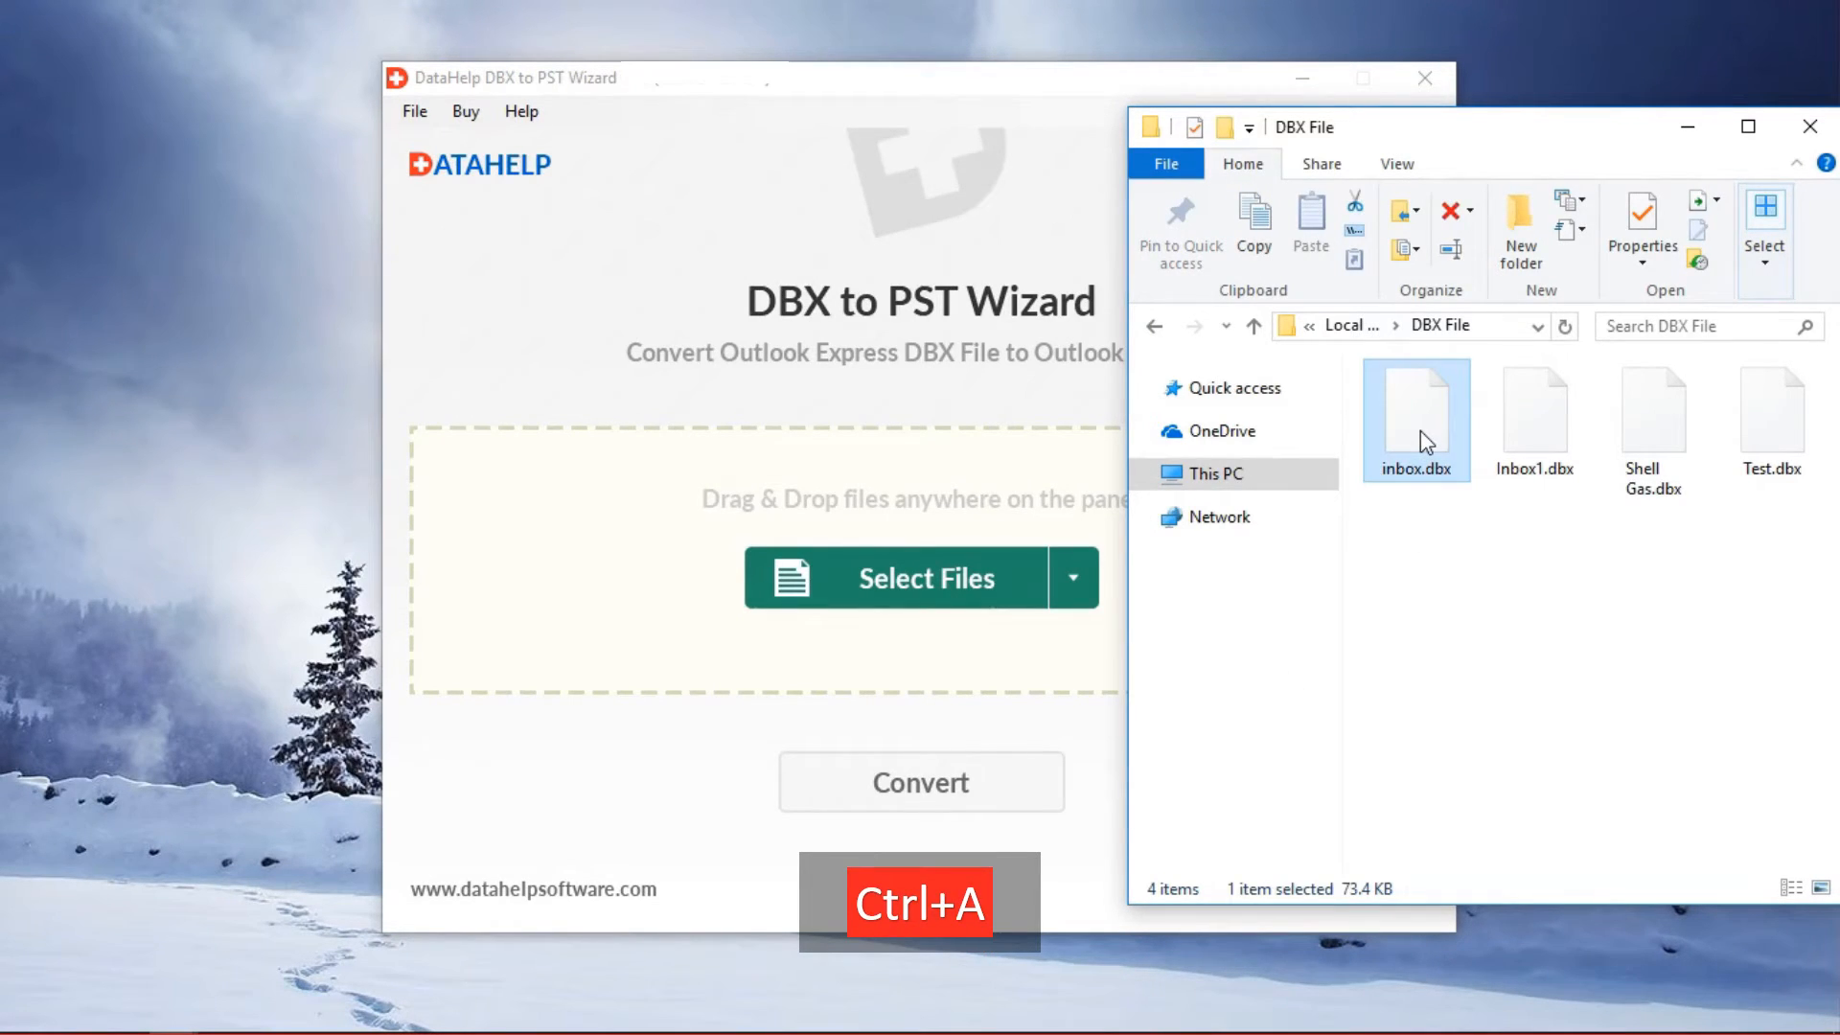
key(ctrl+a)
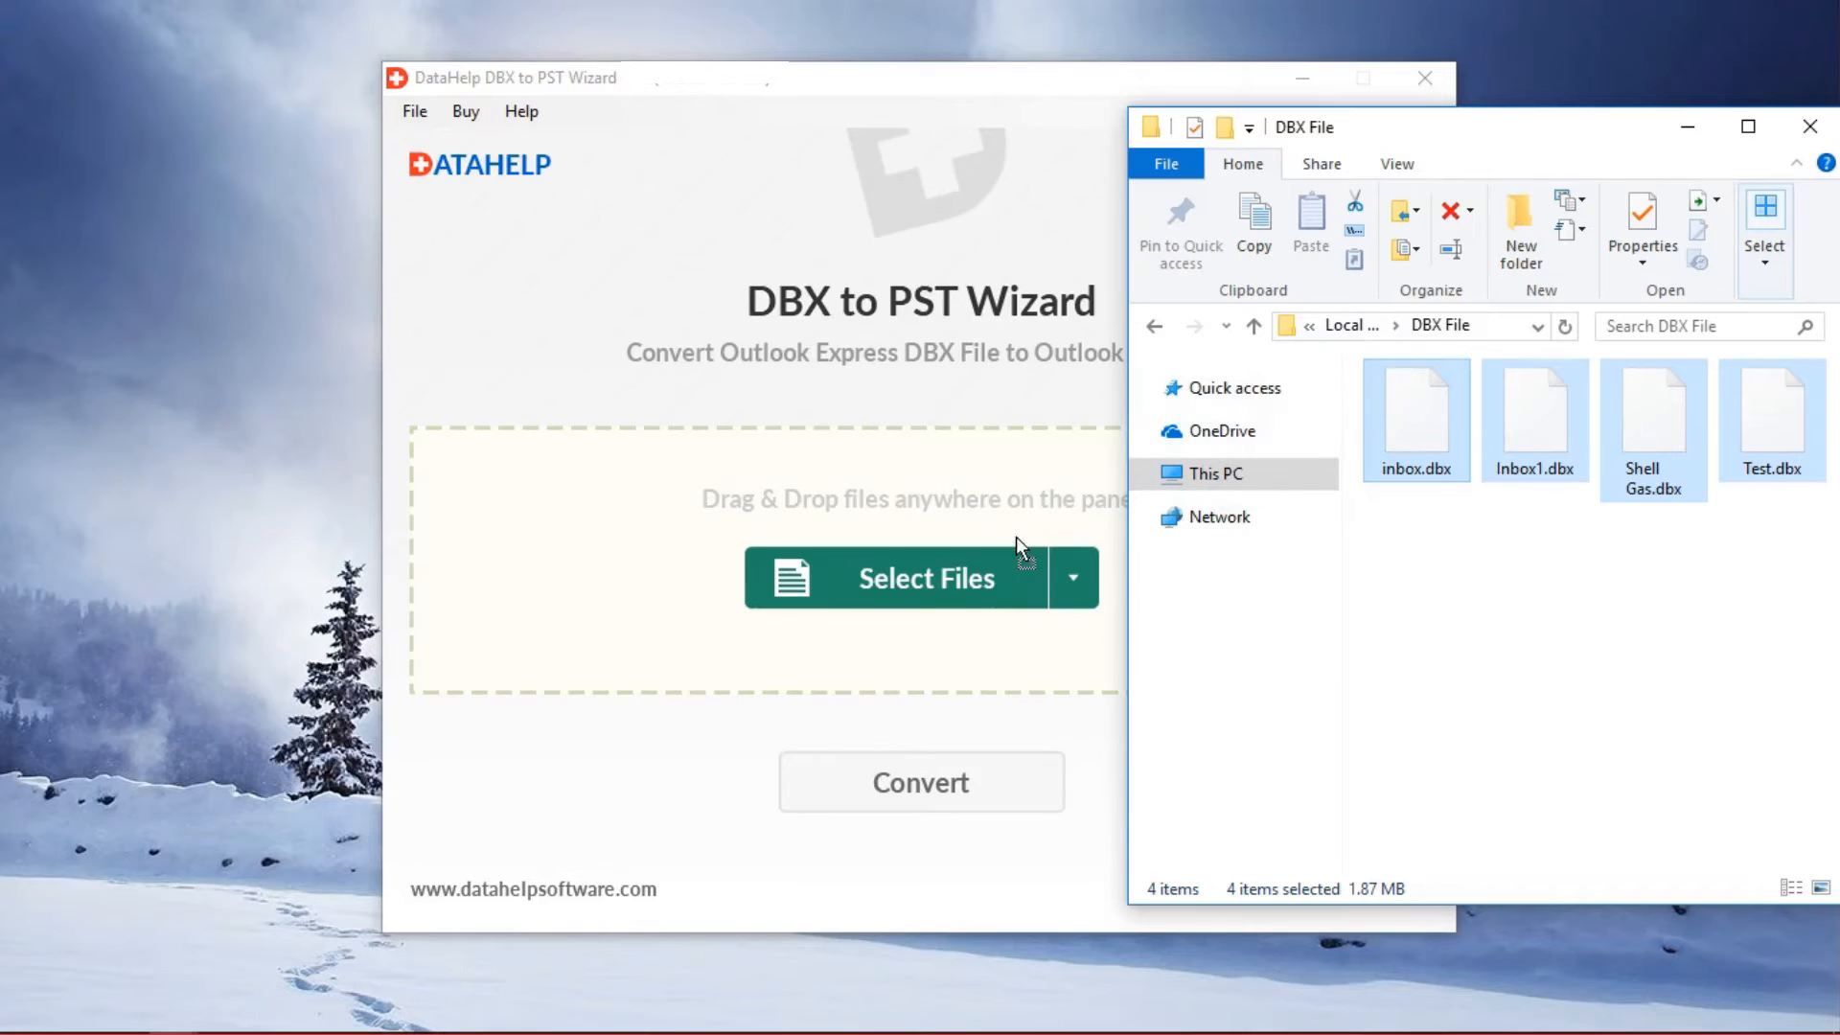
click(926, 577)
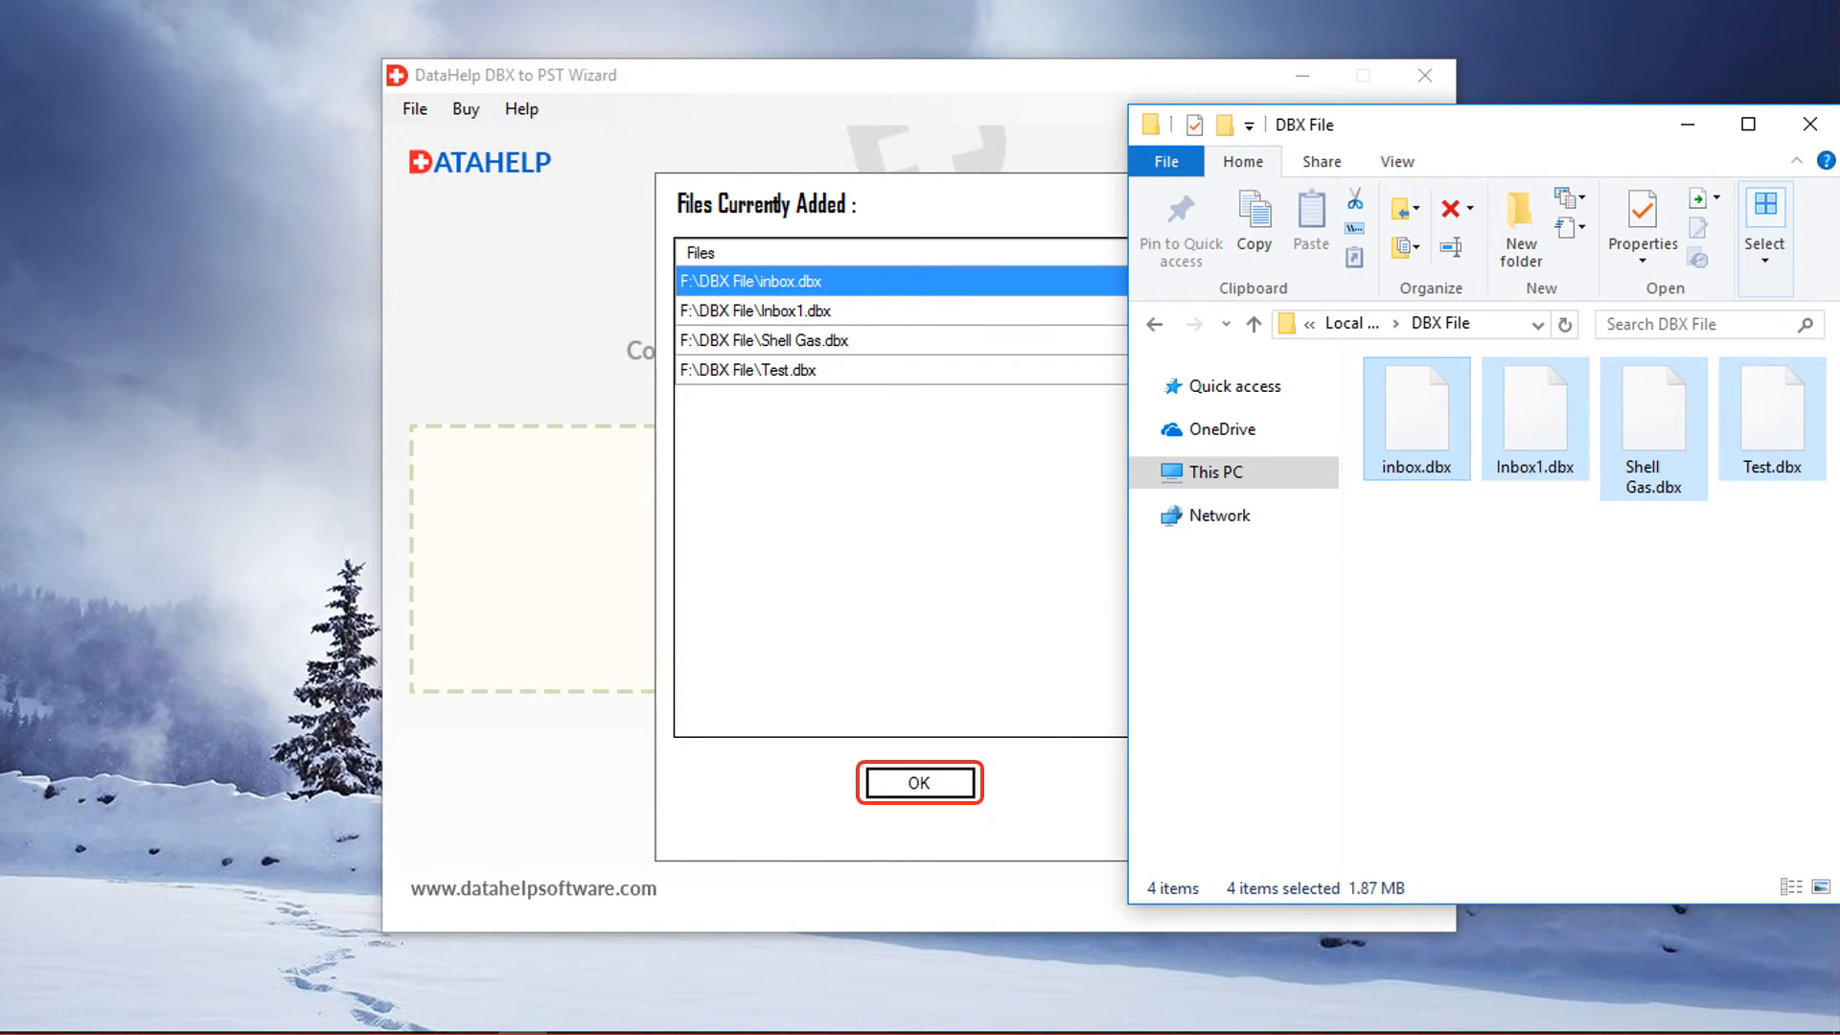
click(919, 782)
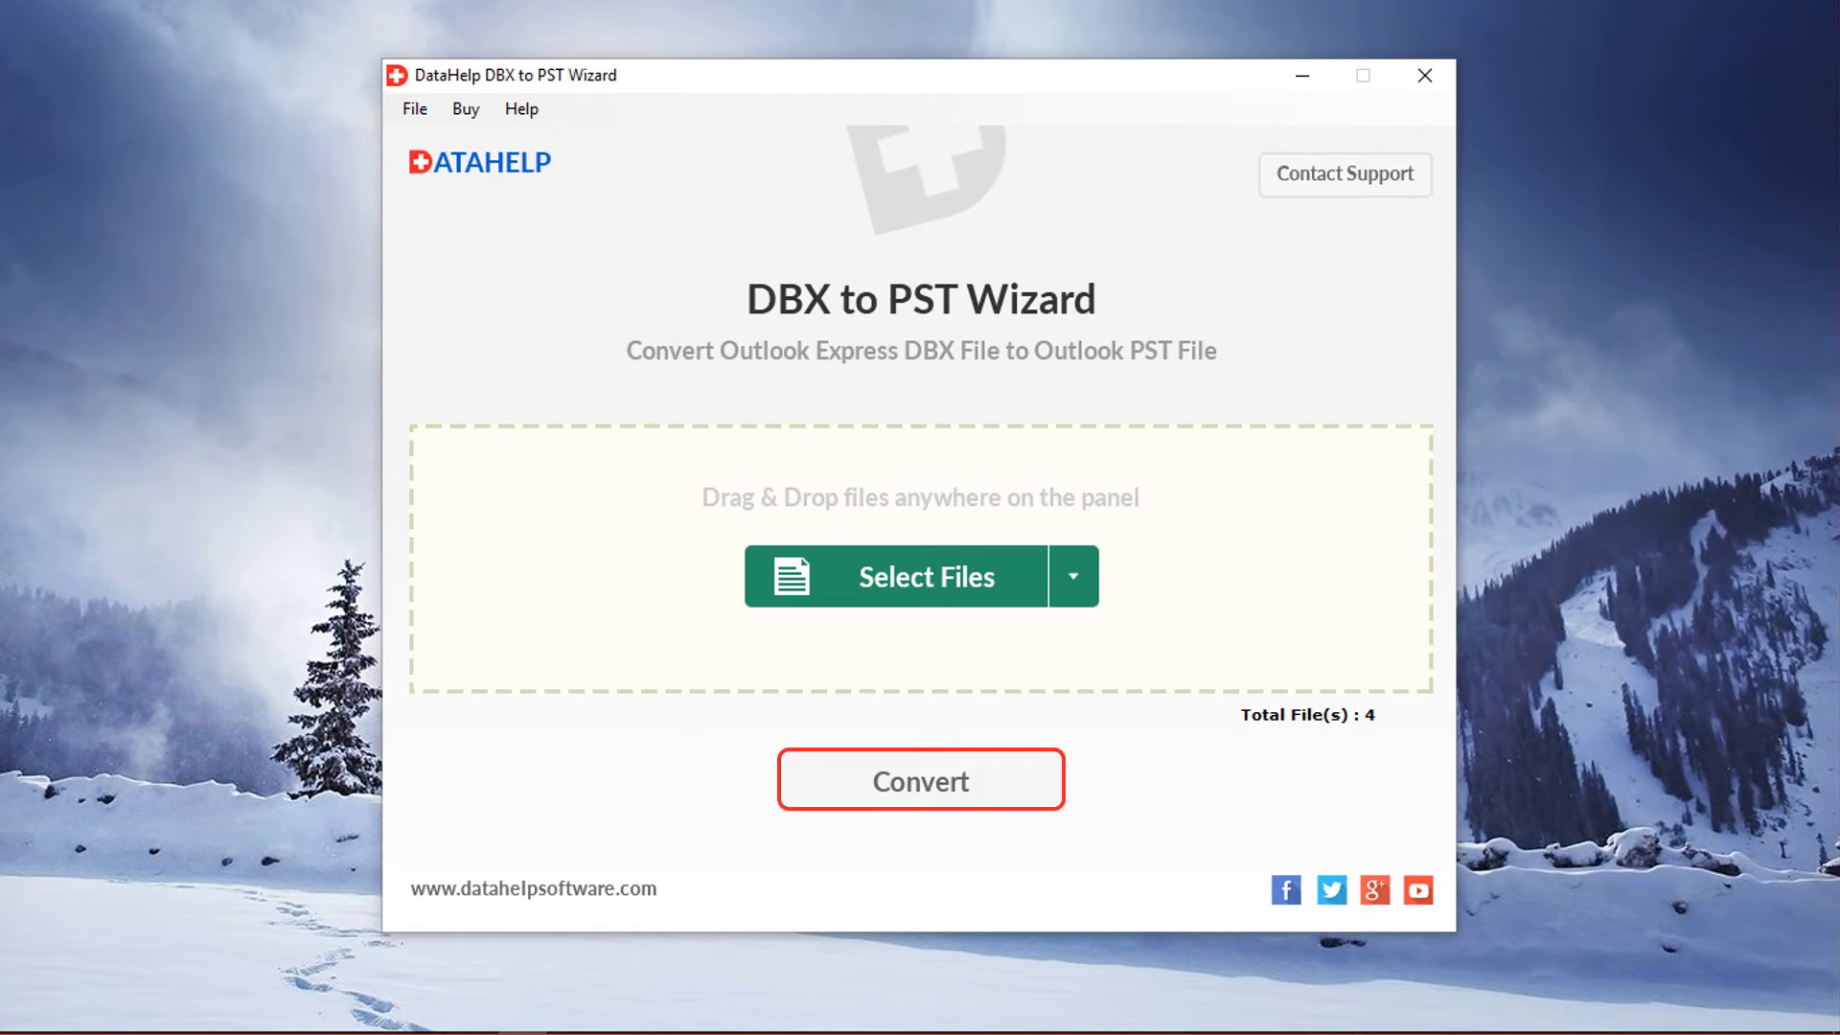
Choose Convert with a single PST file and the Split PST option enabled
click(920, 780)
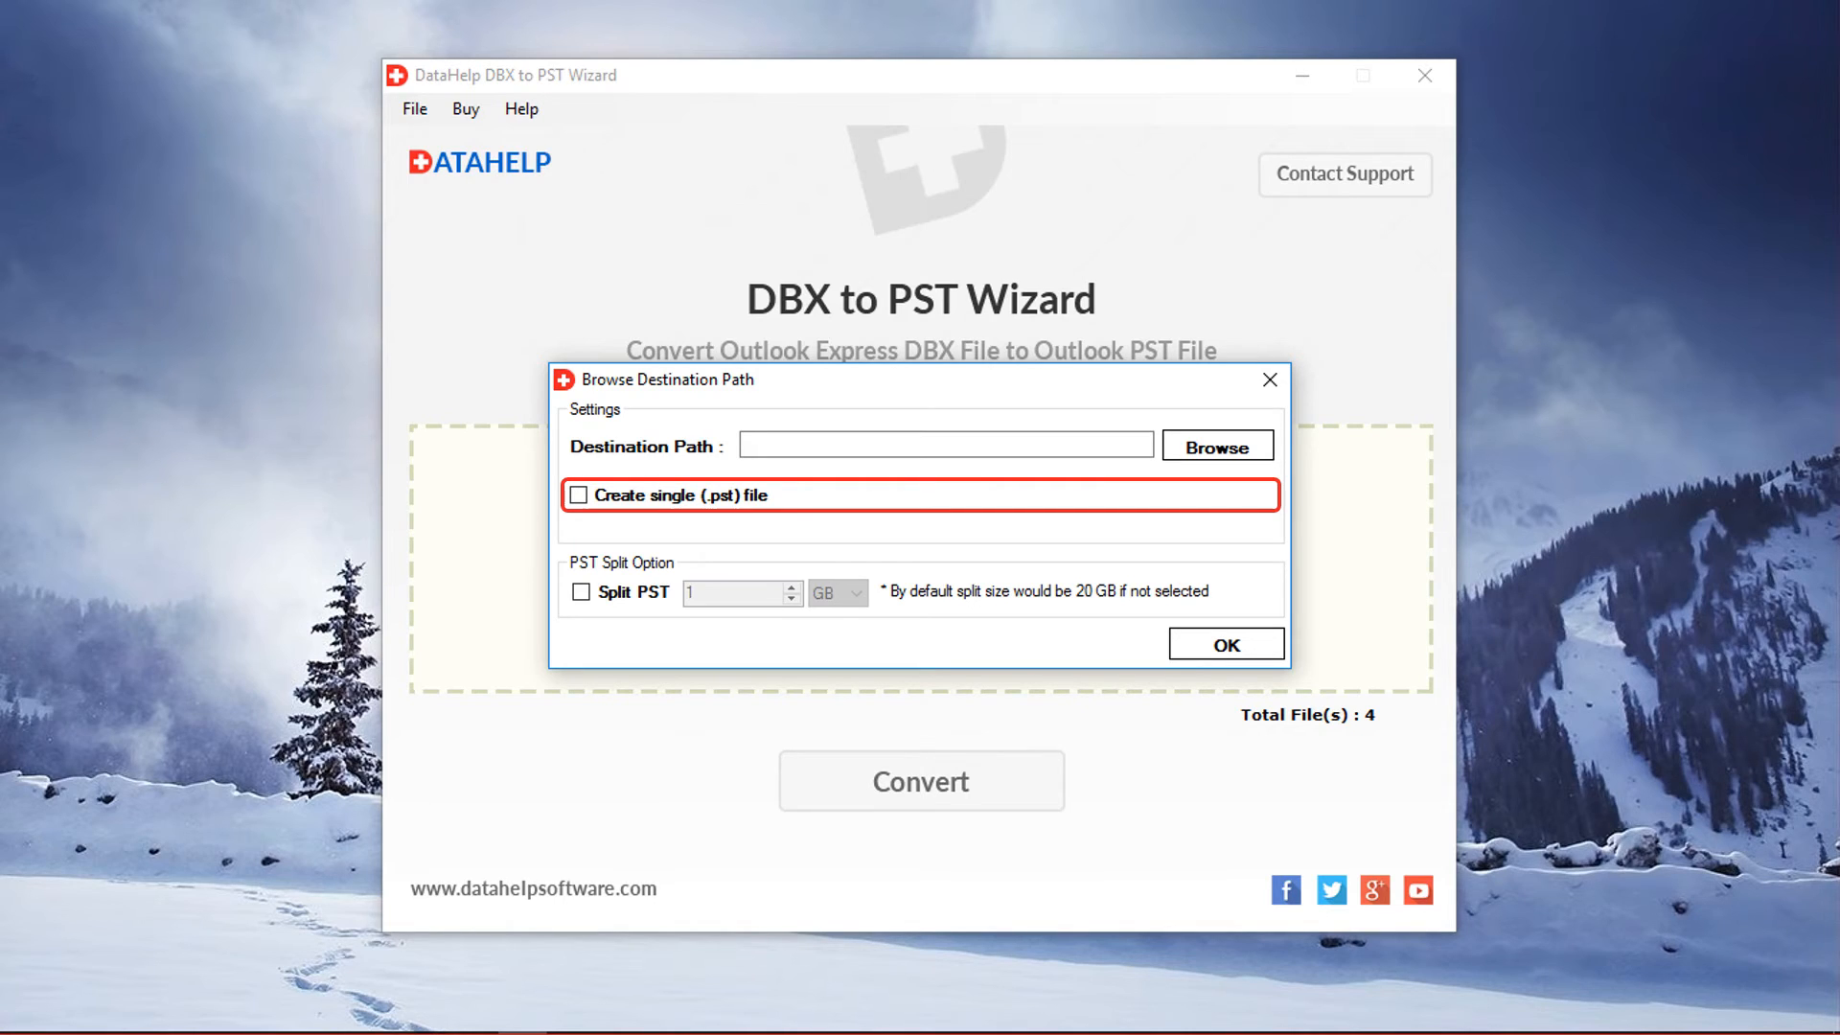
click(577, 494)
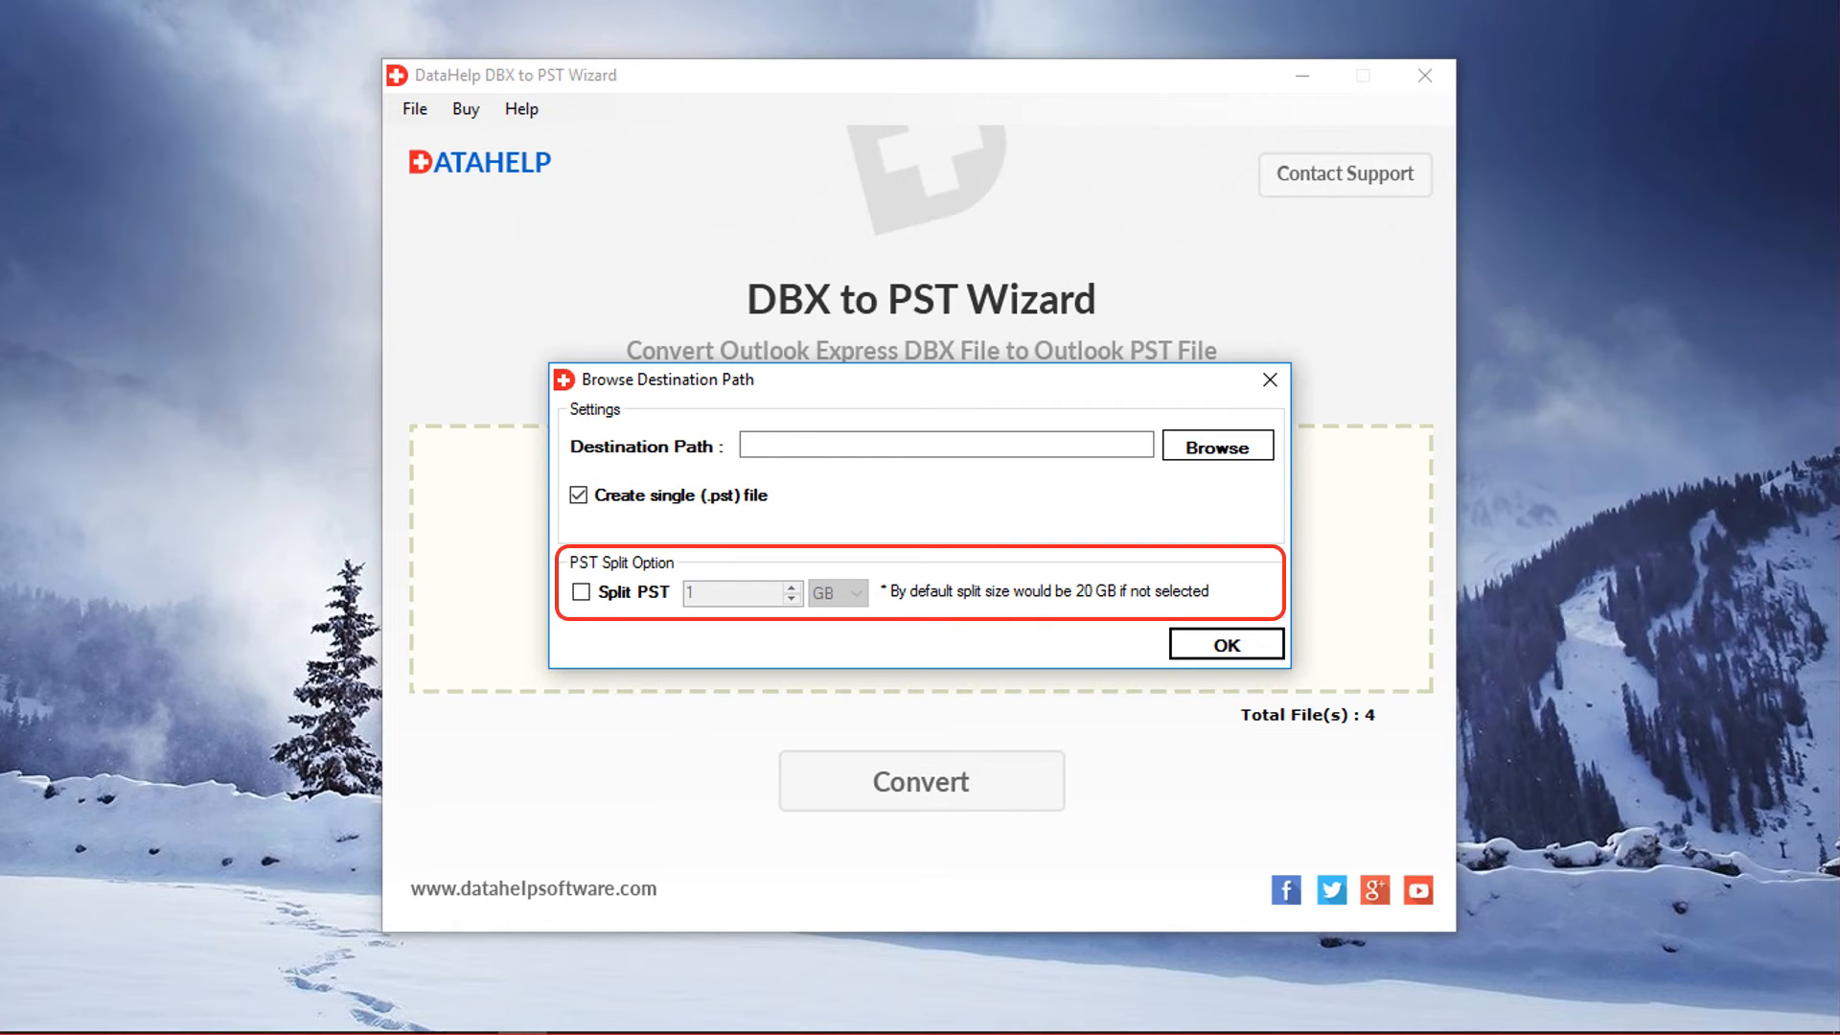
click(579, 591)
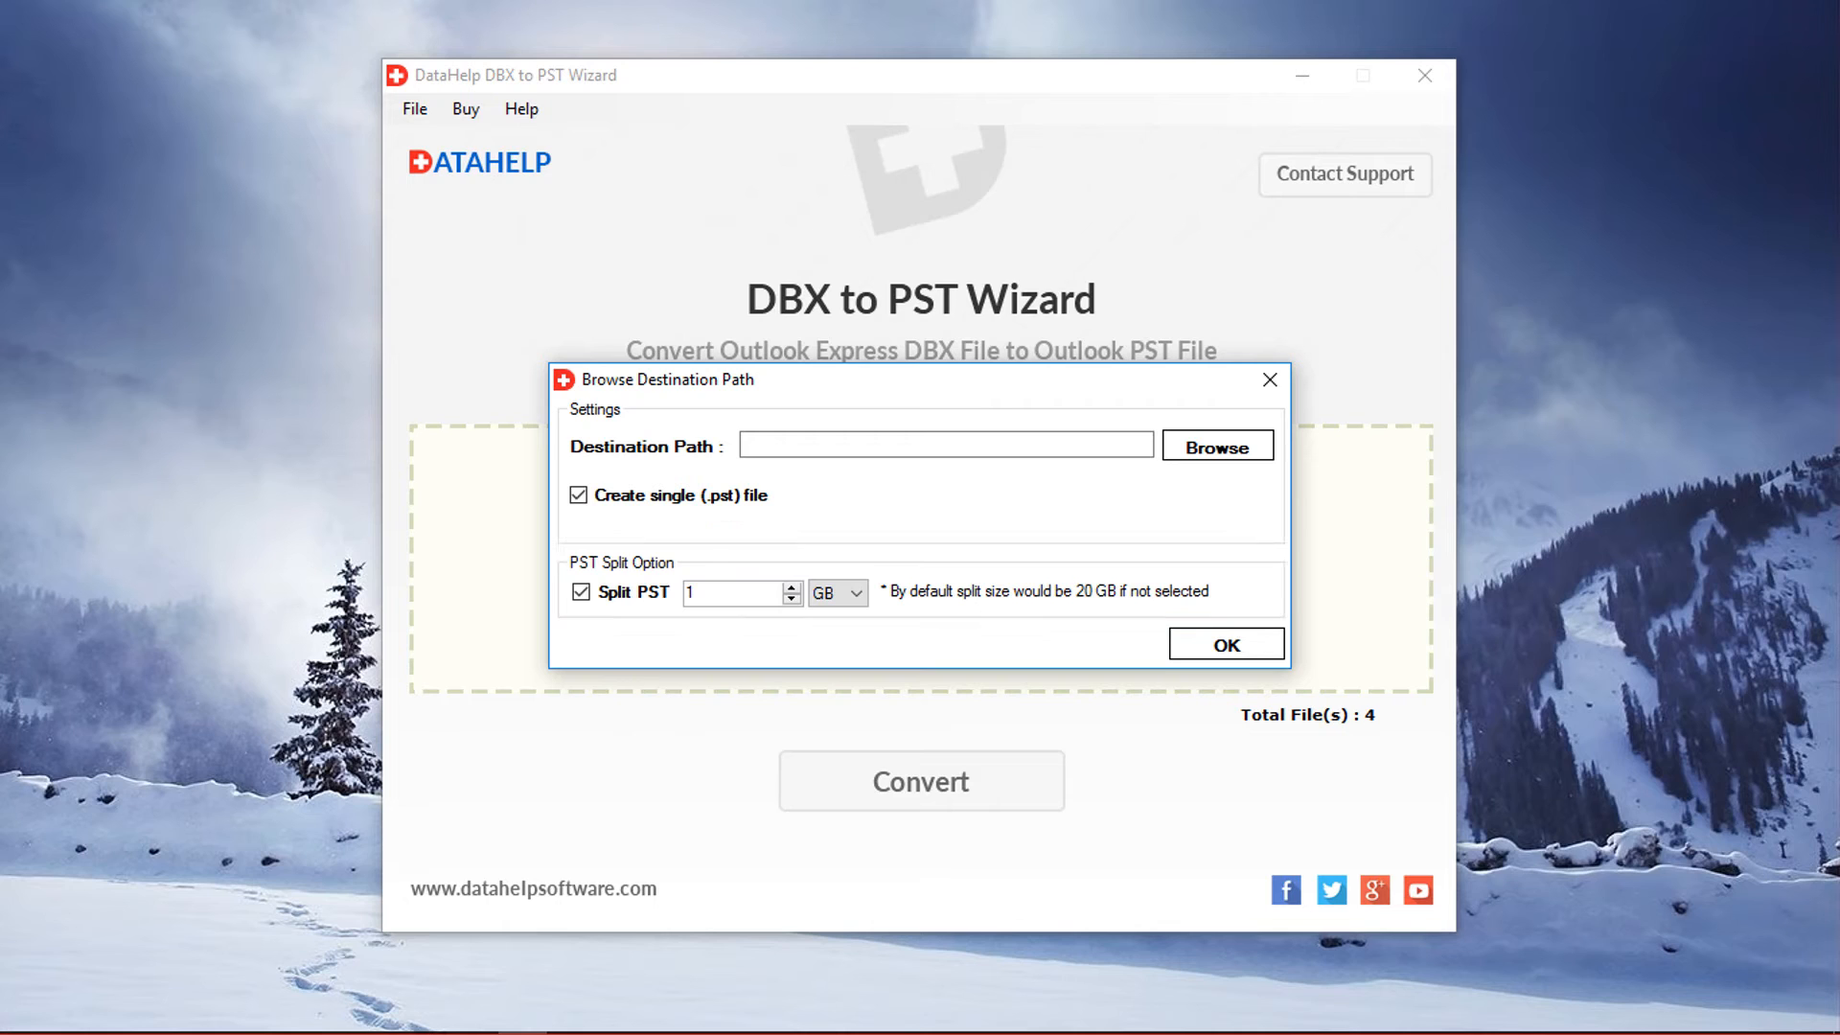
Save the PST as output_filename in F:\DBX File and start exporting
click(1217, 445)
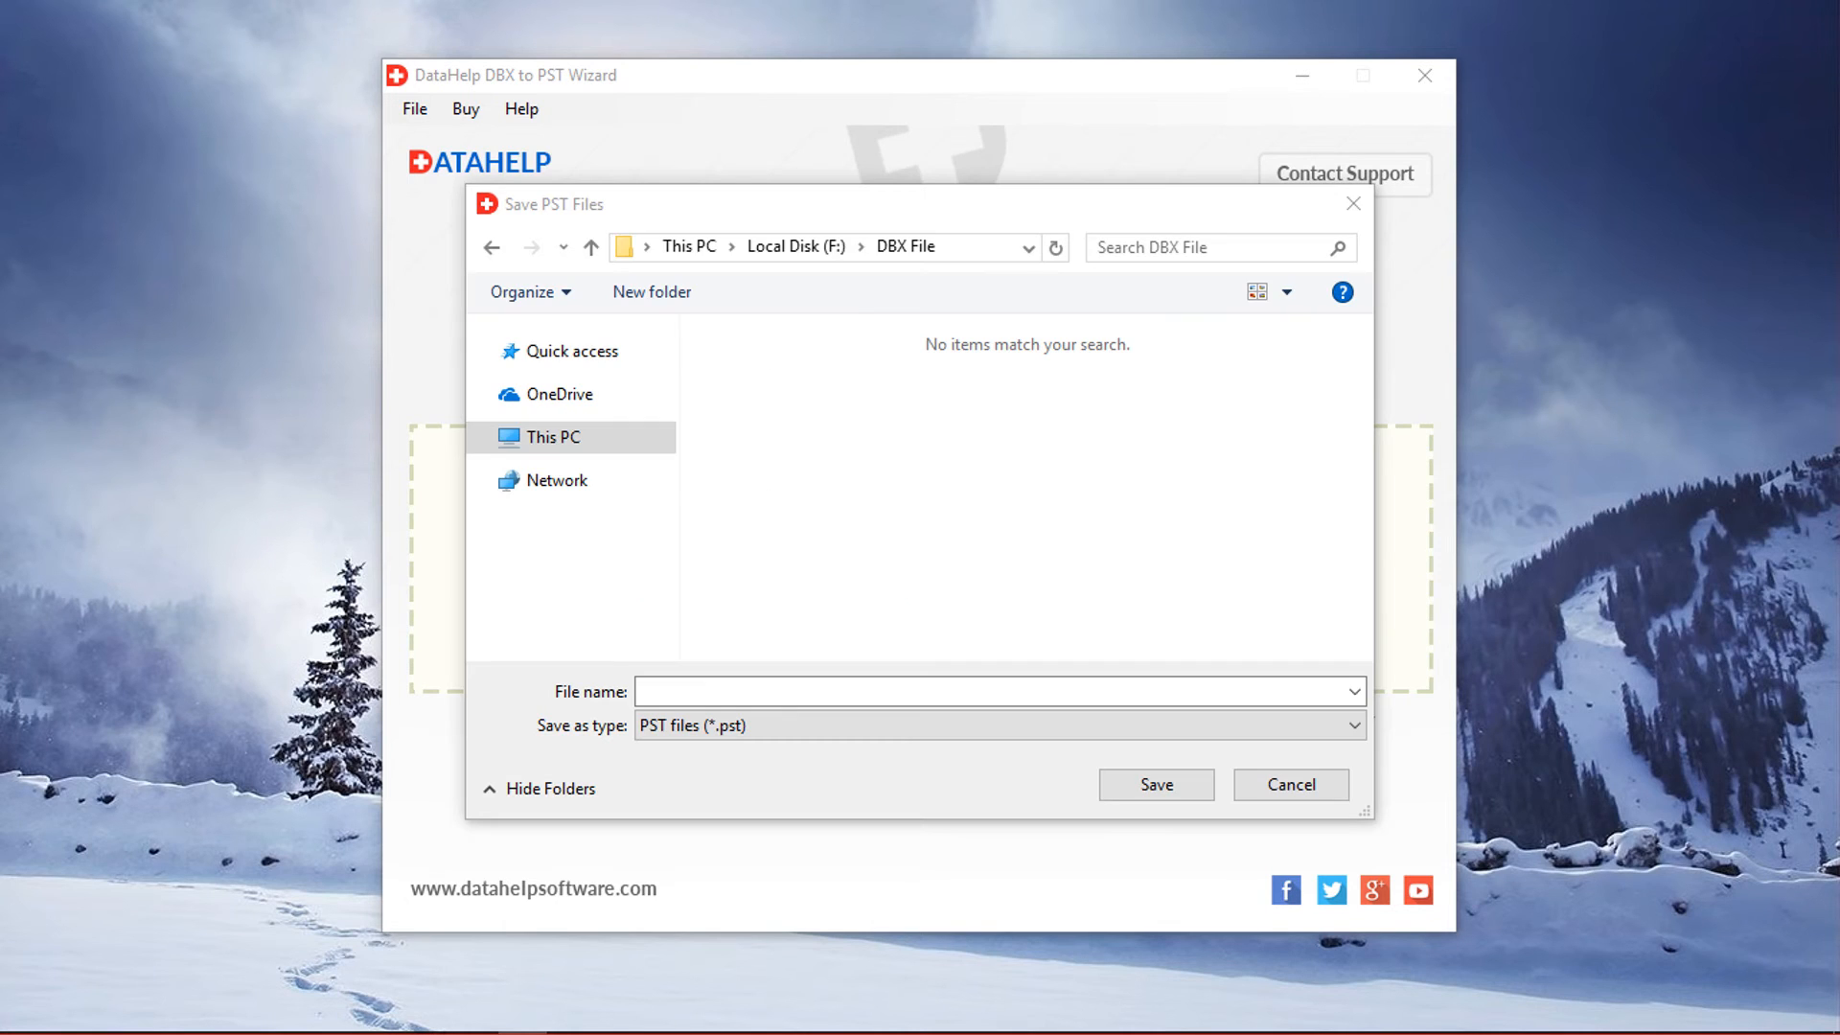
text(output_filename)
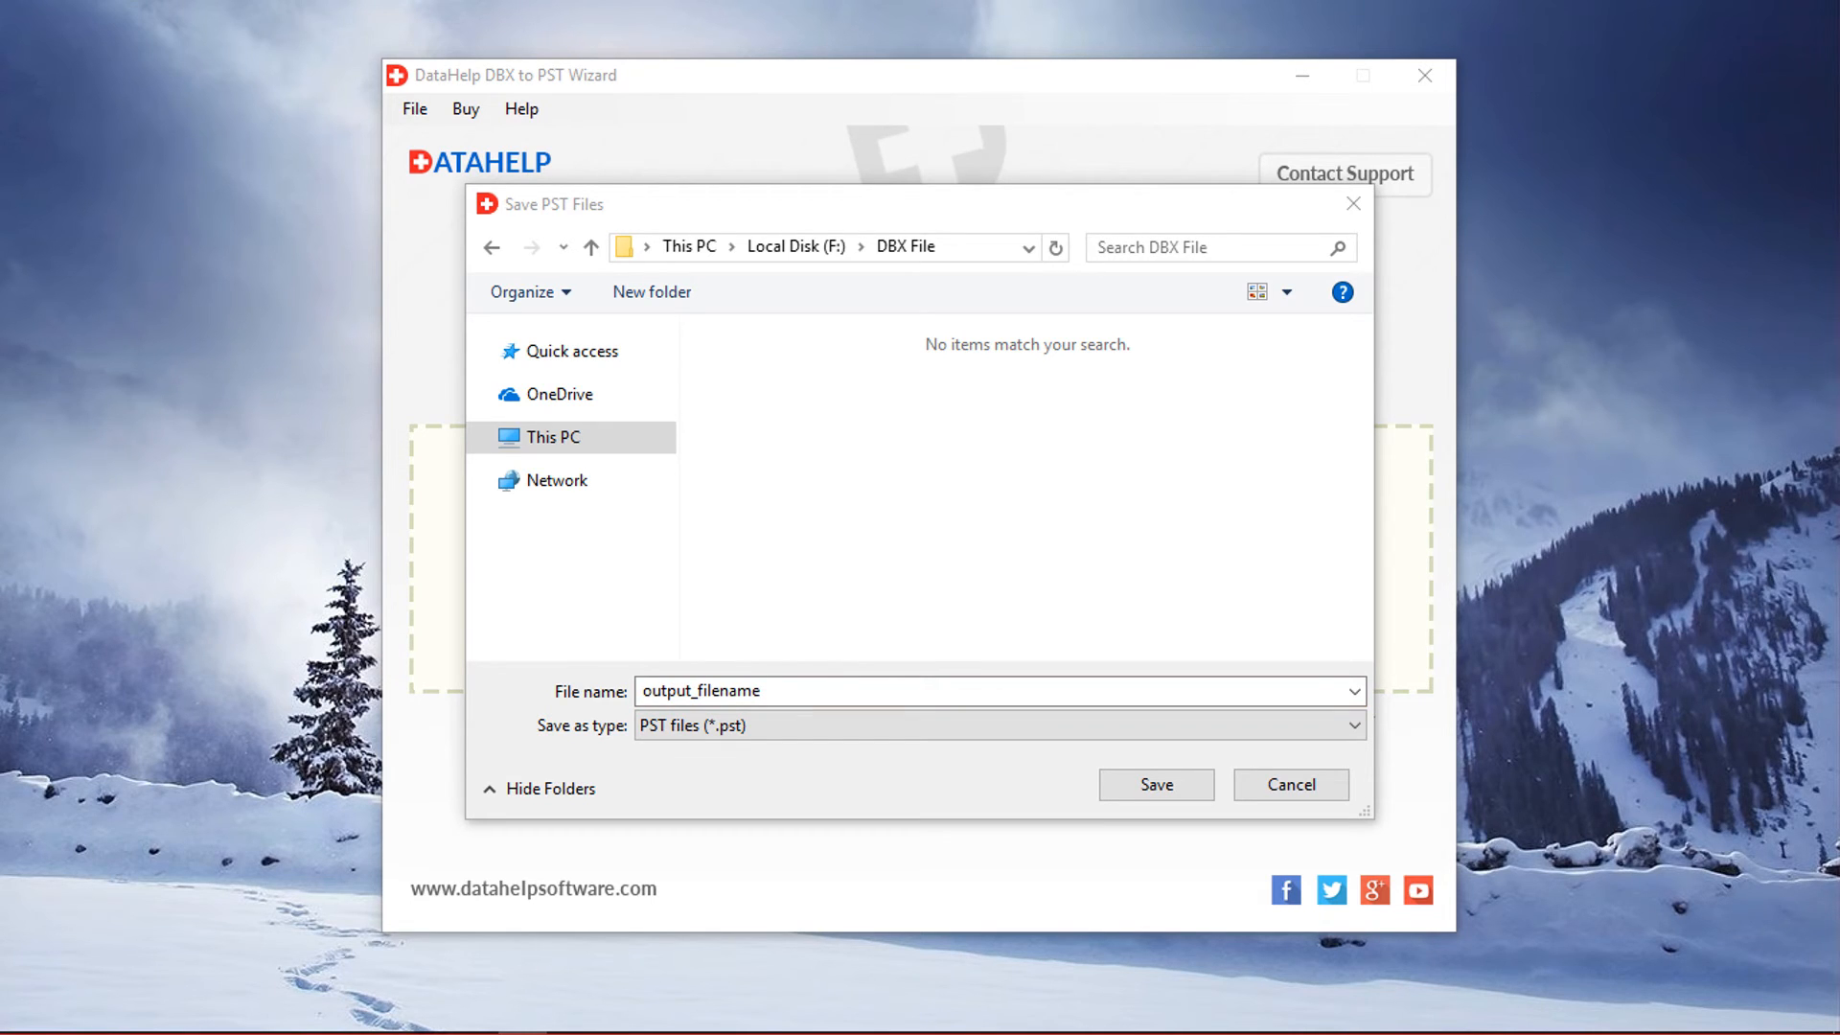
click(1154, 784)
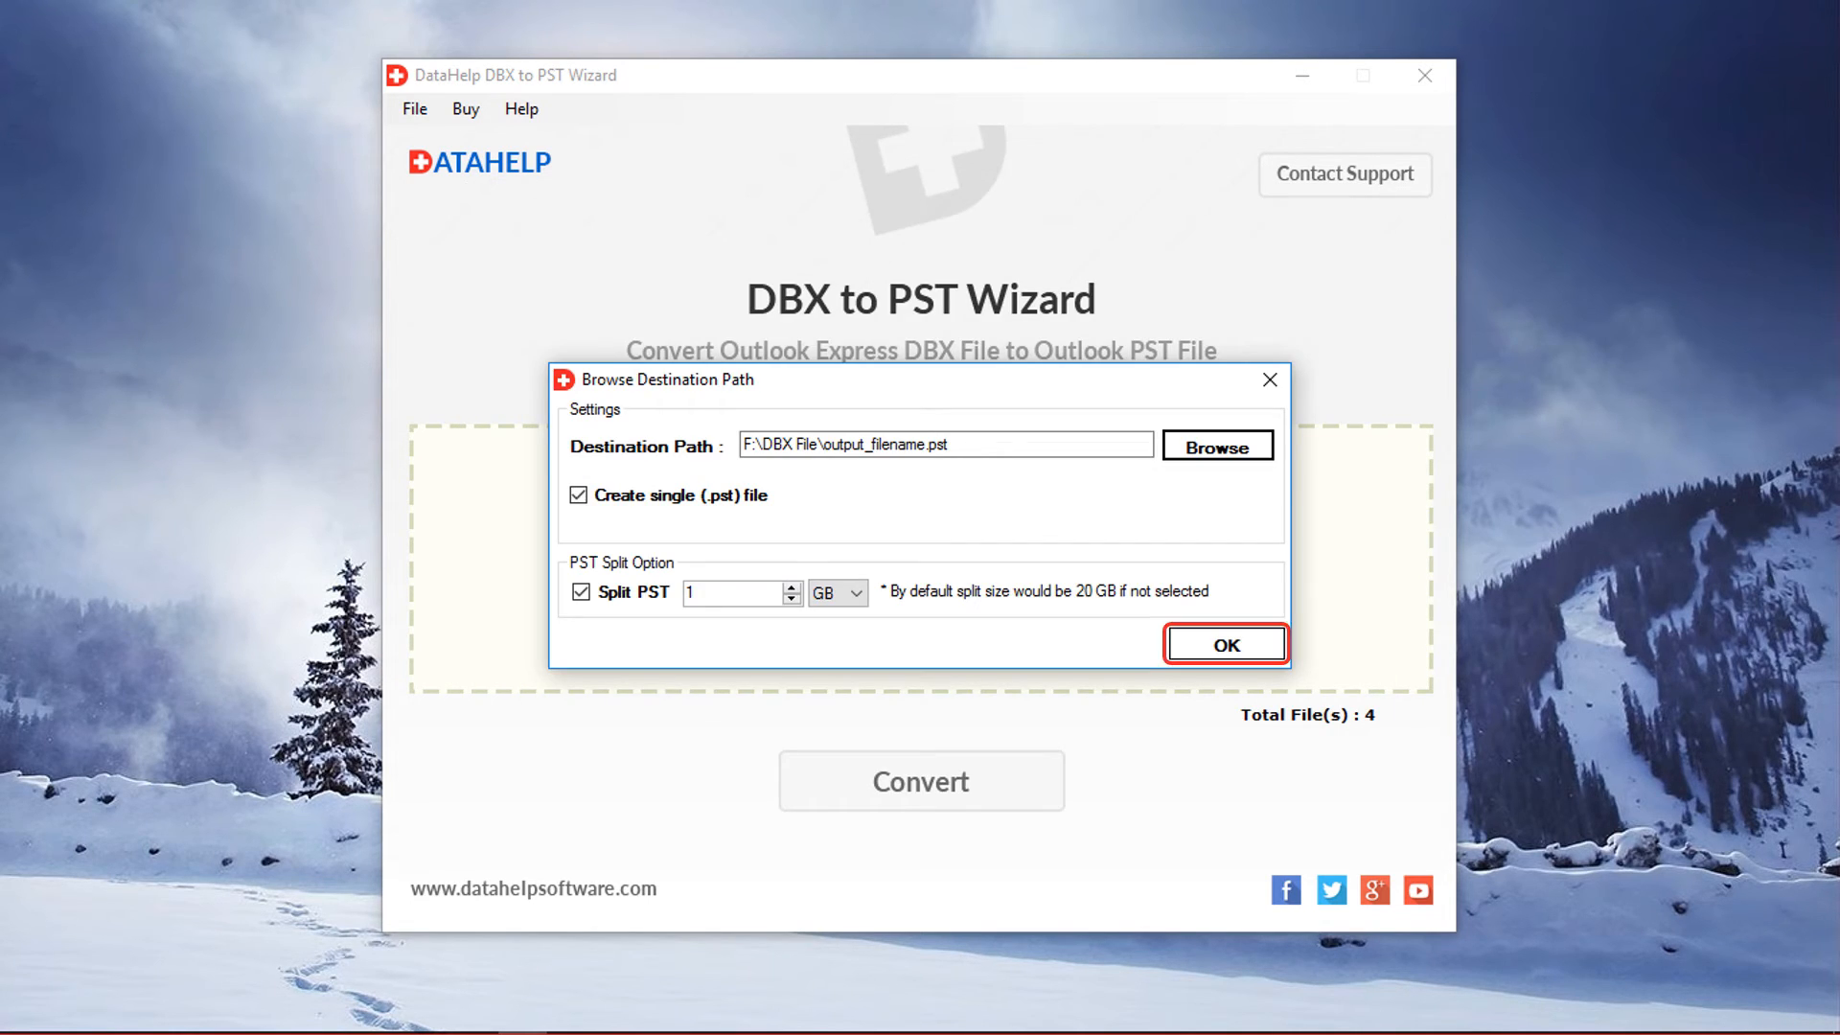
click(1223, 643)
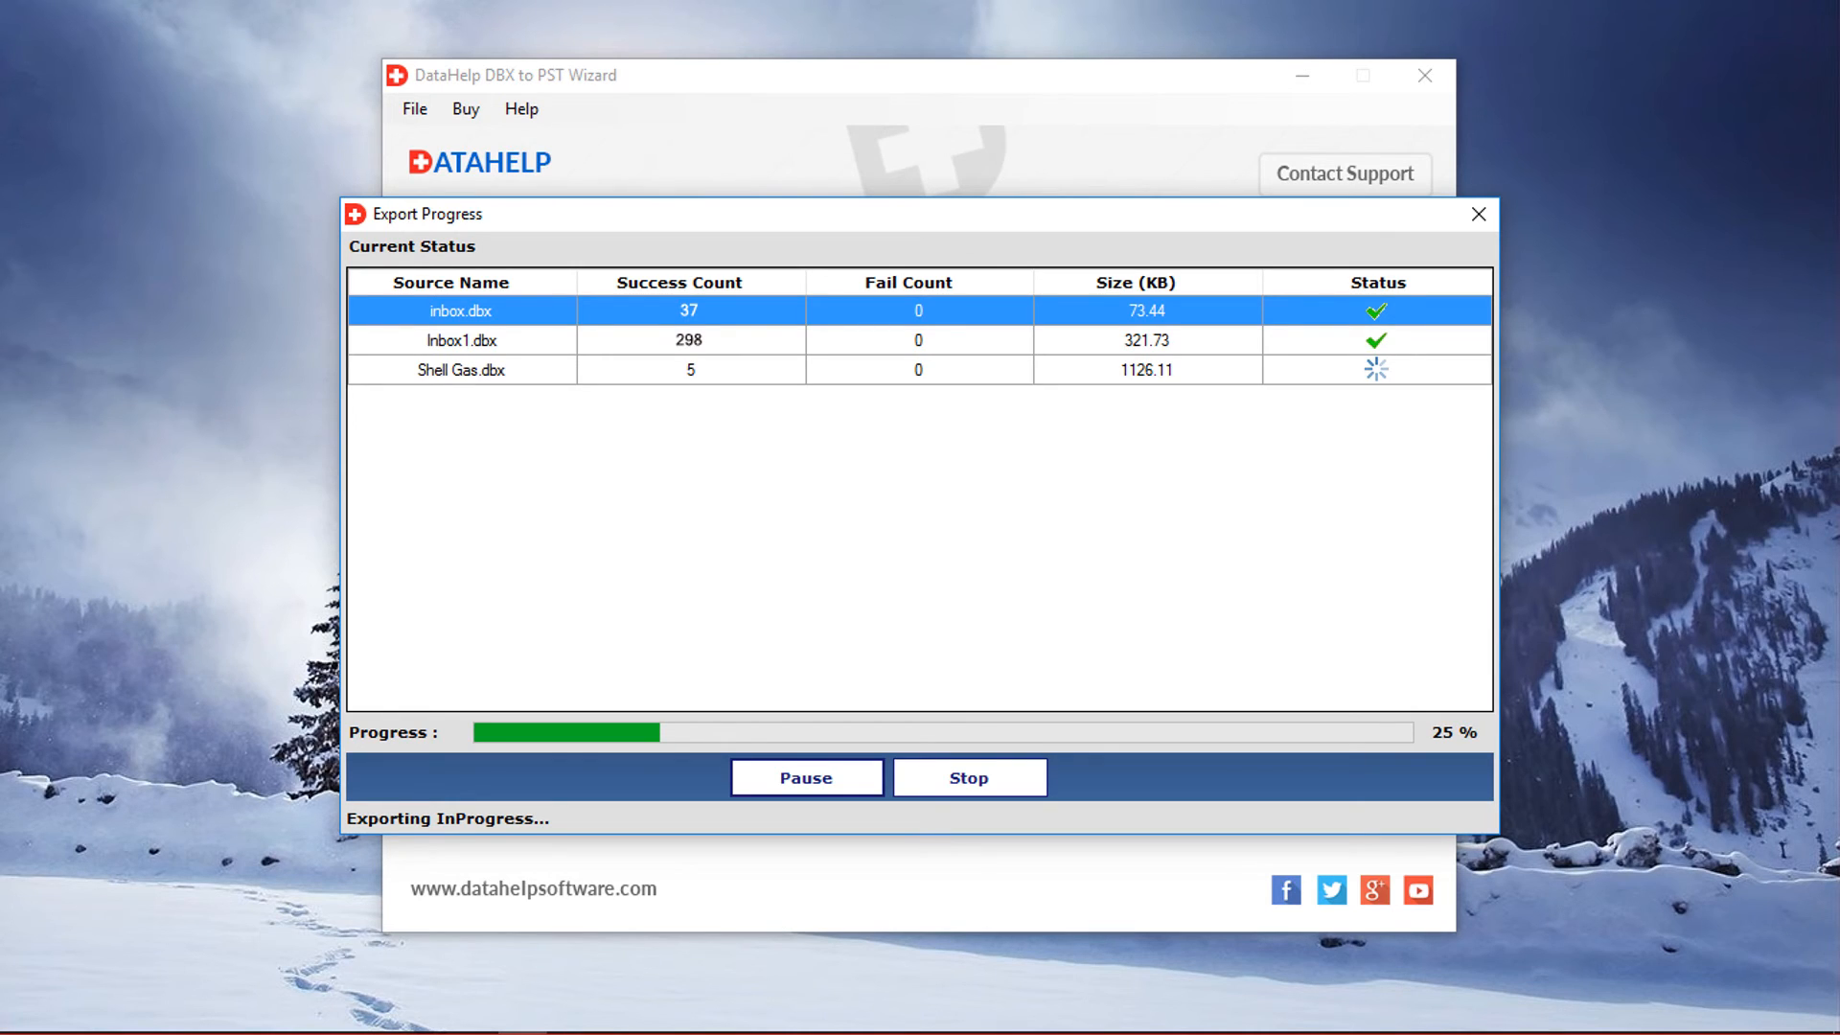
mouse_move(806, 777)
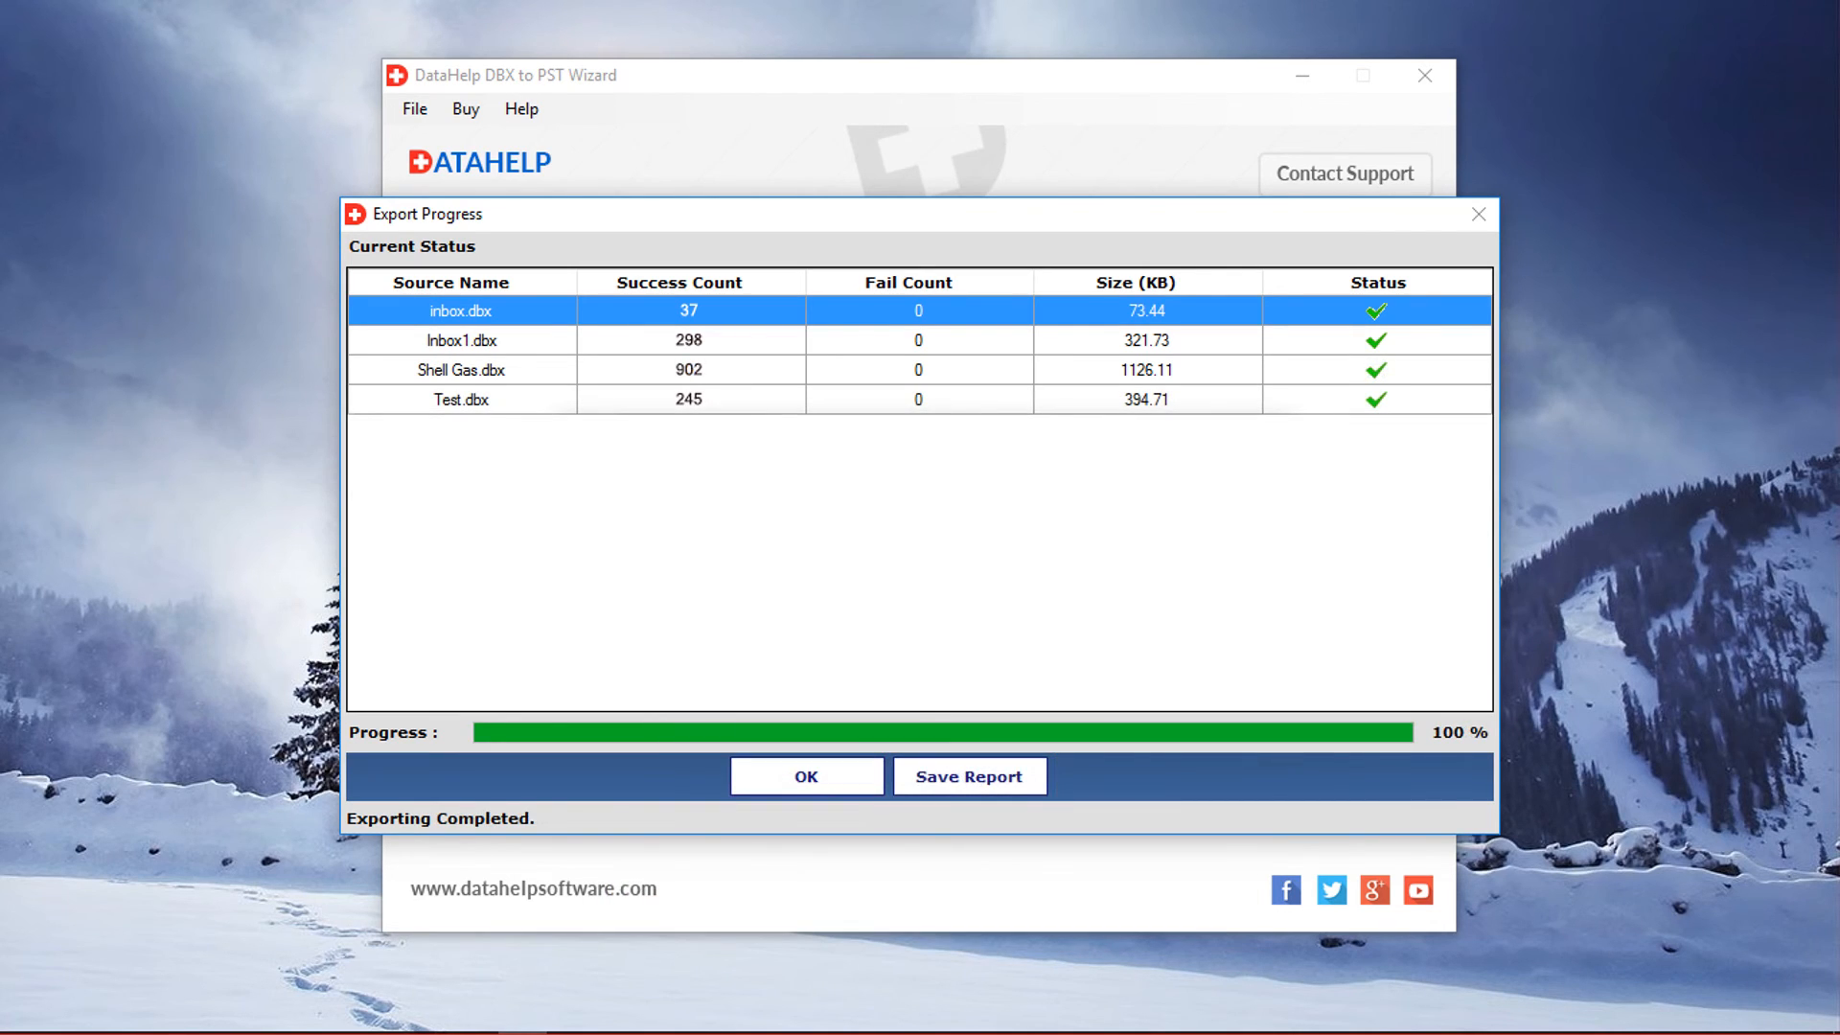
Acknowledge the completed export of all four DBX files with zero failures
click(806, 775)
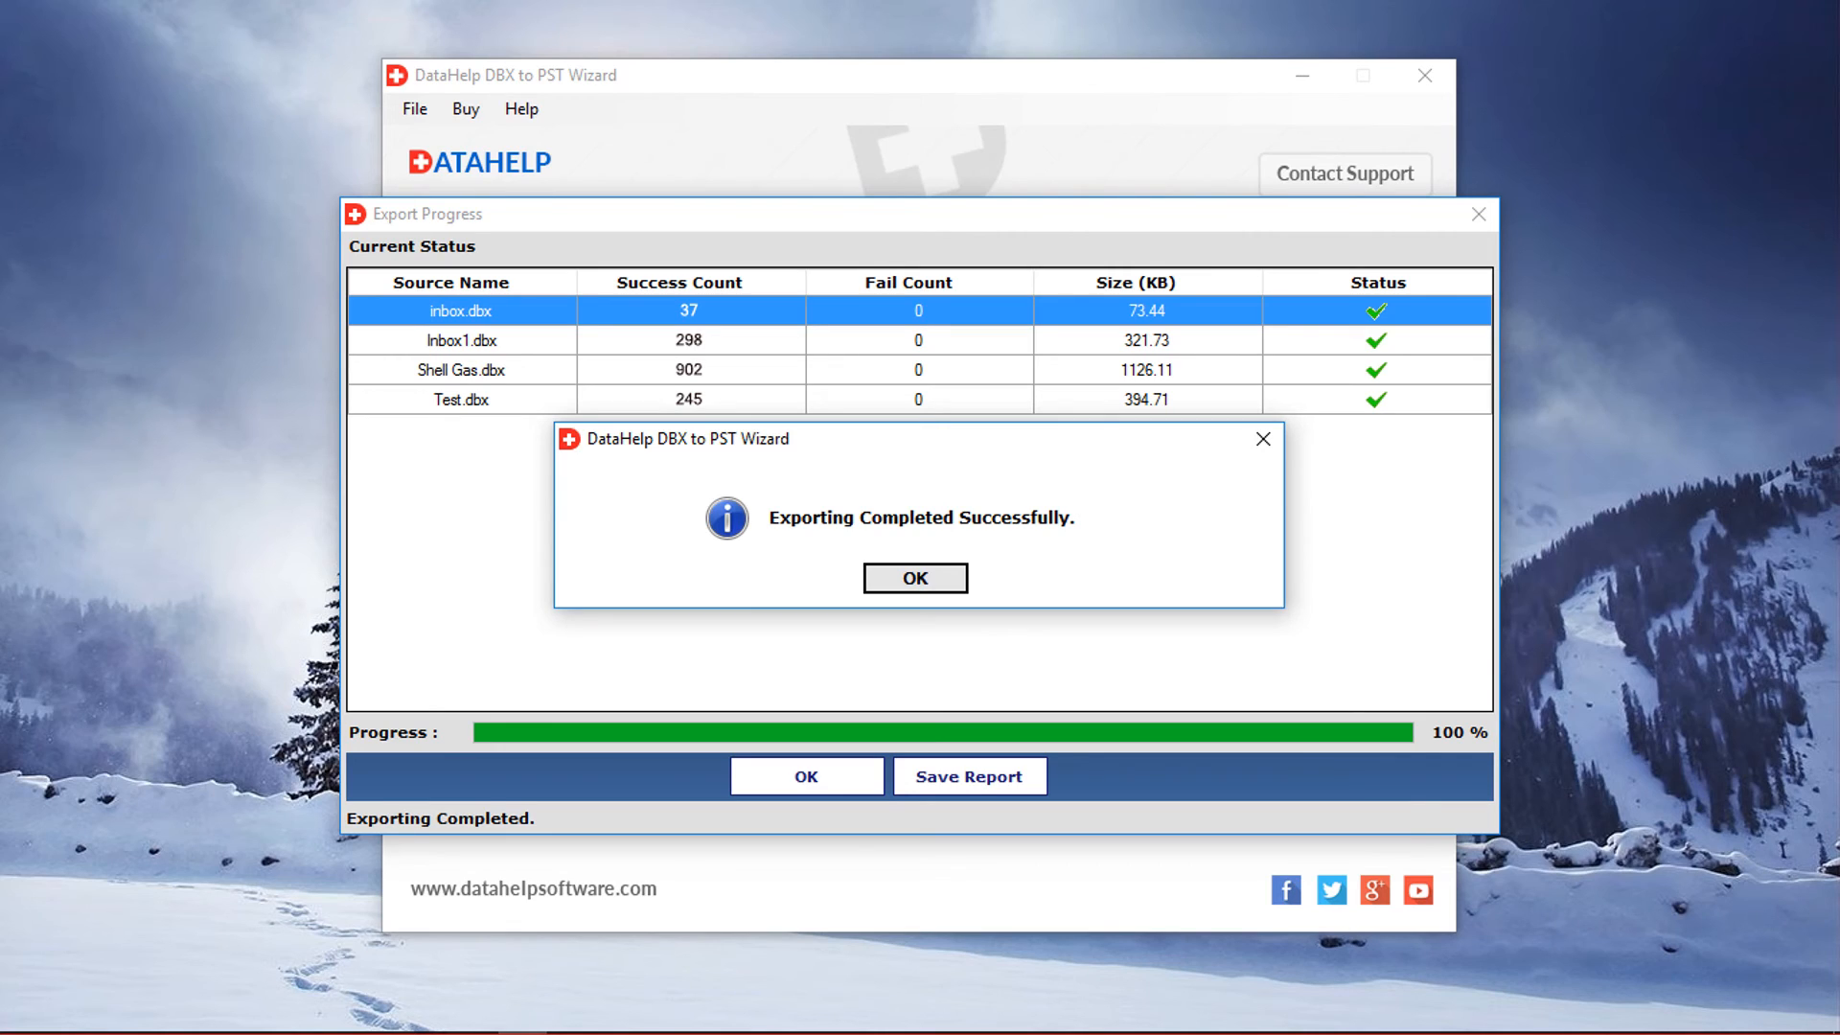
click(914, 577)
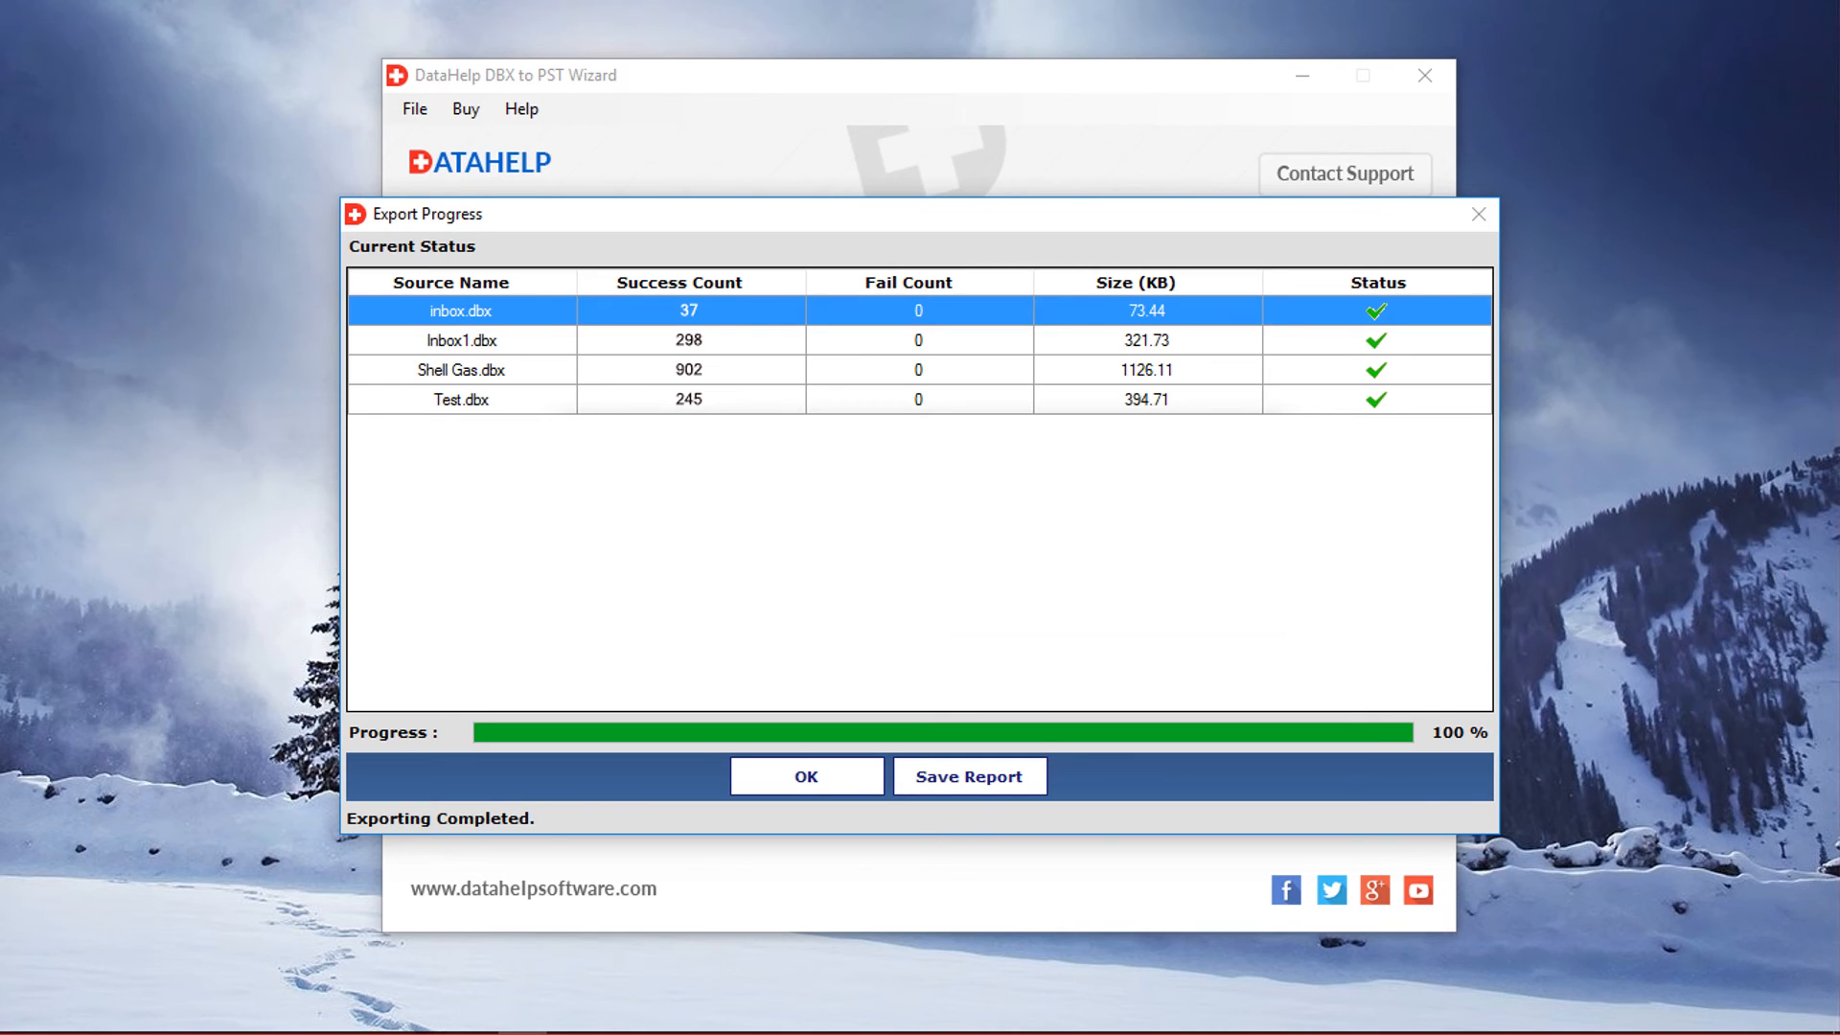
Save the export report as Report.csv in the Output folder on F:
click(968, 778)
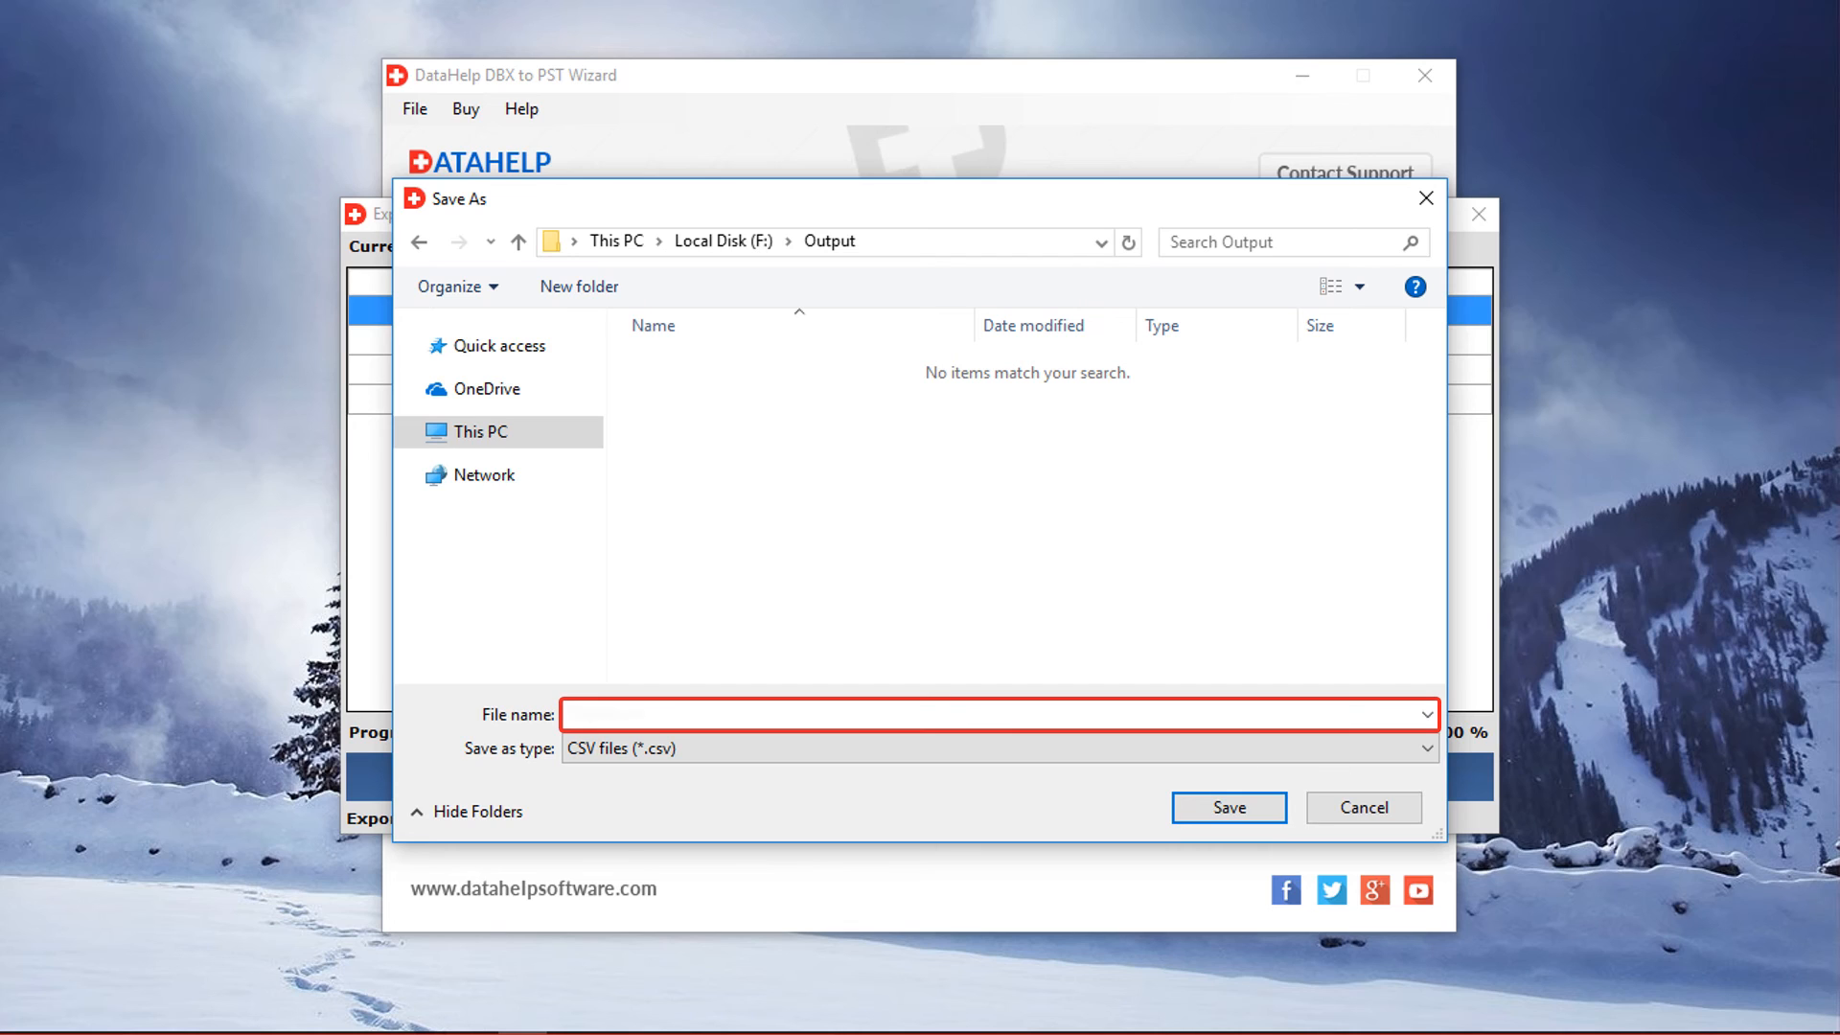
text(Report.csv)
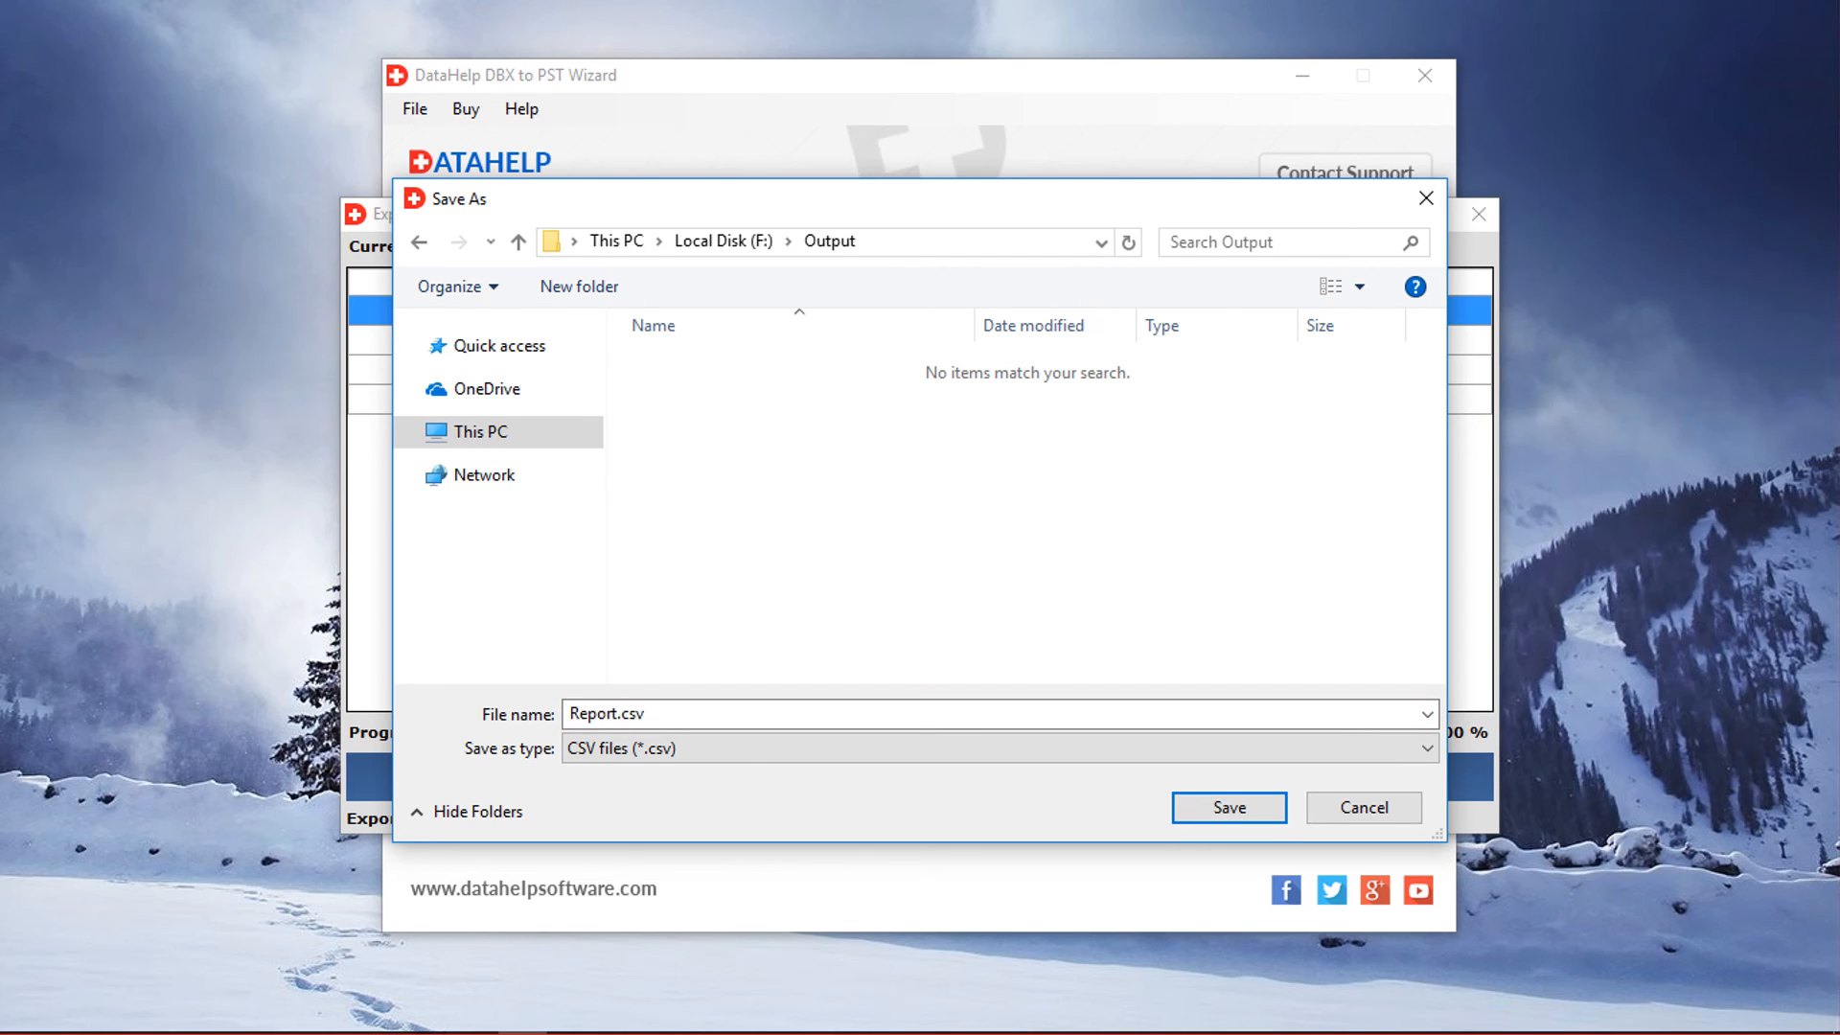
click(1228, 807)
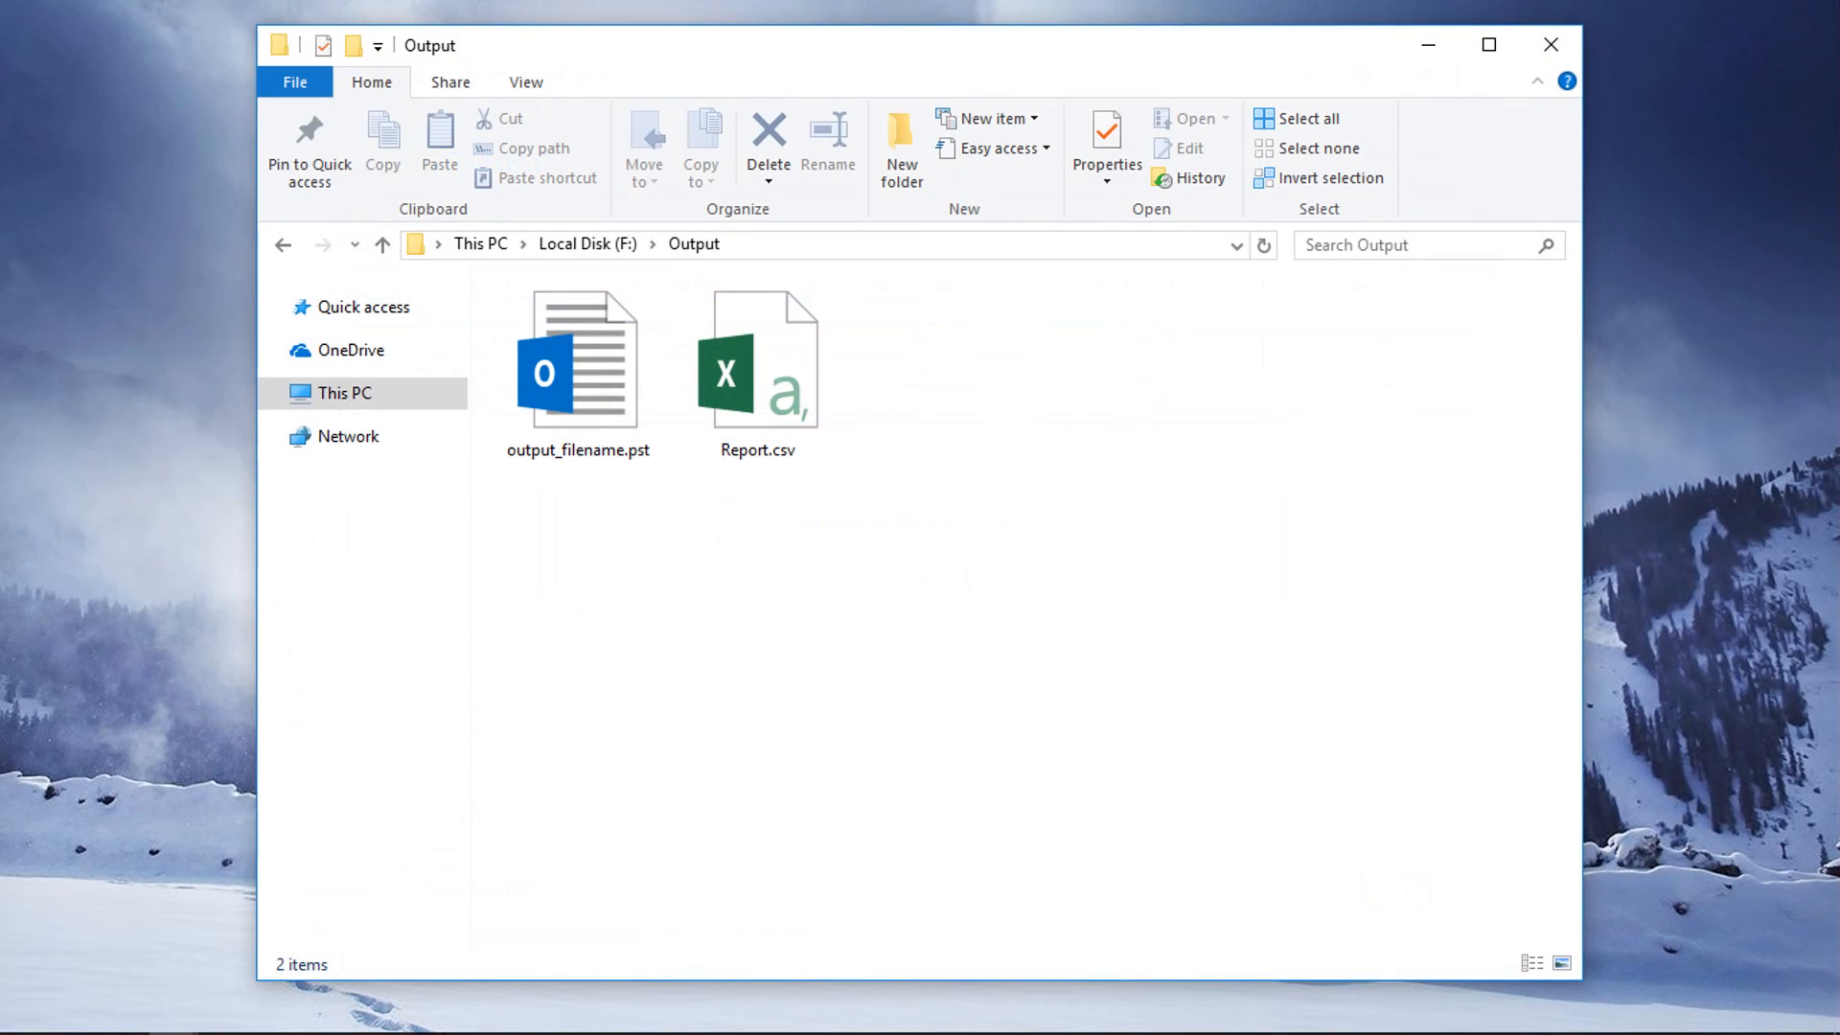
Select output_filename.pst in the Output folder beside Report.csv
click(577, 361)
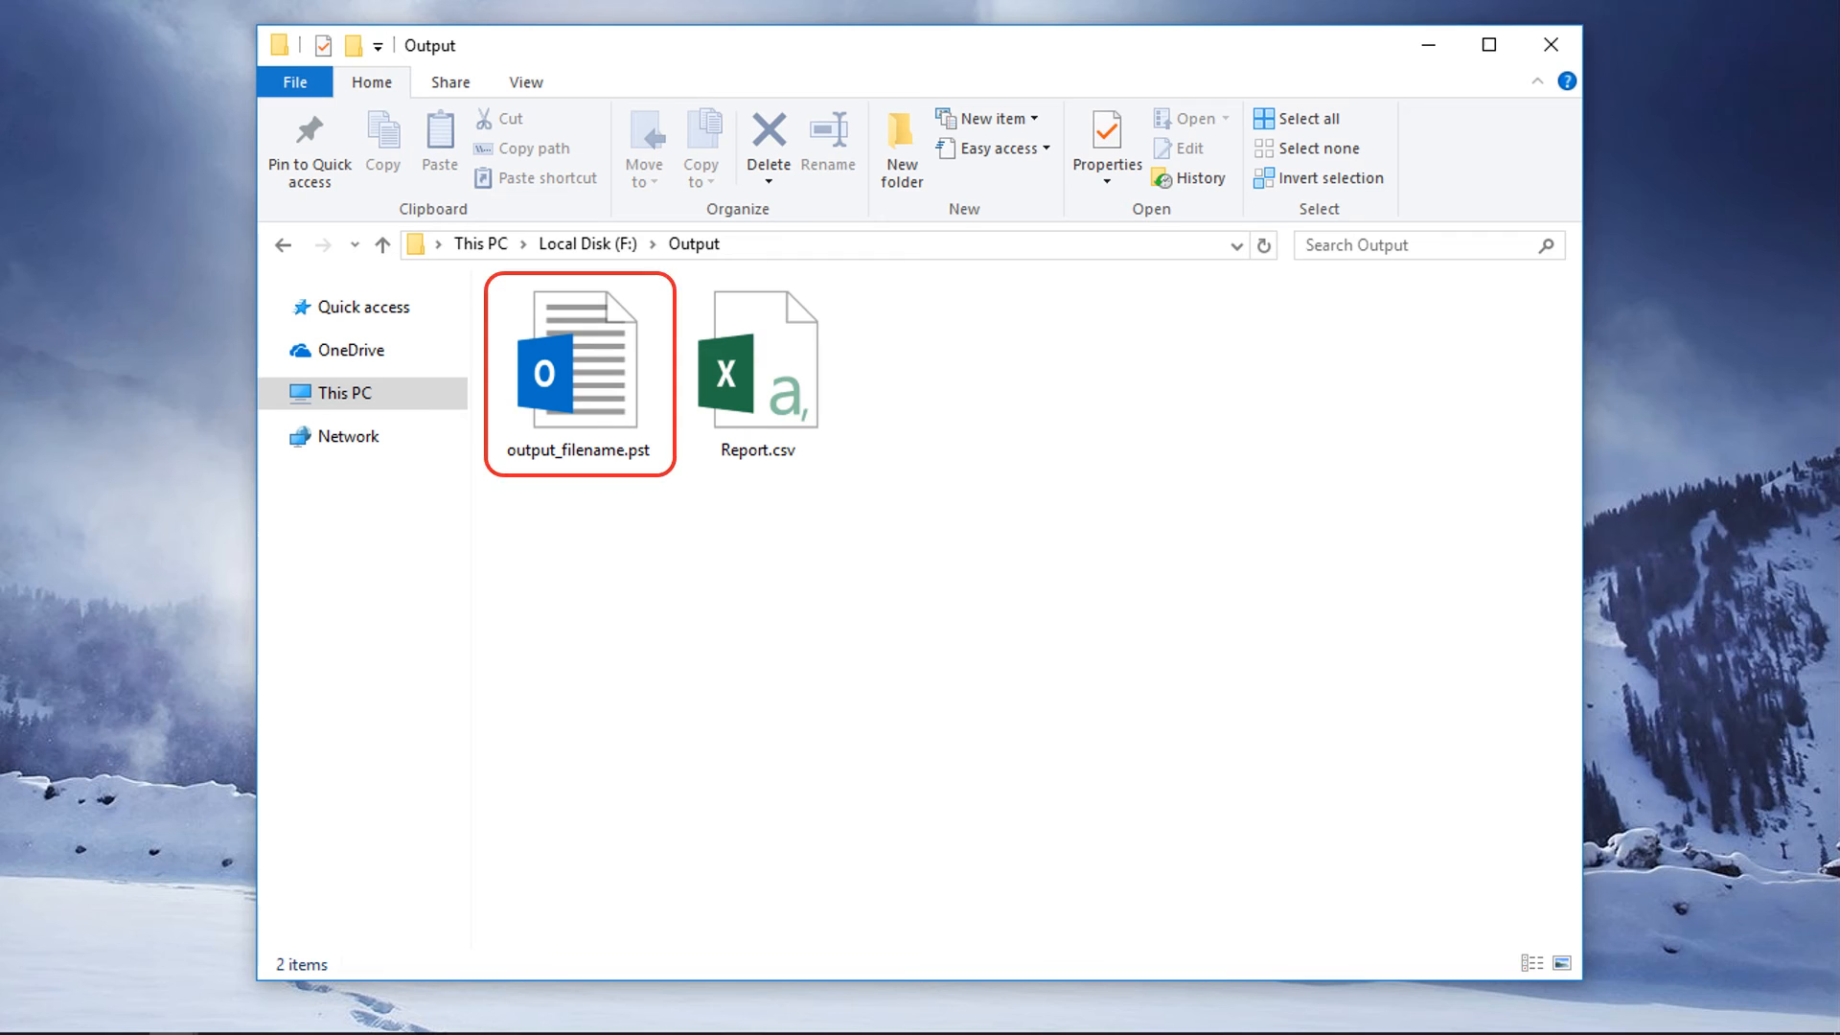
click(757, 358)
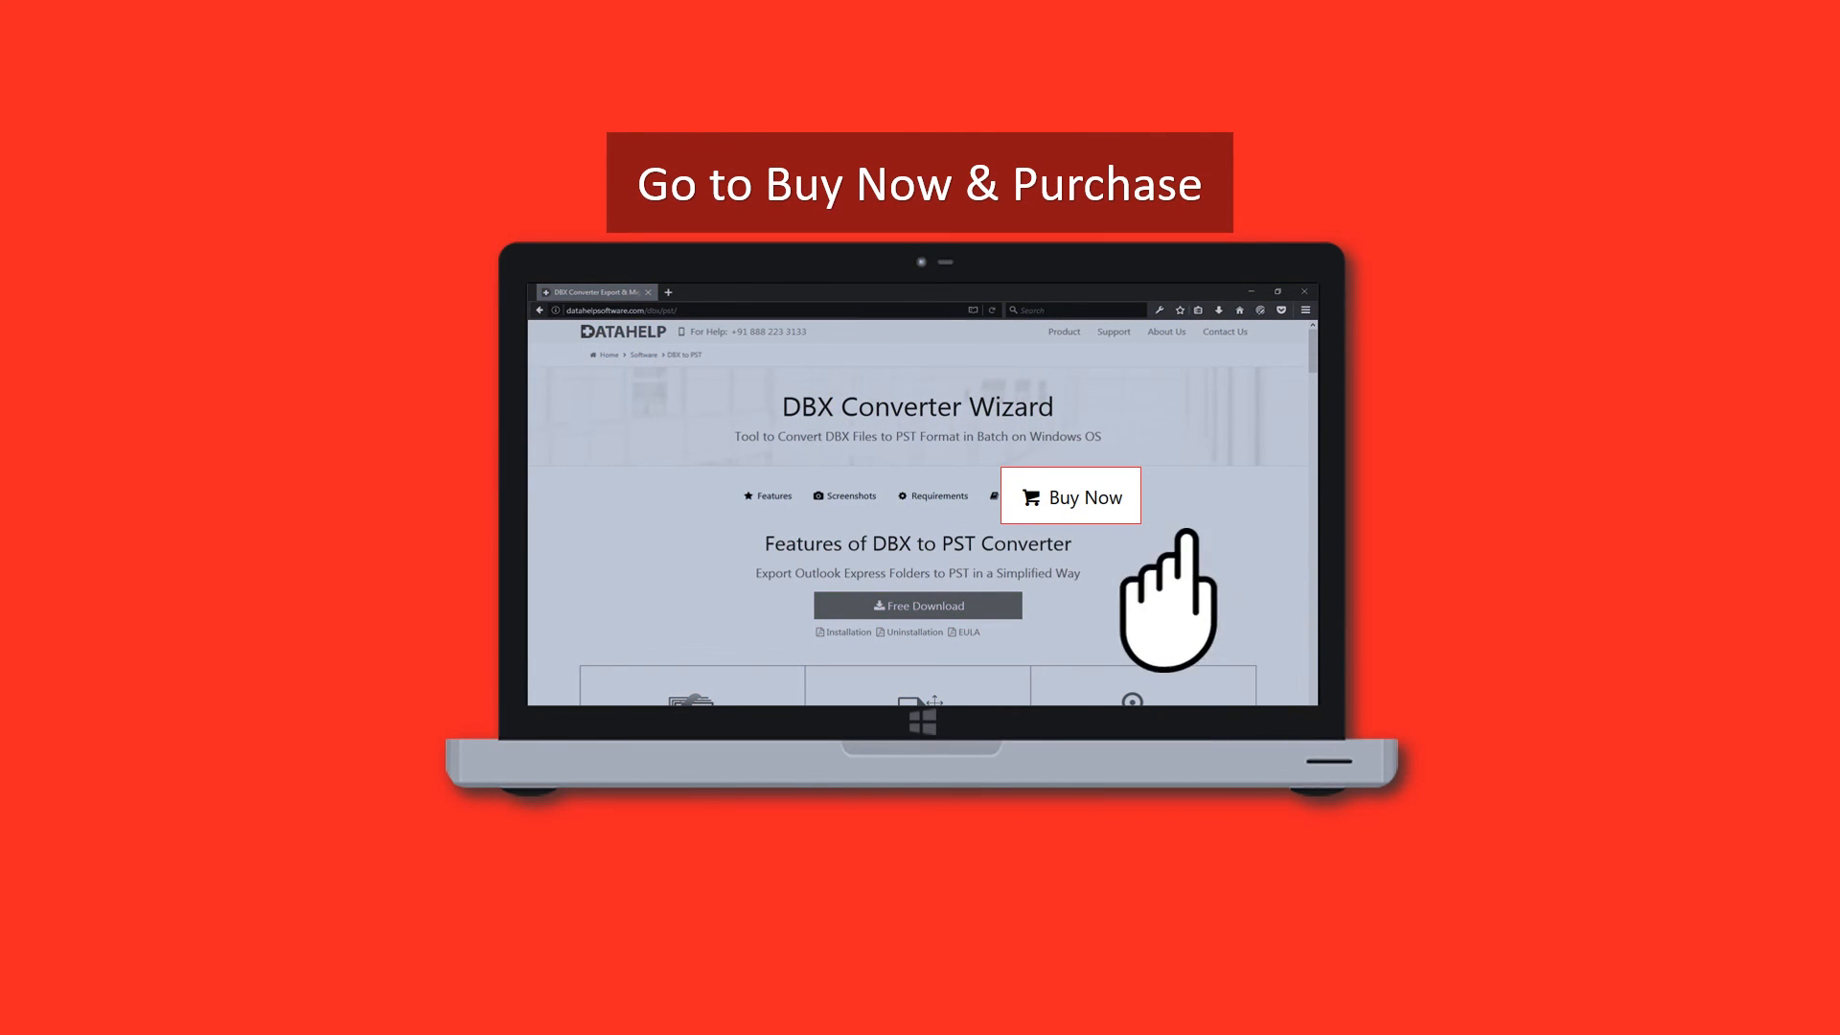
Go to the DBX converter's purchase page showing Home User and Business License options
click(1070, 496)
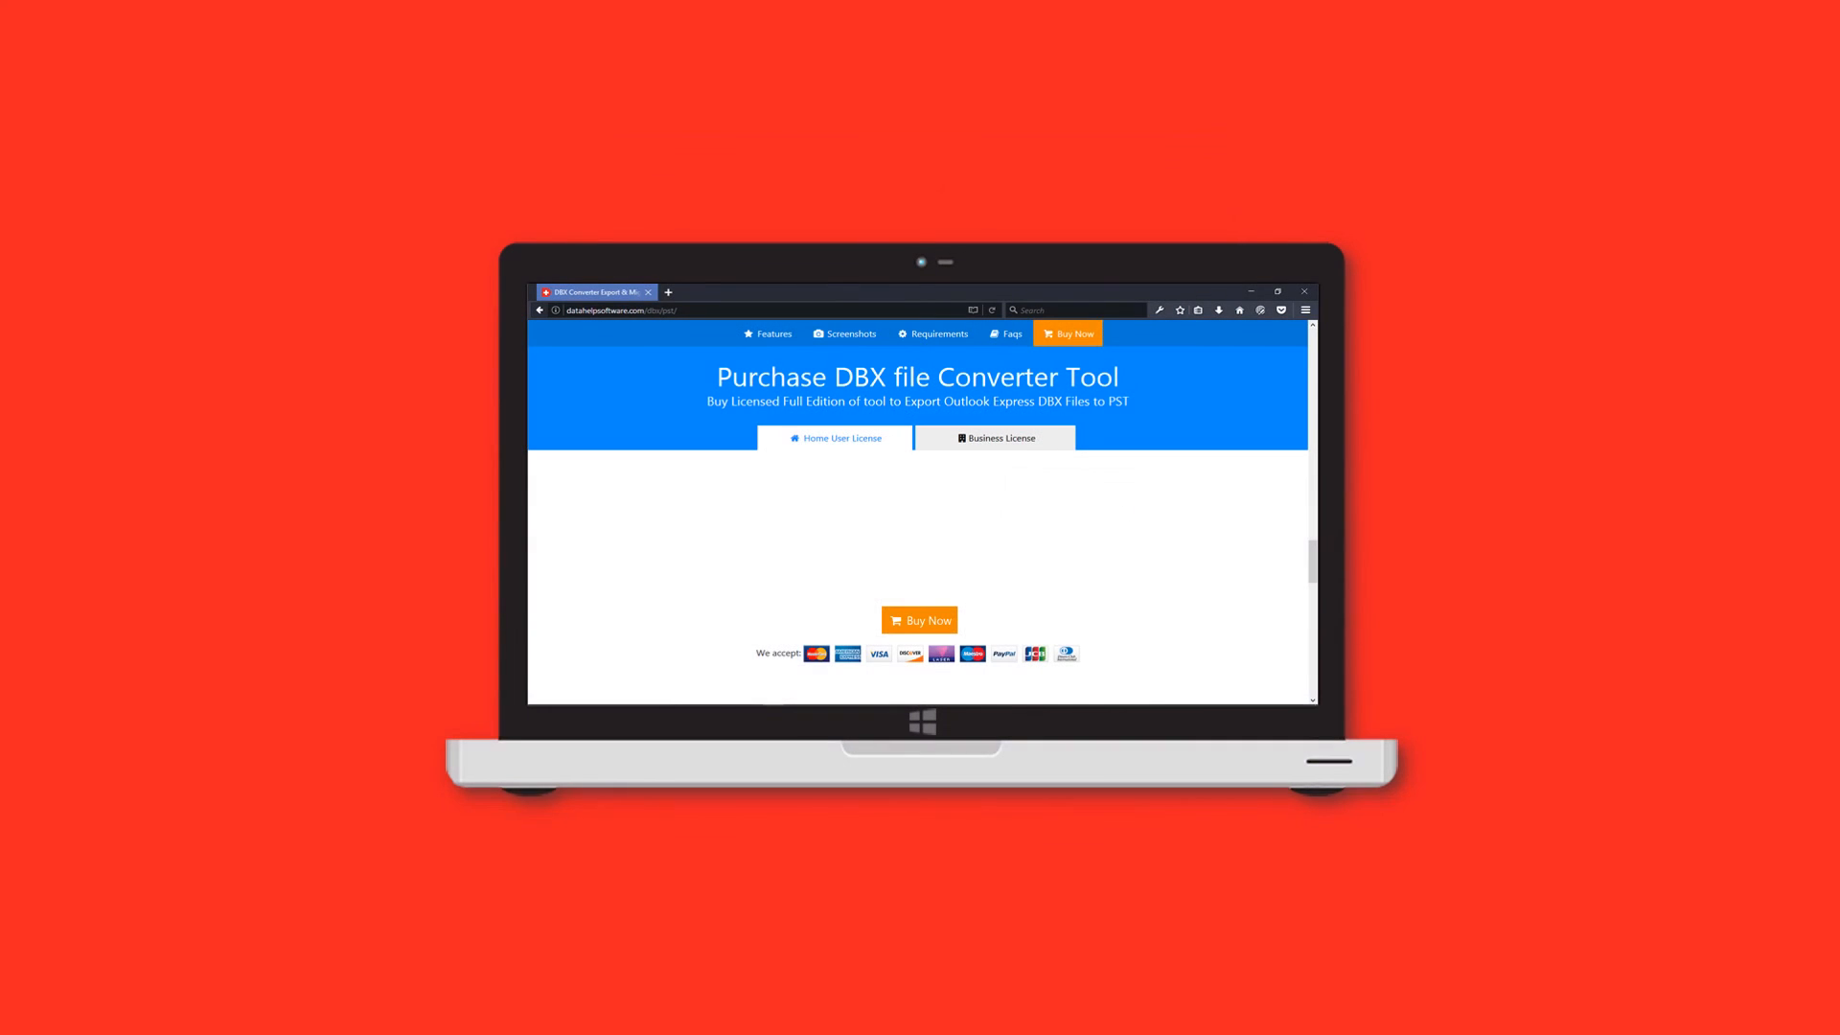